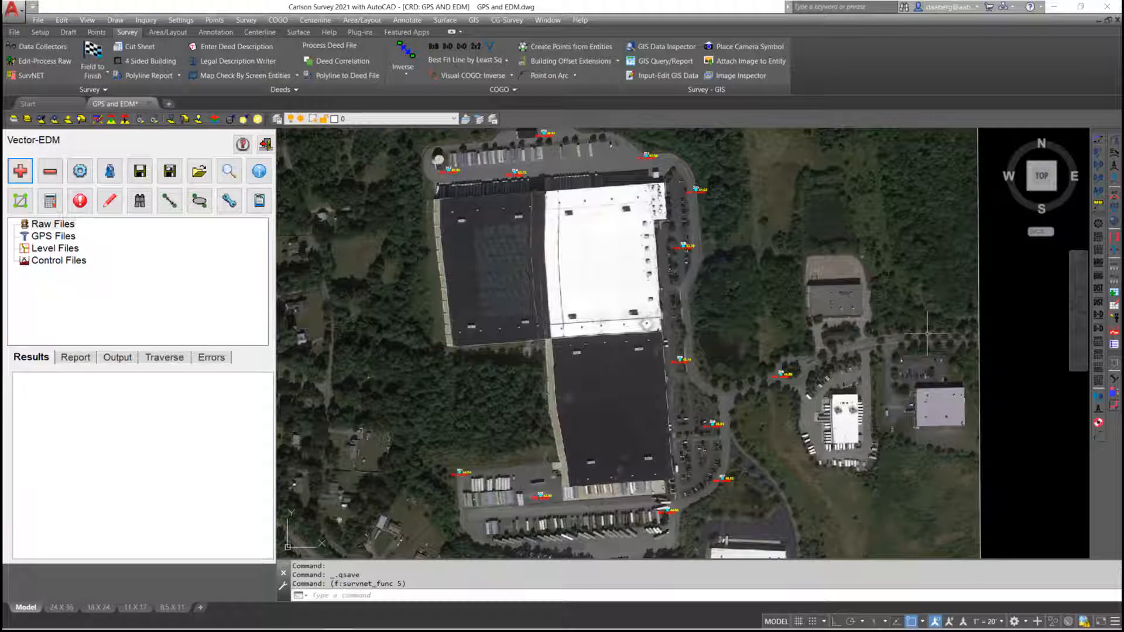
pyautogui.moveTo(808, 463)
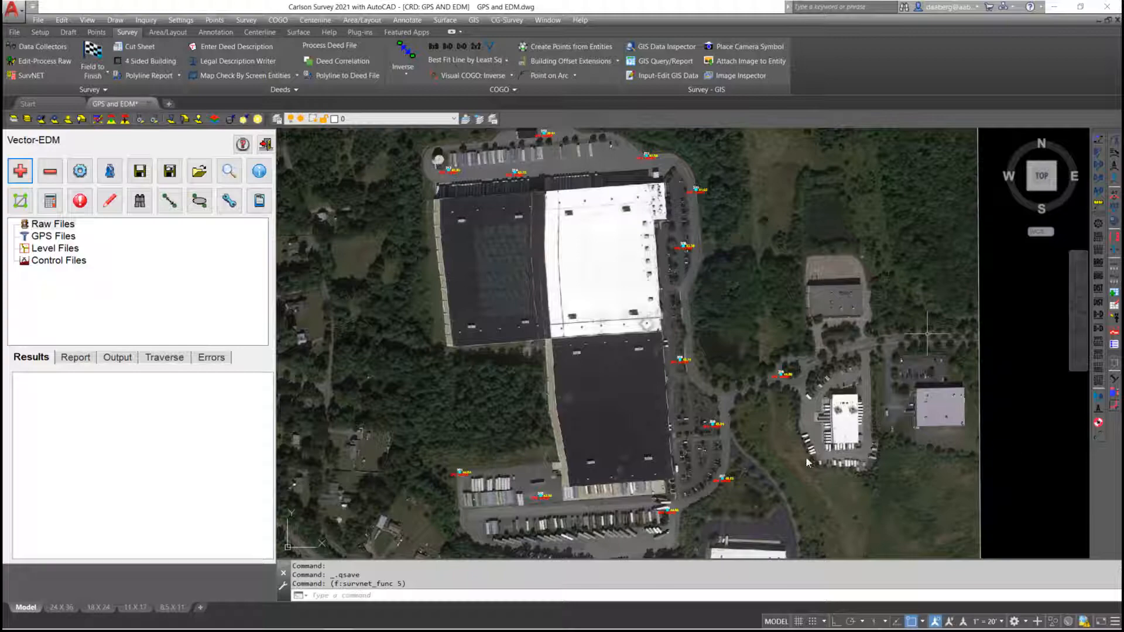
pyautogui.moveTo(719, 434)
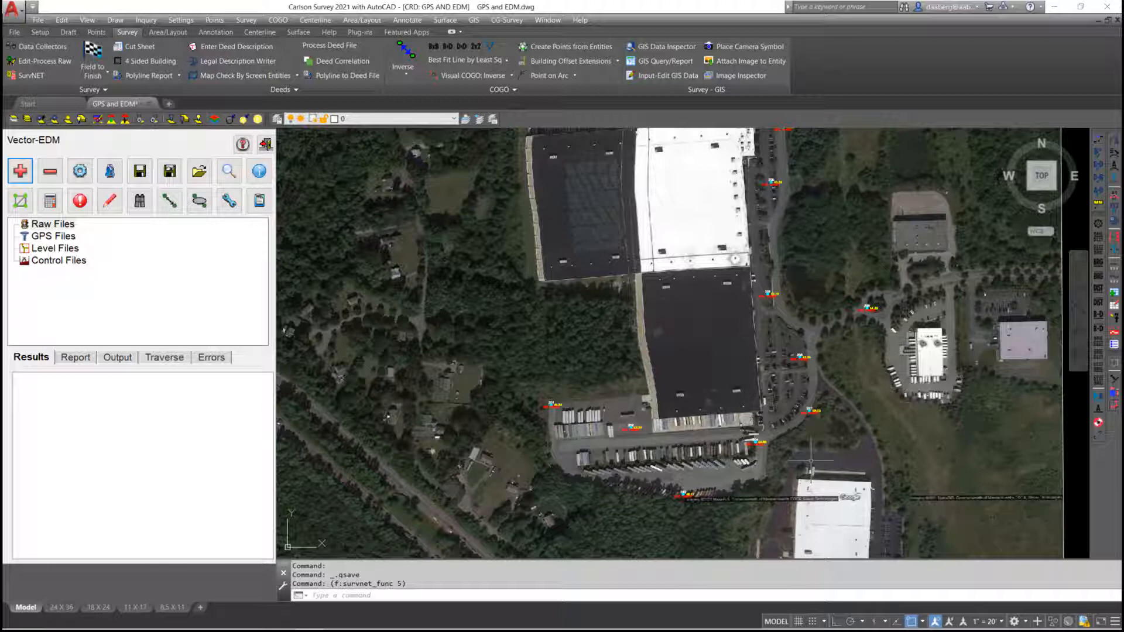
pyautogui.moveTo(807, 447)
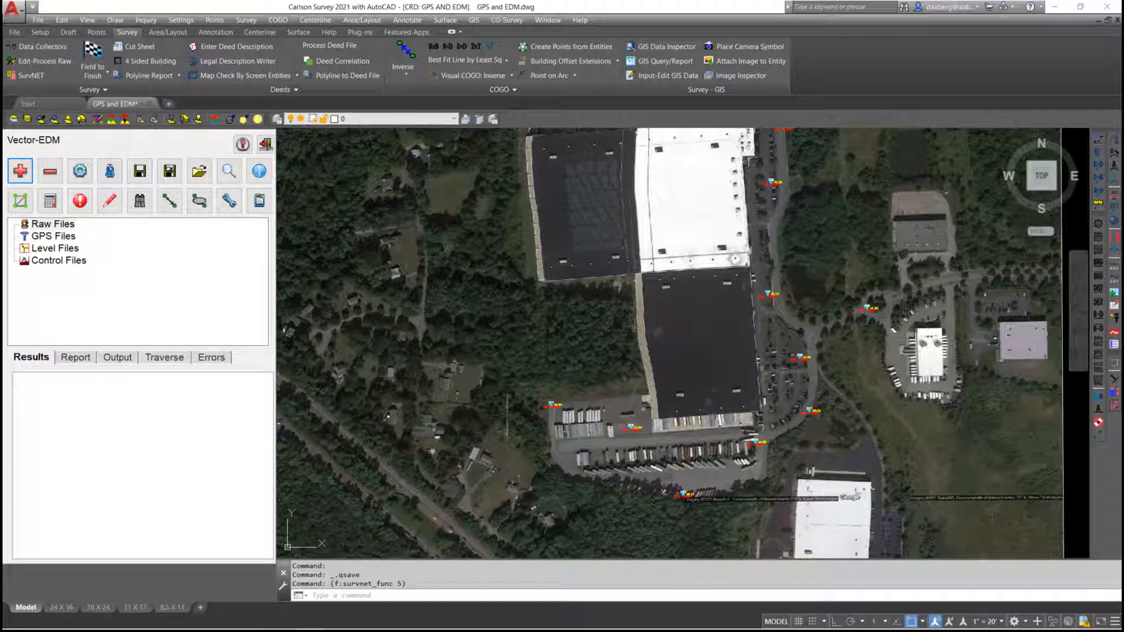
pyautogui.moveTo(435, 291)
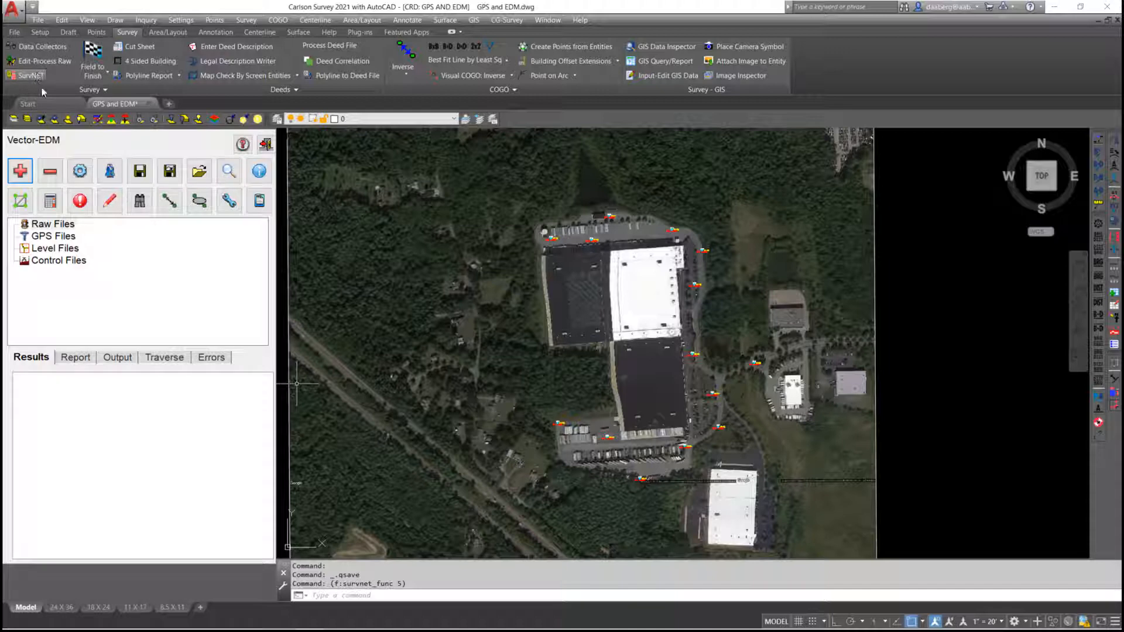
pyautogui.moveTo(139, 331)
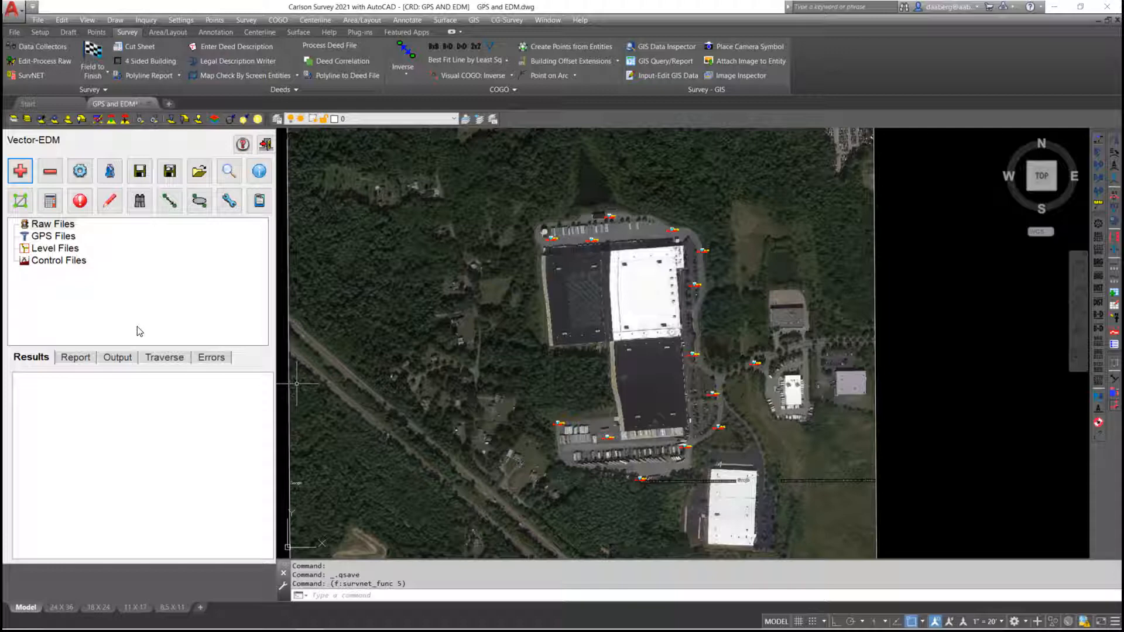
pyautogui.moveTo(104, 161)
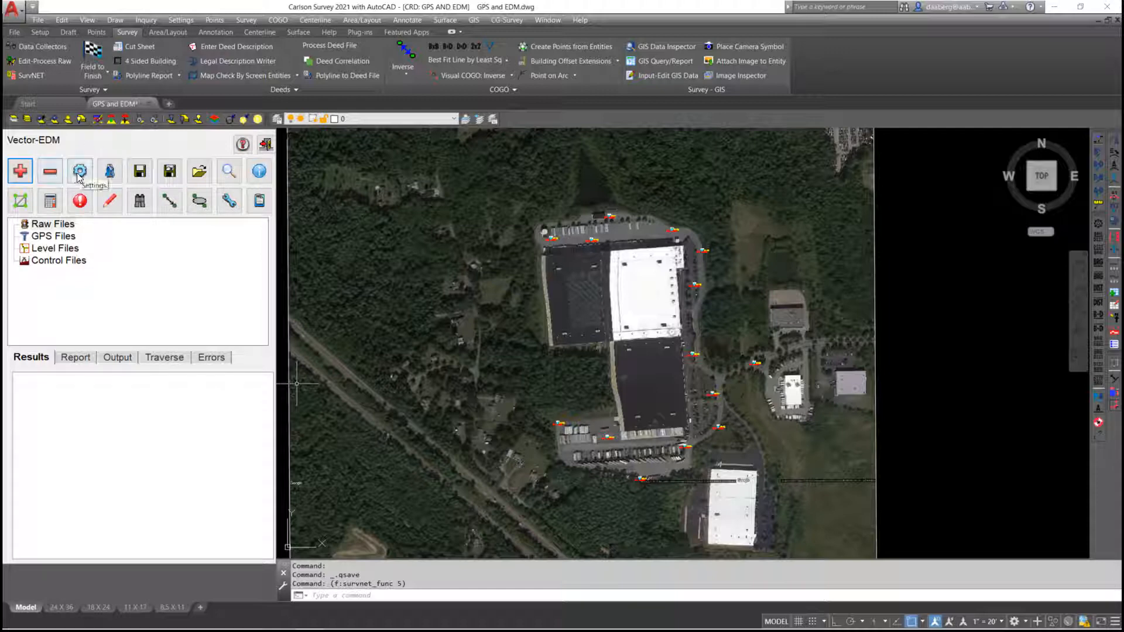
# Open SurvNET Project Settings and review the Input Files, Preprocessing and Standard Errors tabs.
pyautogui.click(79, 170)
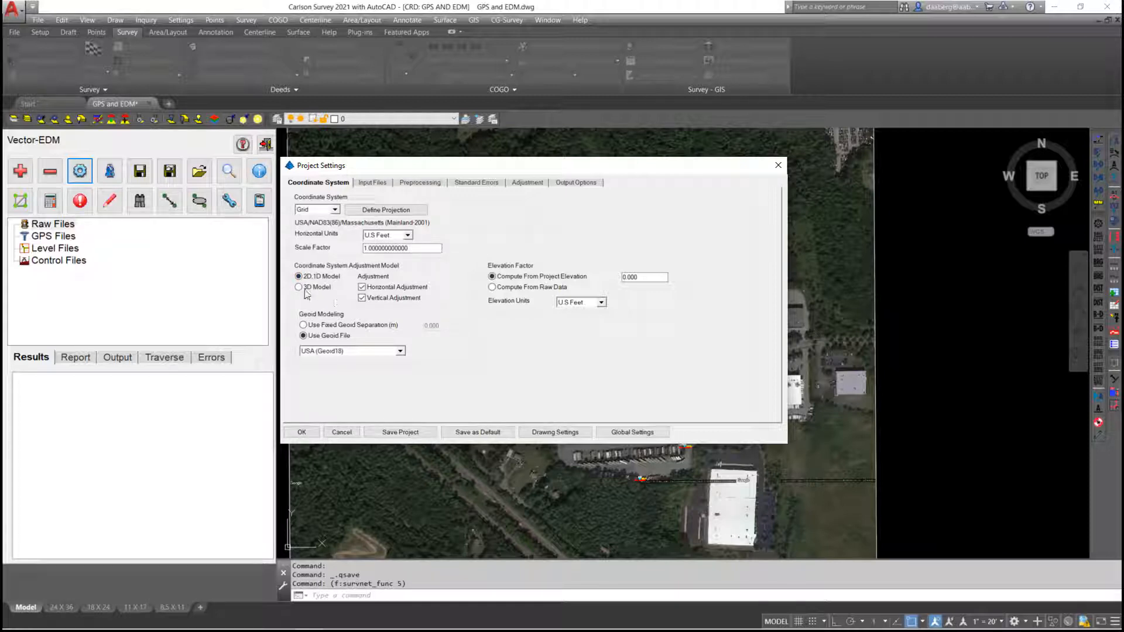
pyautogui.moveTo(320, 298)
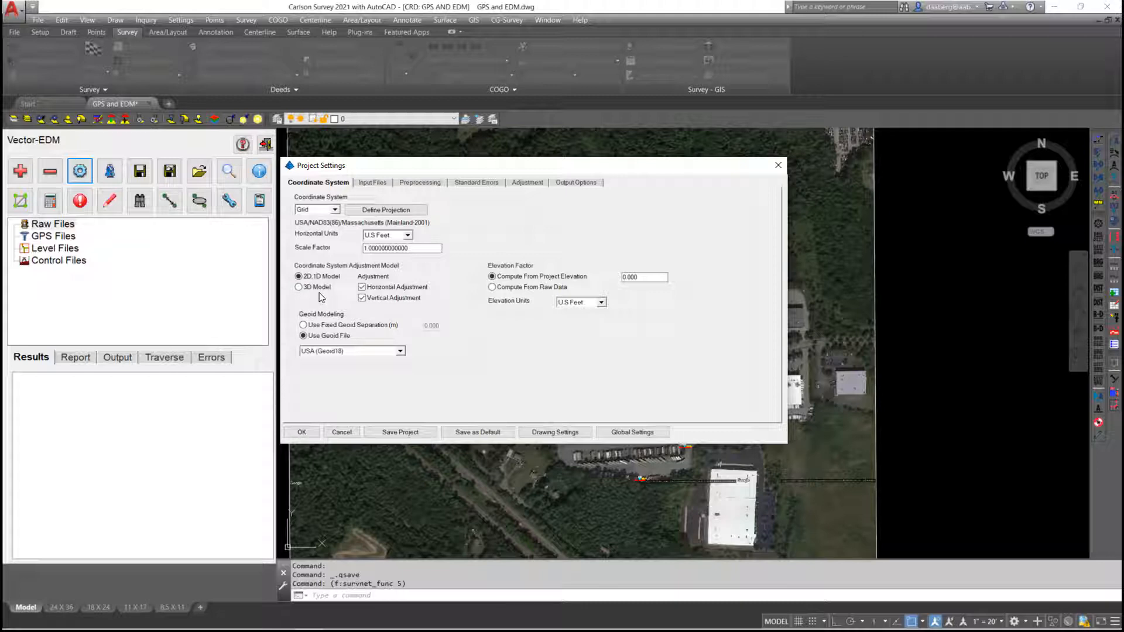
pyautogui.click(372, 182)
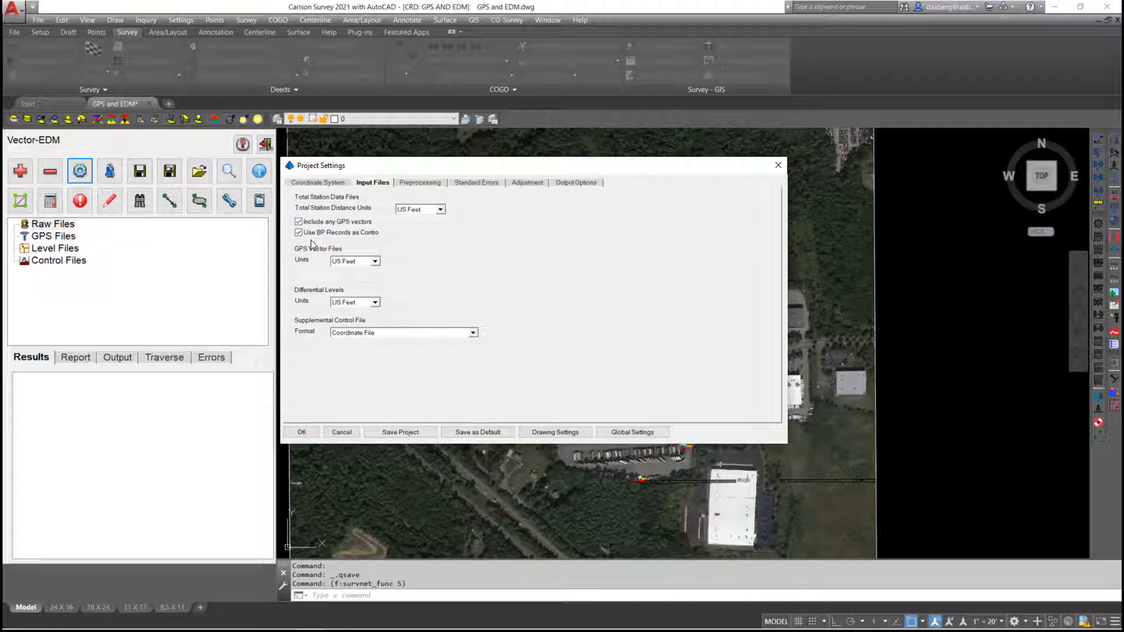
pyautogui.moveTo(377, 247)
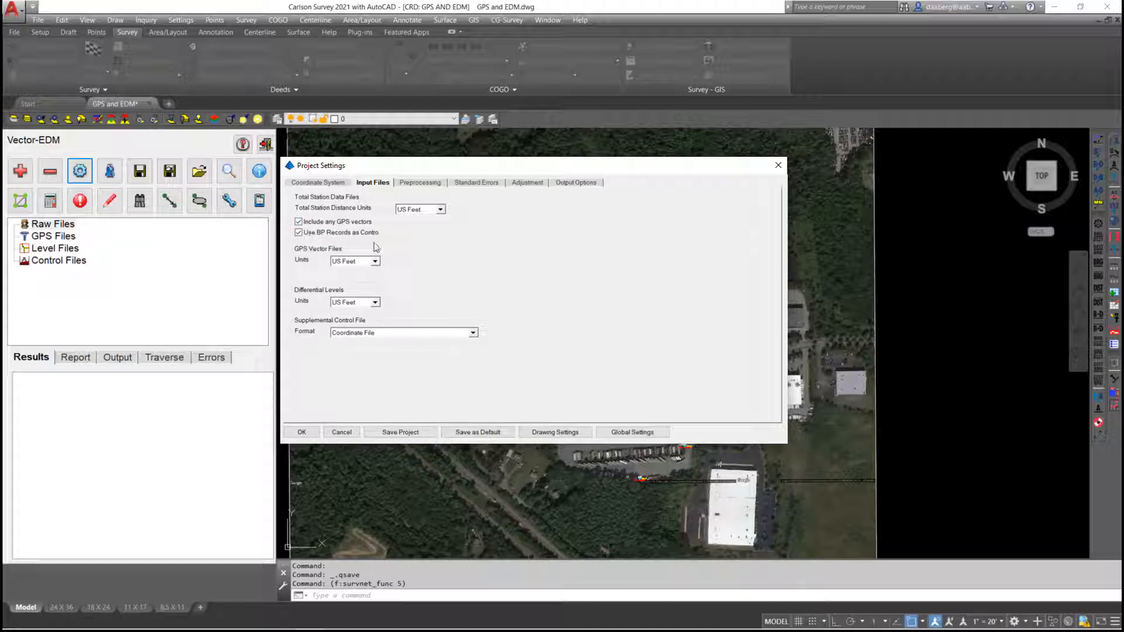
pyautogui.moveTo(378, 231)
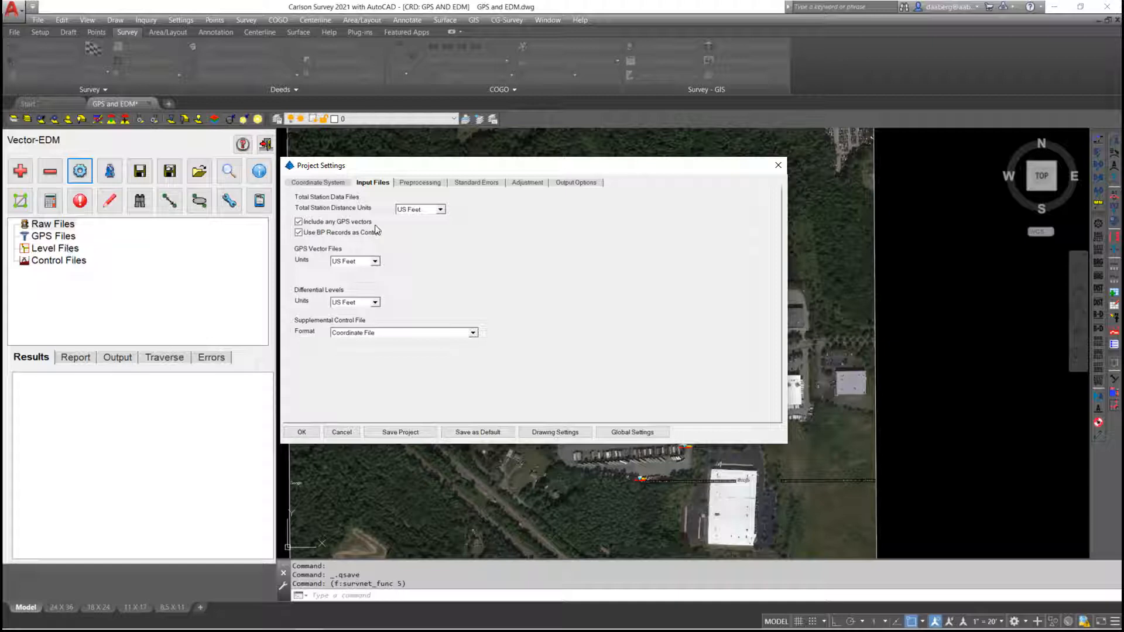
pyautogui.moveTo(480, 312)
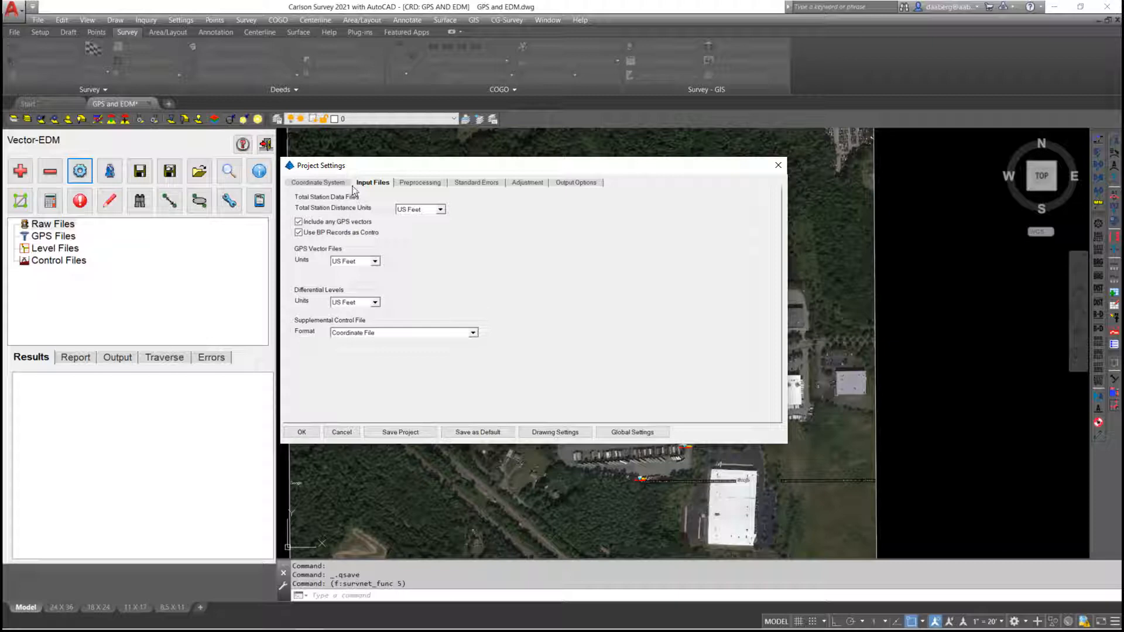
pyautogui.click(420, 182)
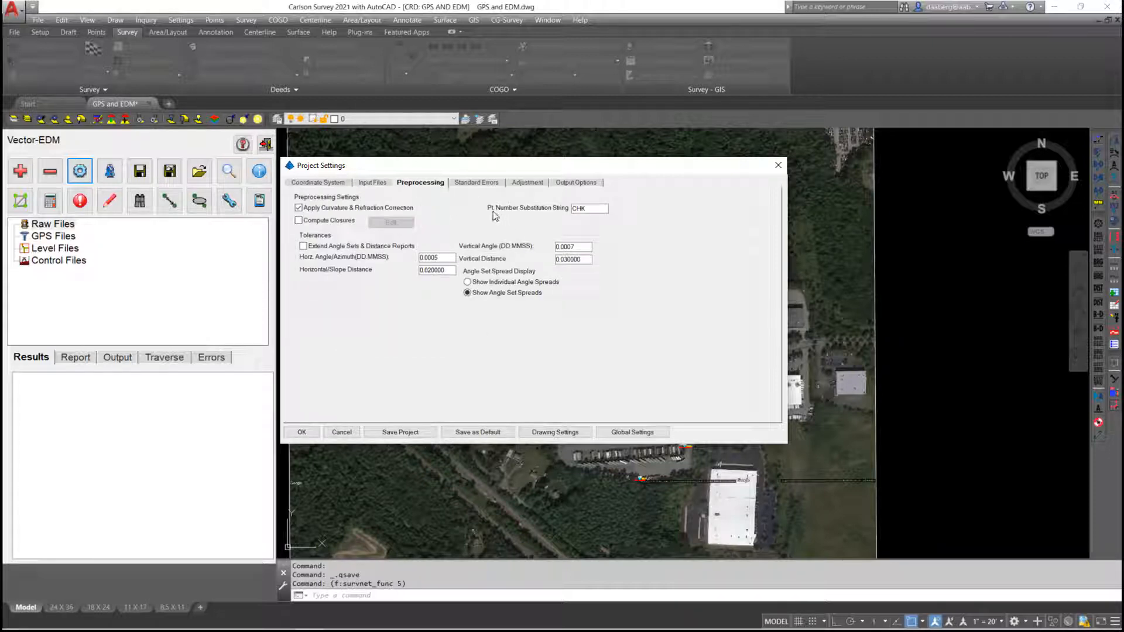
pyautogui.moveTo(551, 217)
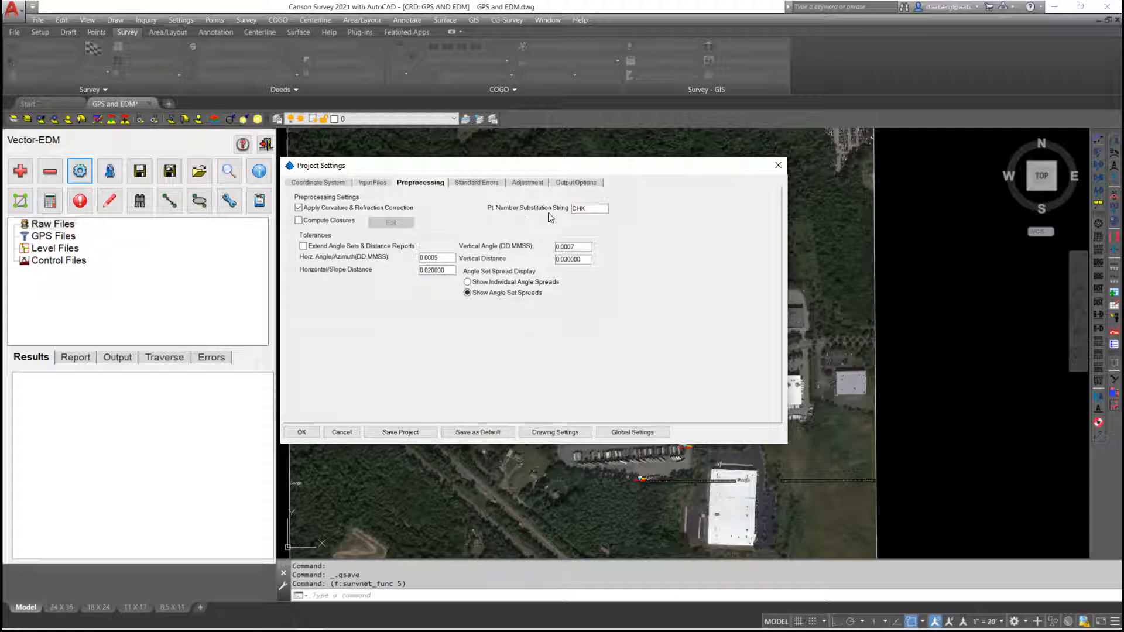
pyautogui.click(589, 208)
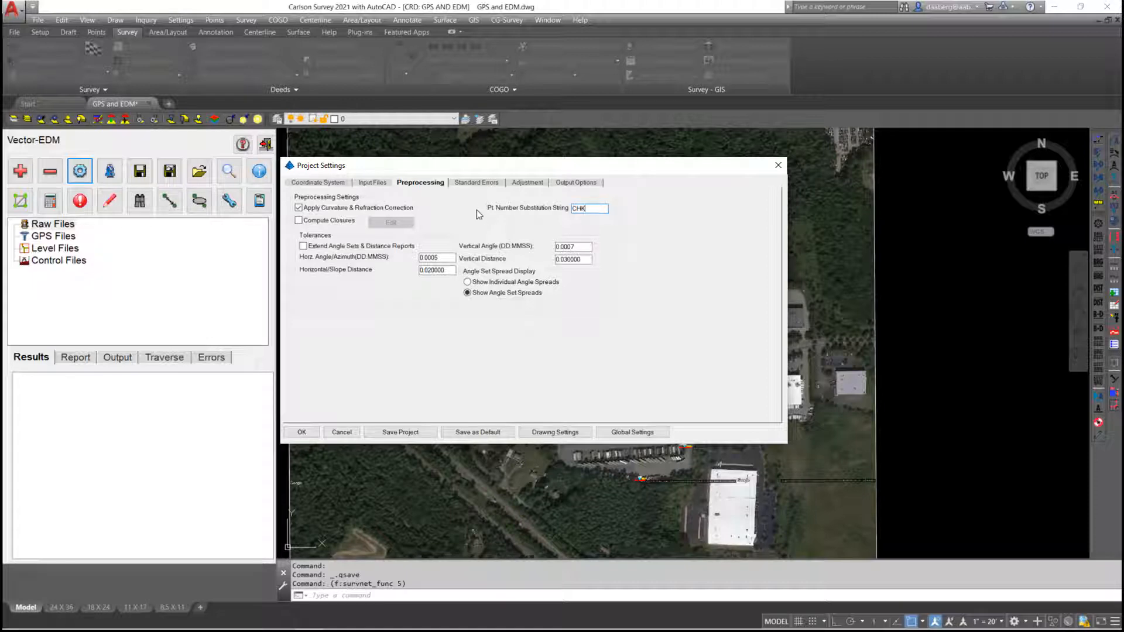
pyautogui.click(476, 182)
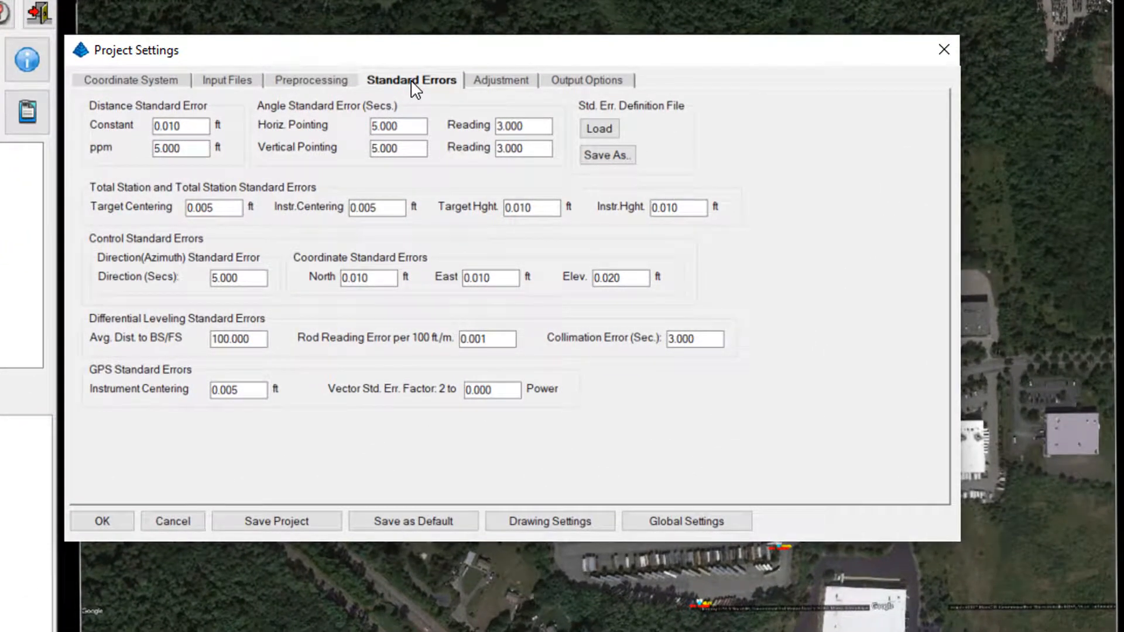
pyautogui.moveTo(662, 236)
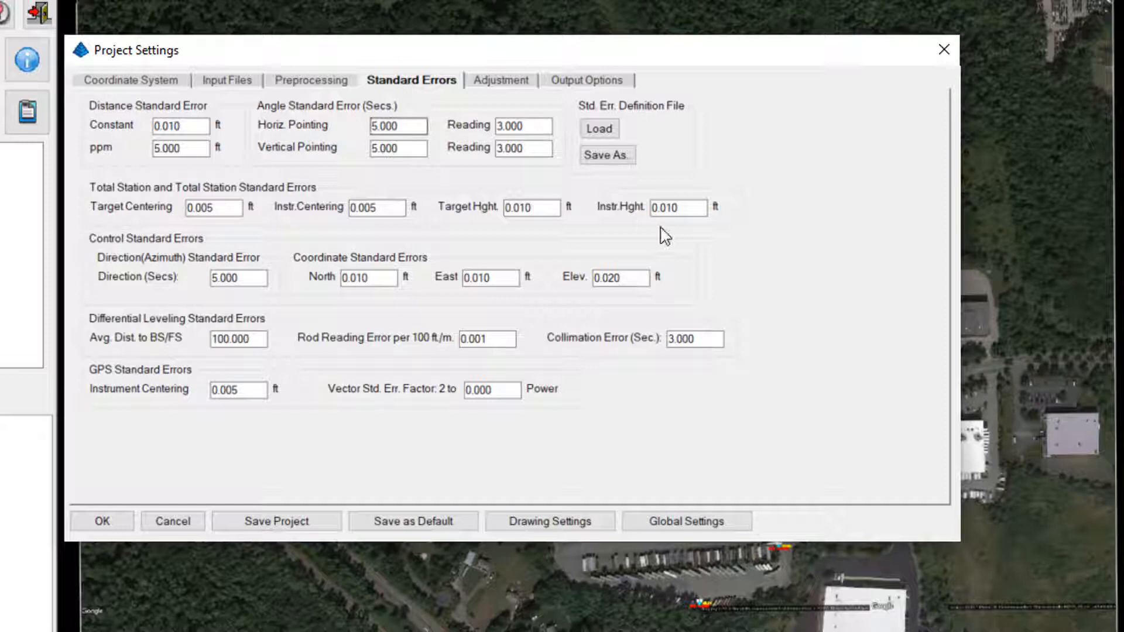
pyautogui.moveTo(935, 357)
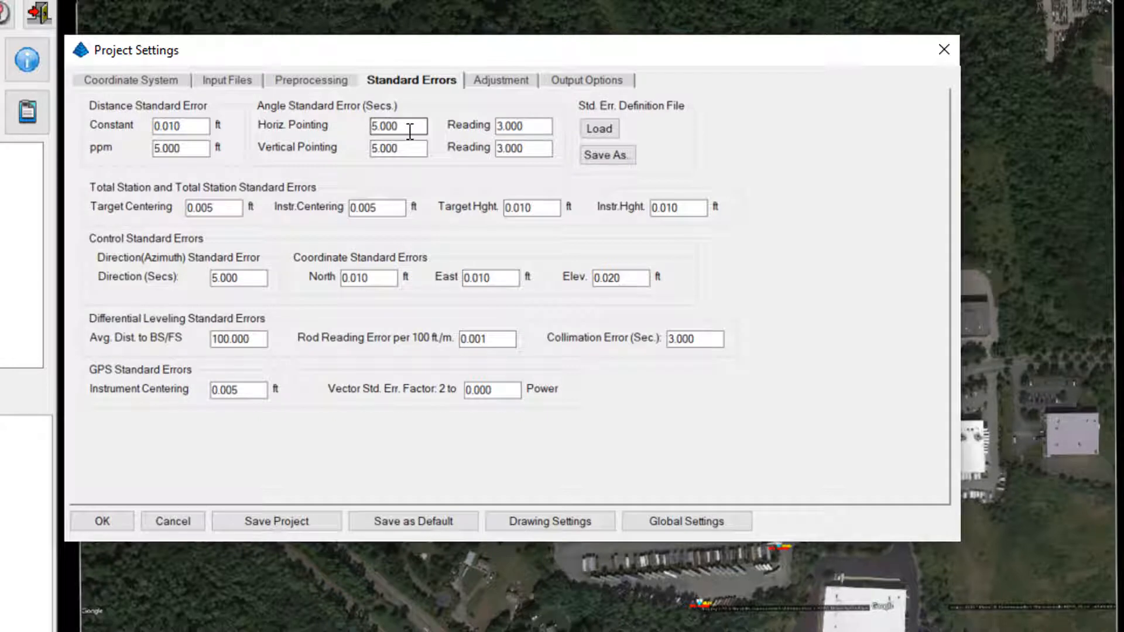
pyautogui.moveTo(411, 166)
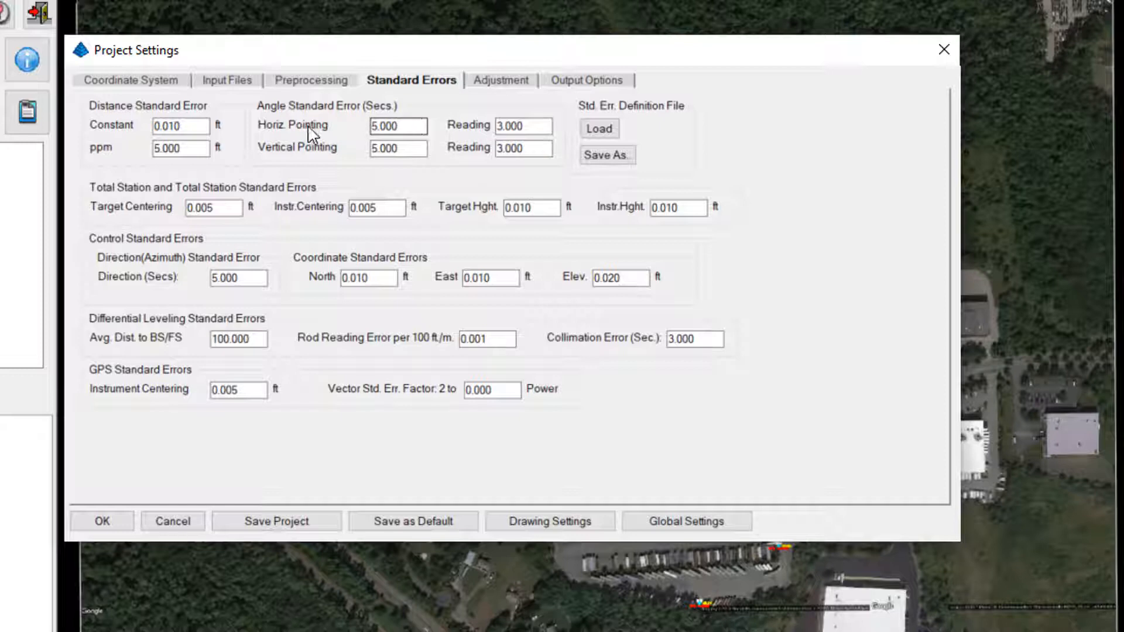
# Change the horizontal and vertical angle reading standard errors from 3 to 5 seconds.
pyautogui.click(398, 126)
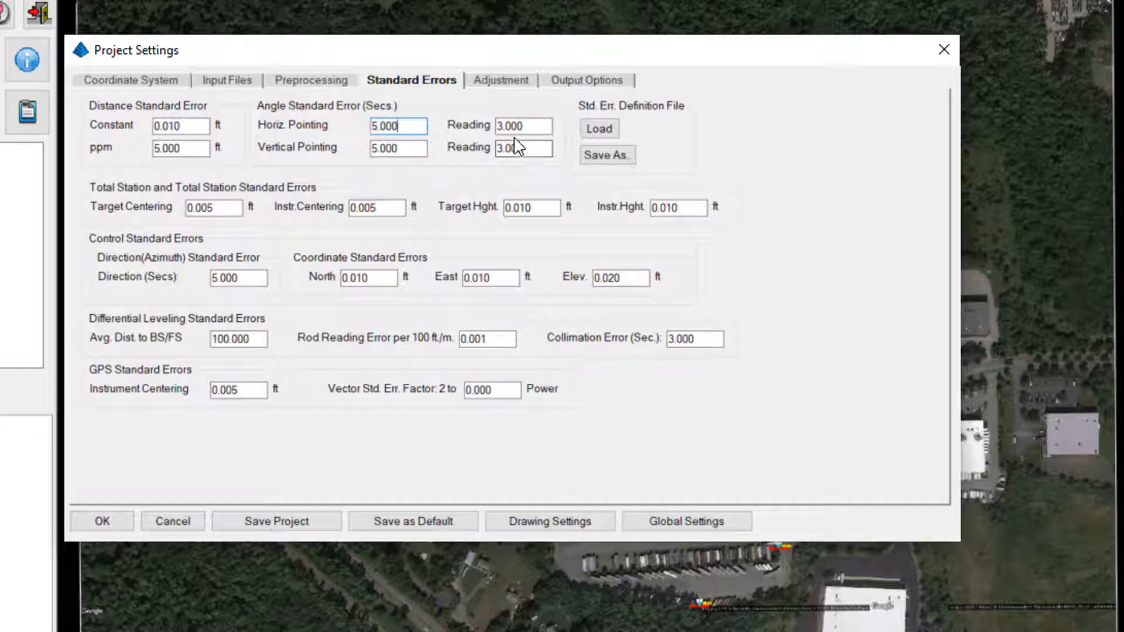
pyautogui.tripleClick(523, 125)
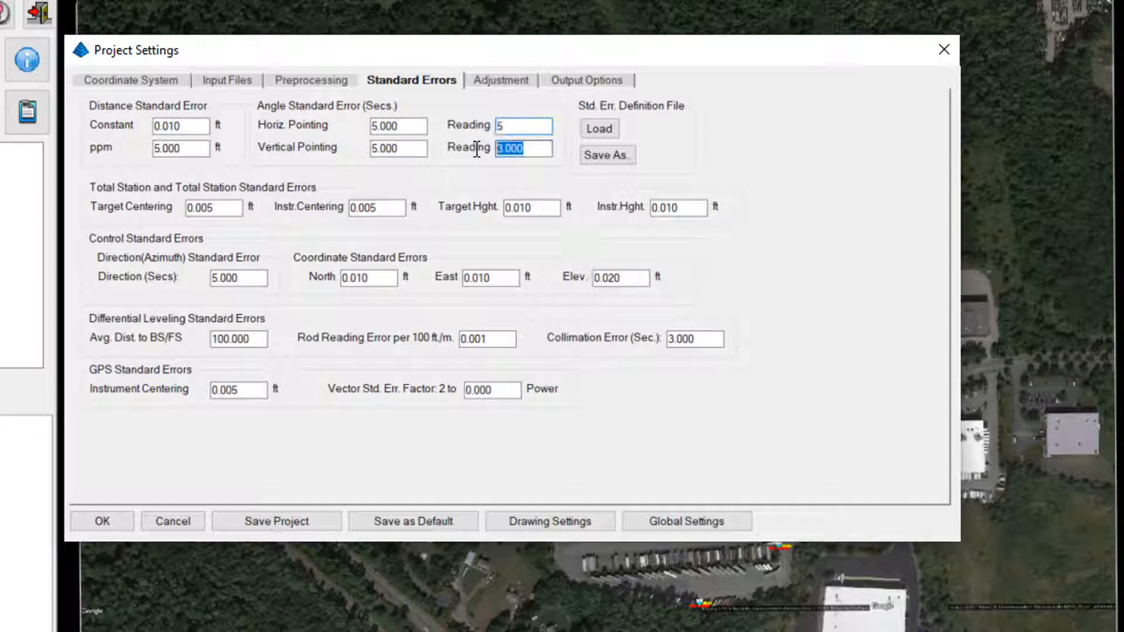
pyautogui.write('5')
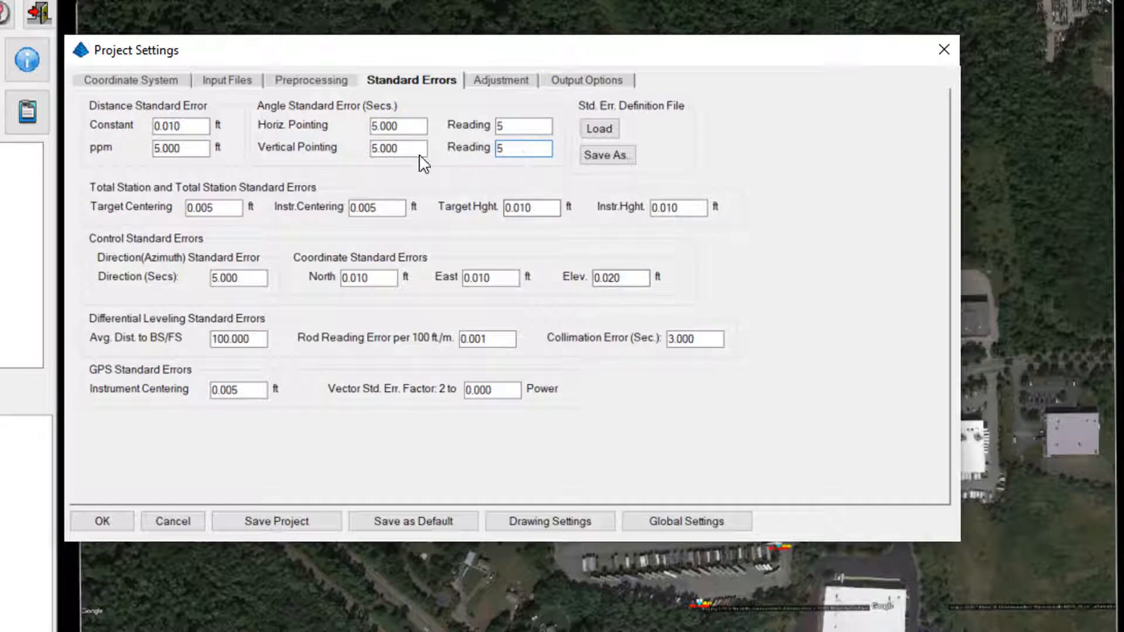
pyautogui.moveTo(216, 183)
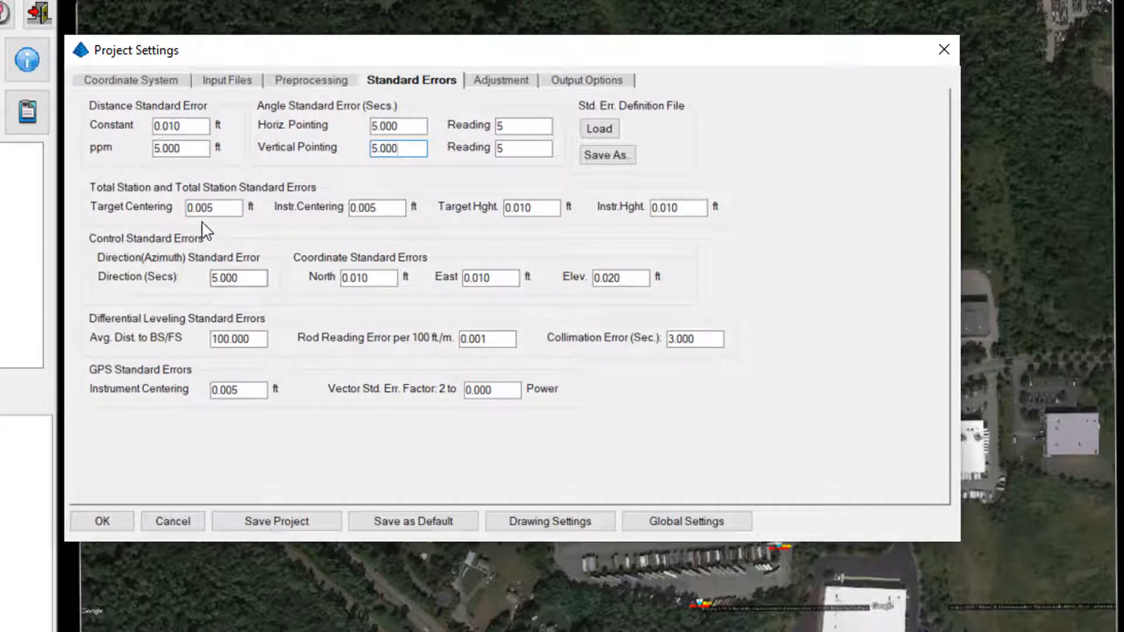
pyautogui.moveTo(484, 229)
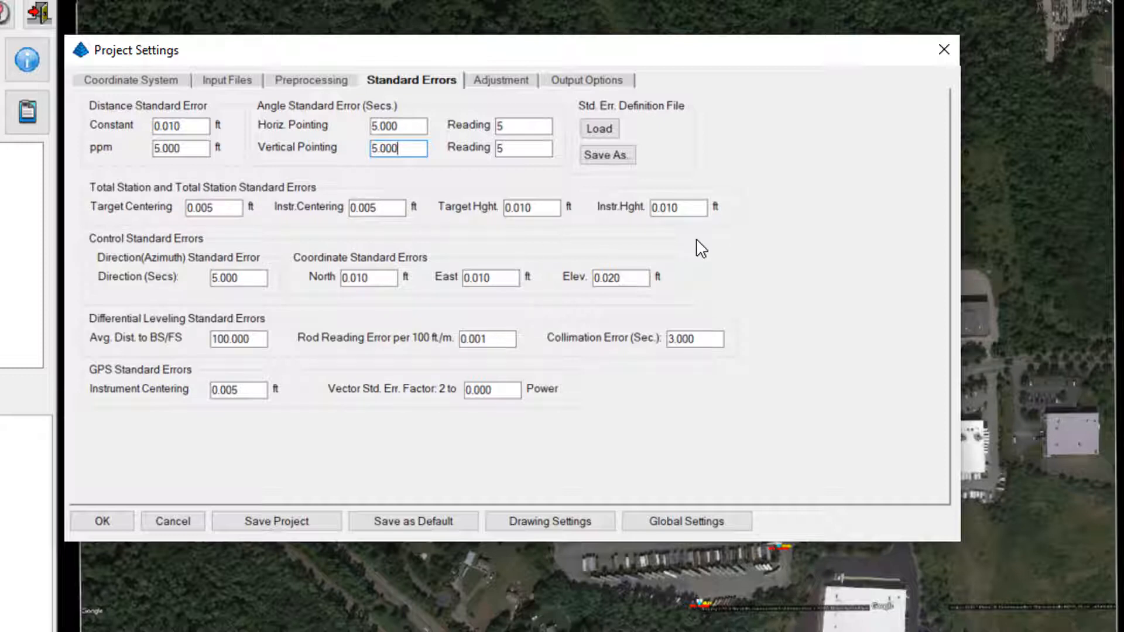
# Review the control standard errors and output options, then accept the Project Settings.
pyautogui.click(368, 278)
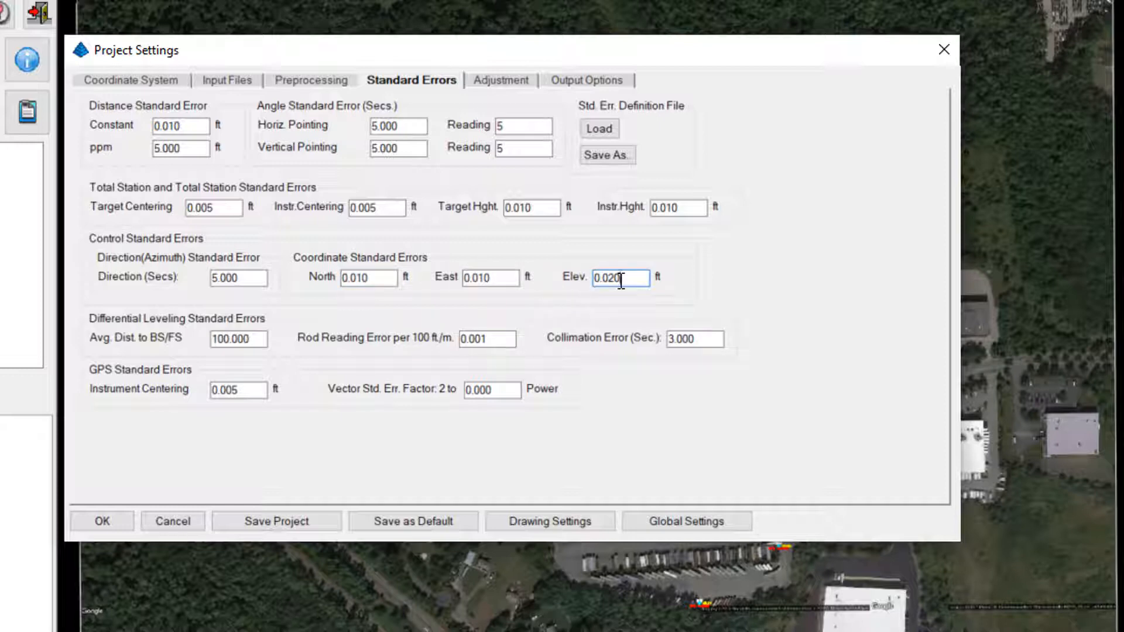
pyautogui.moveTo(550, 521)
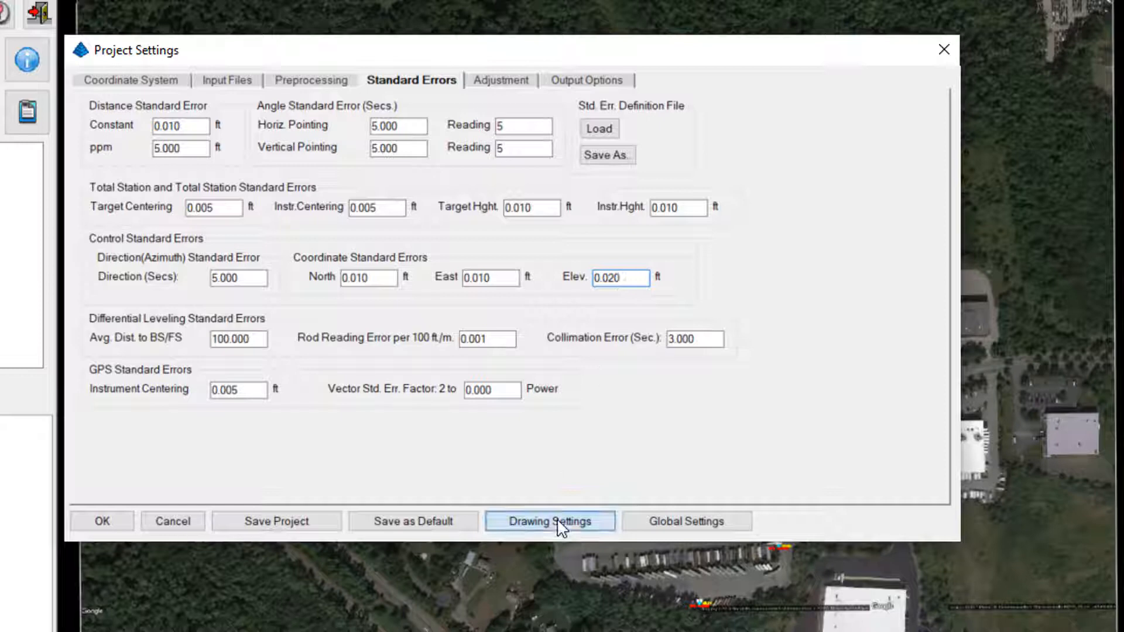
pyautogui.click(549, 521)
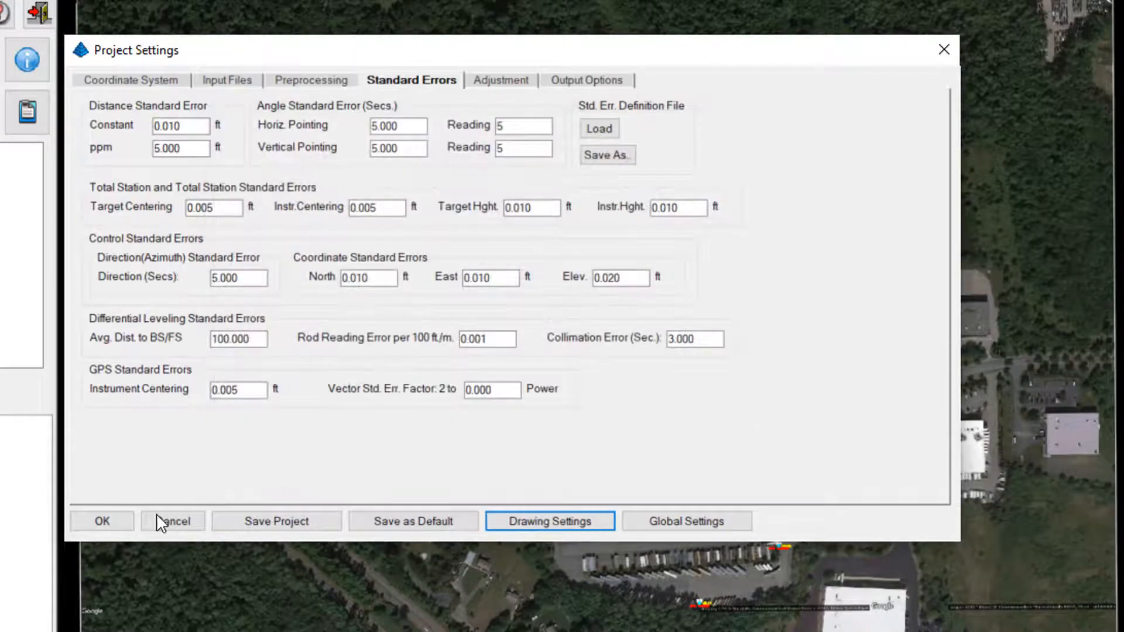
pyautogui.moveTo(581, 85)
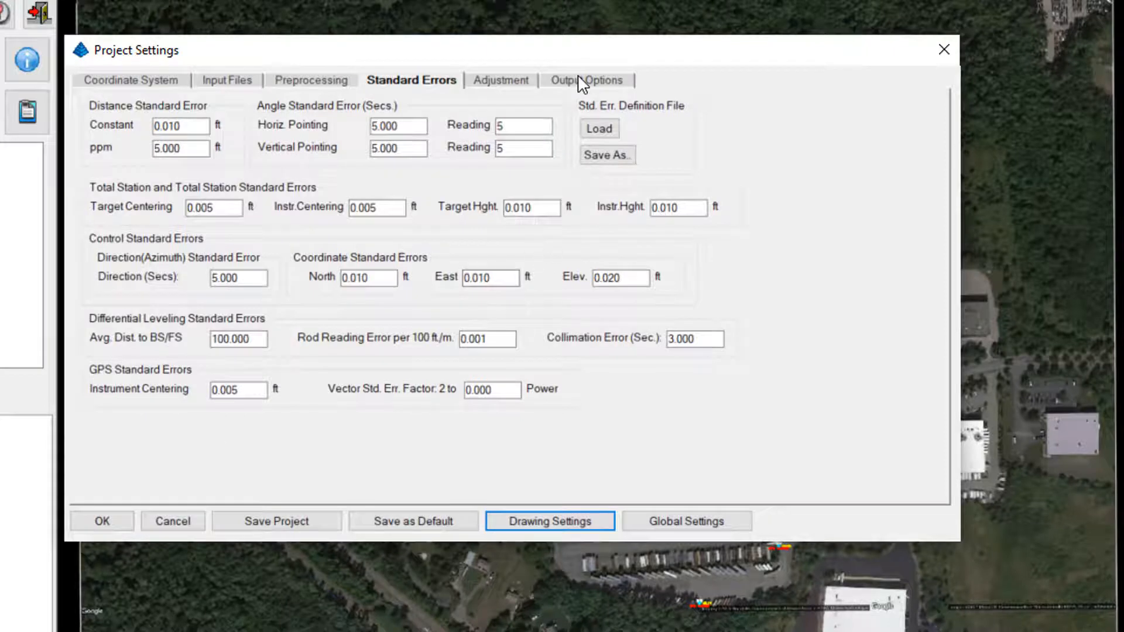
pyautogui.click(587, 79)
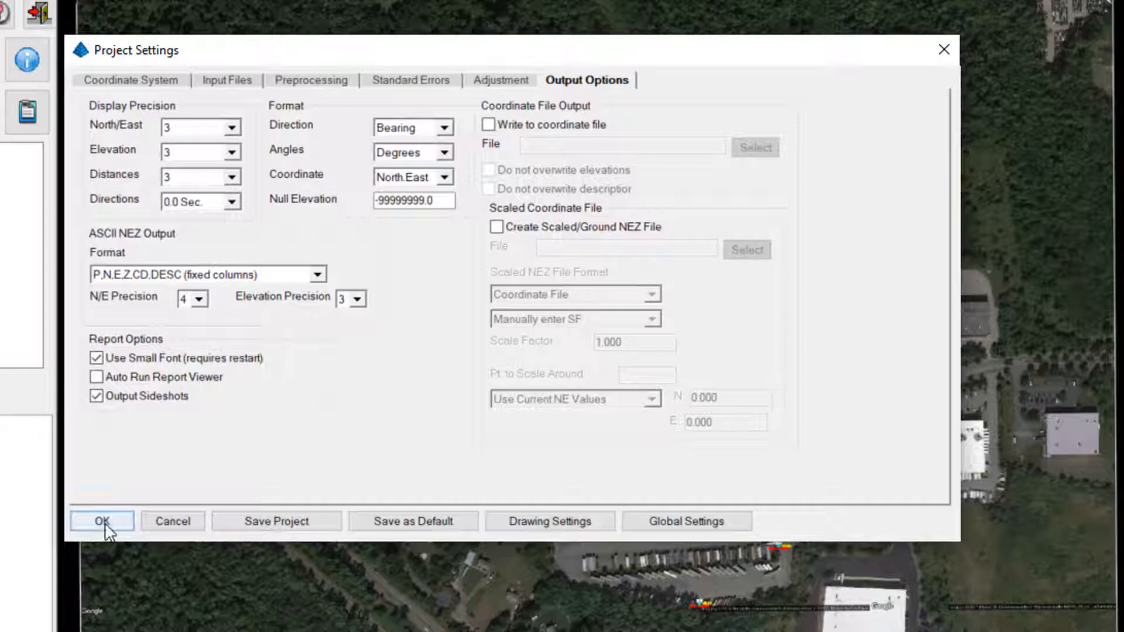
pyautogui.click(101, 520)
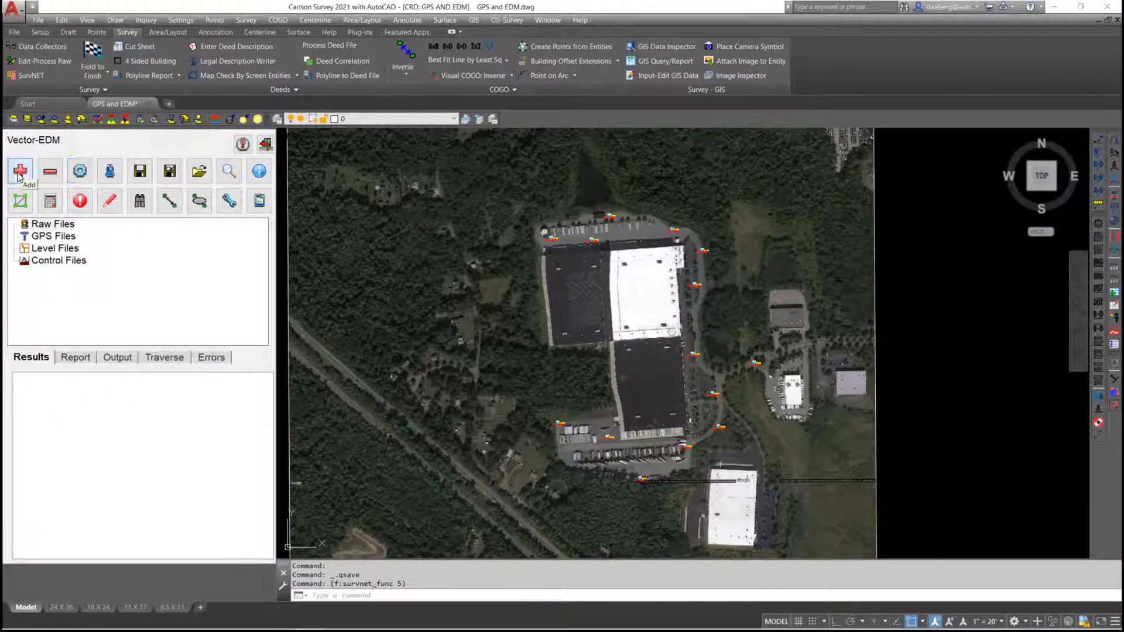
# Add raw file 20-332 trav adj - DA.rw5 to the project and open it.
pyautogui.click(20, 170)
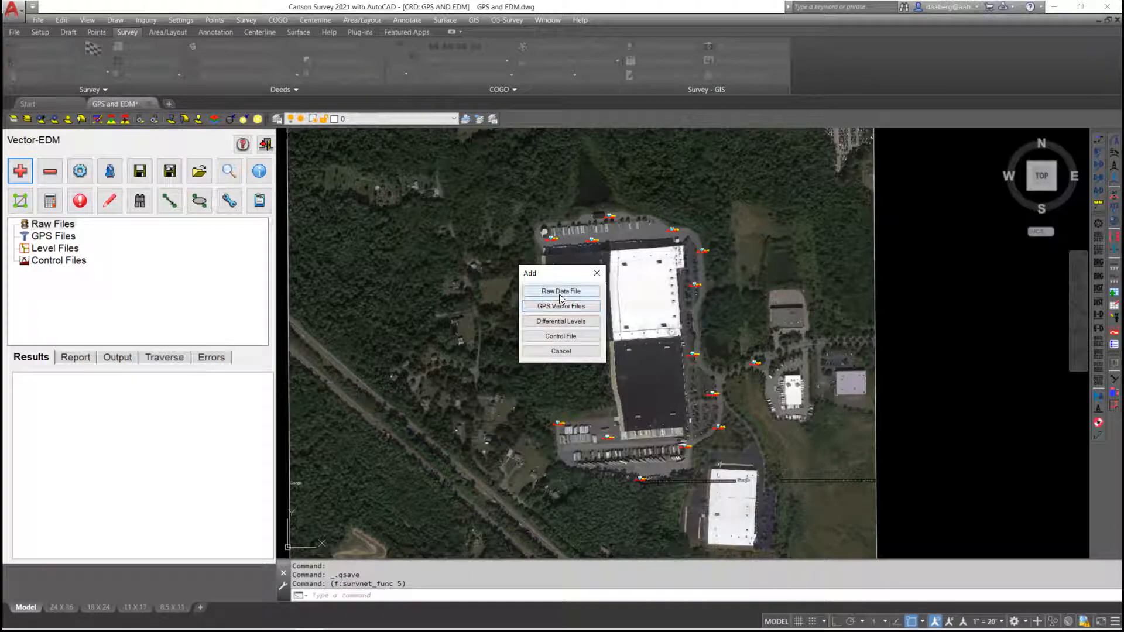
pyautogui.click(561, 291)
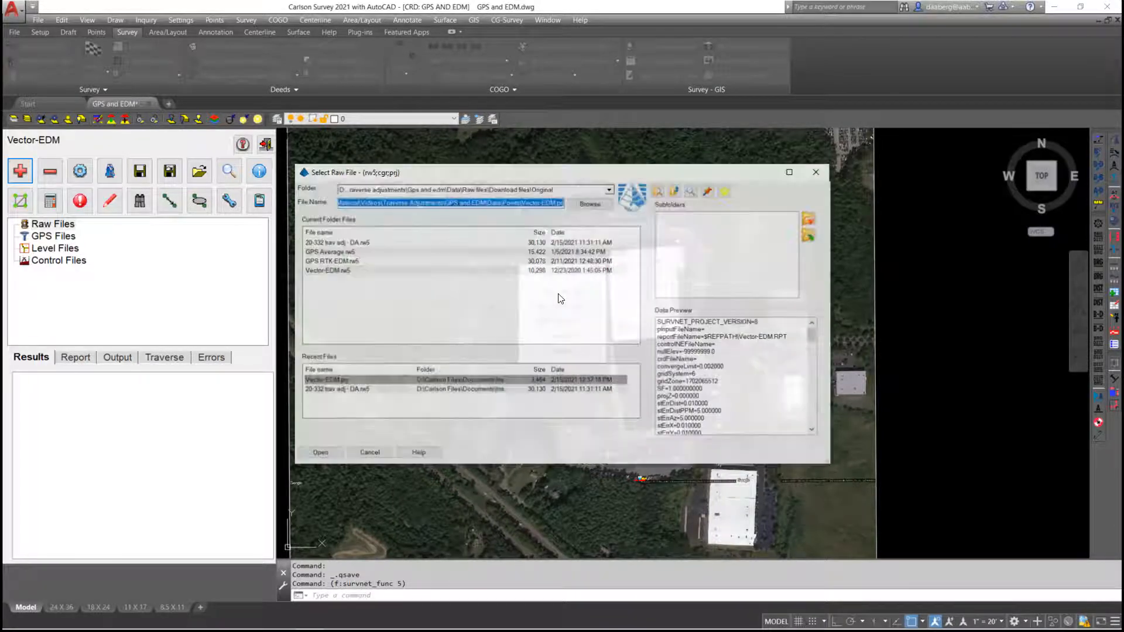
pyautogui.click(334, 242)
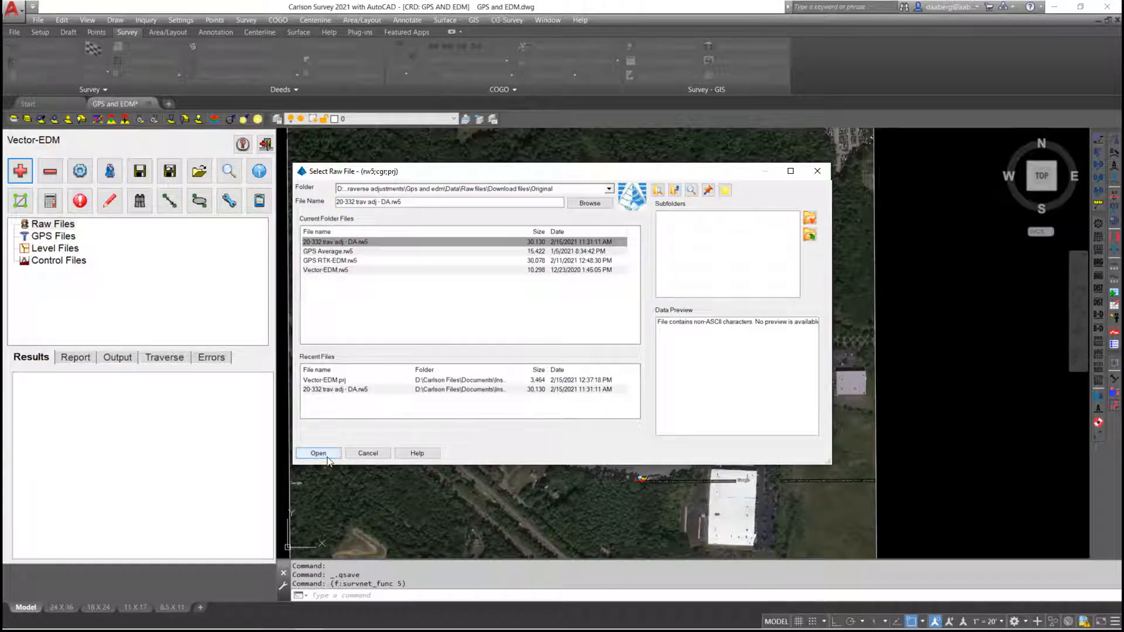
pyautogui.click(318, 453)
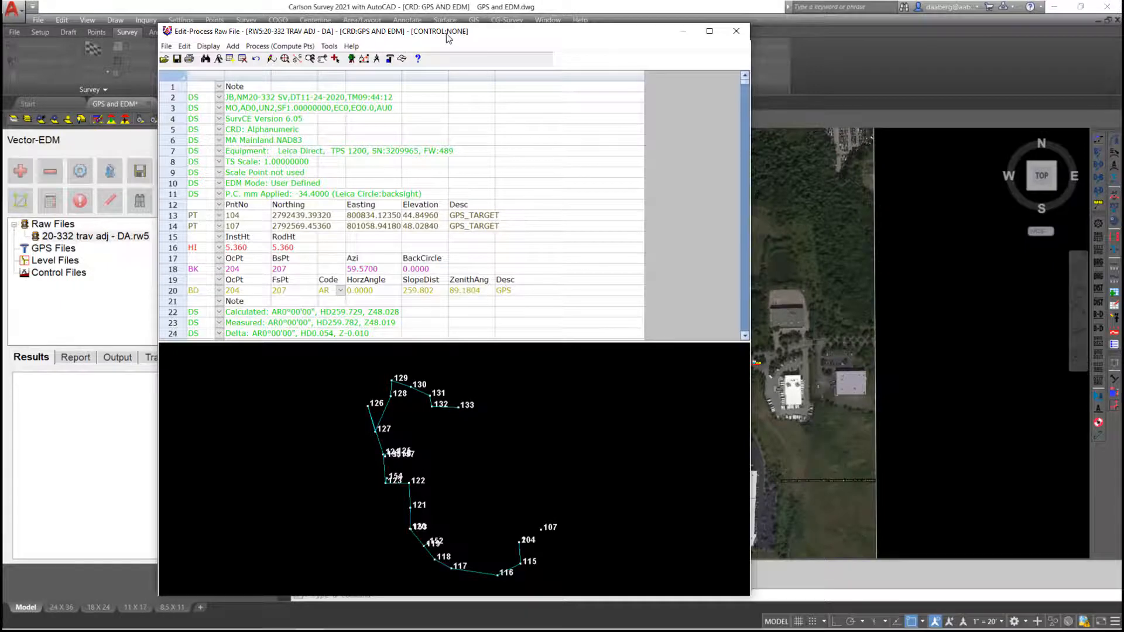
pyautogui.moveTo(444, 31); pyautogui.dragTo(332, 23)
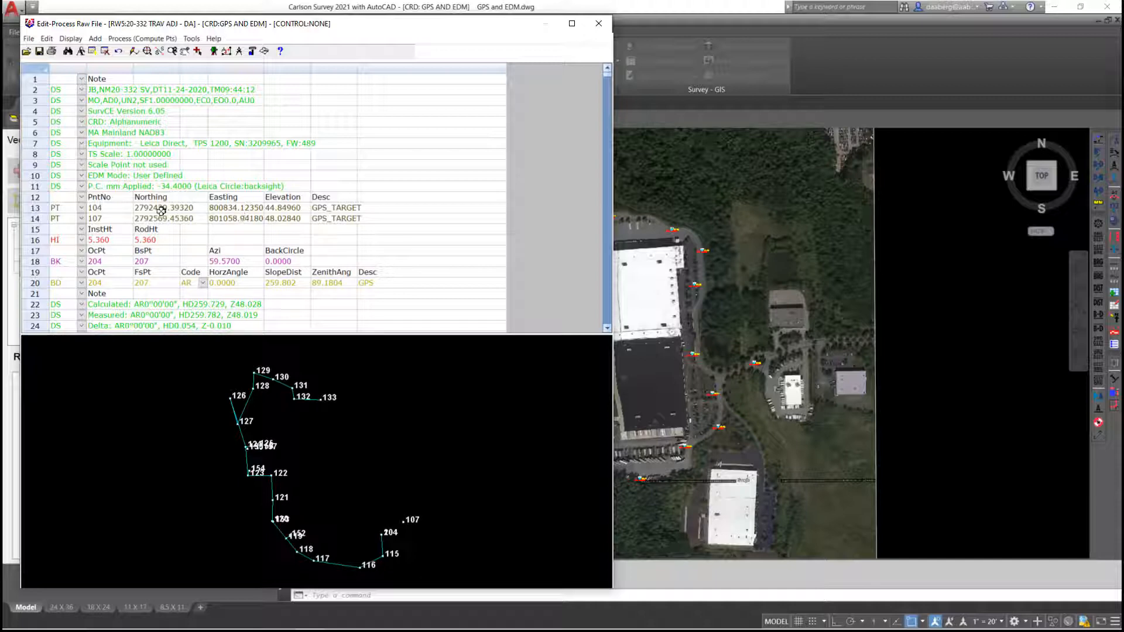
pyautogui.moveTo(116, 212)
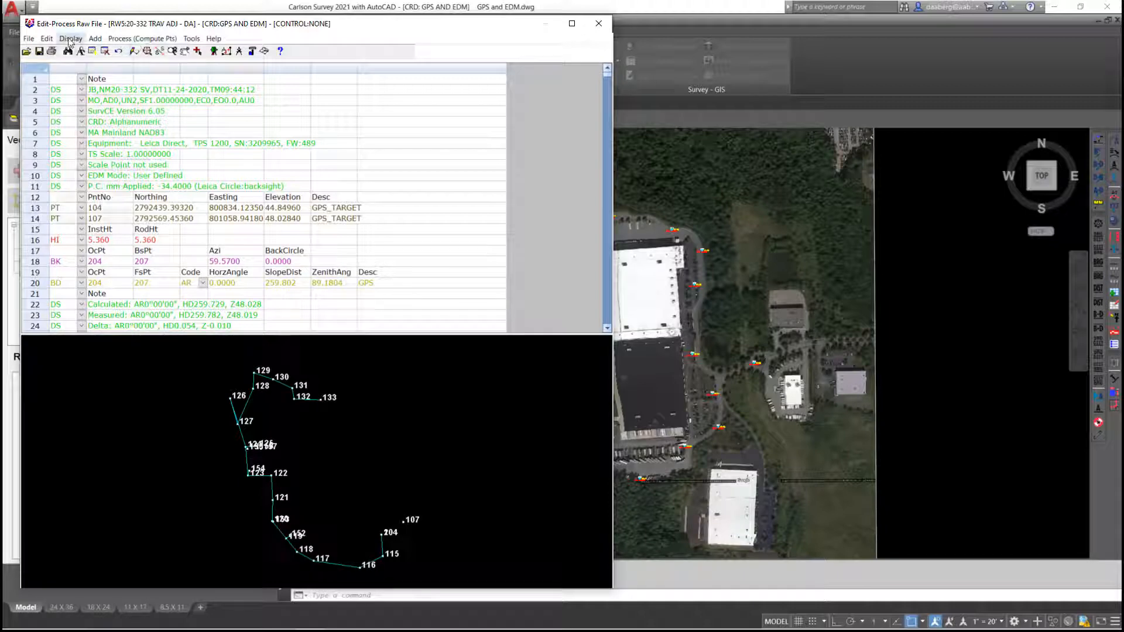
pyautogui.click(70, 38)
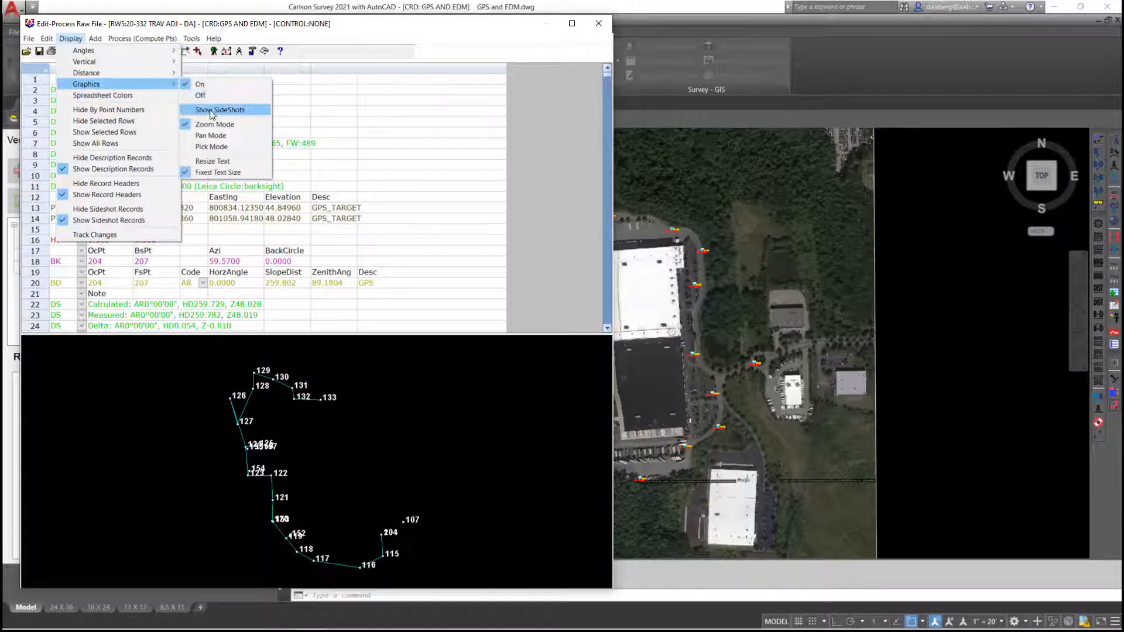
pyautogui.click(220, 109)
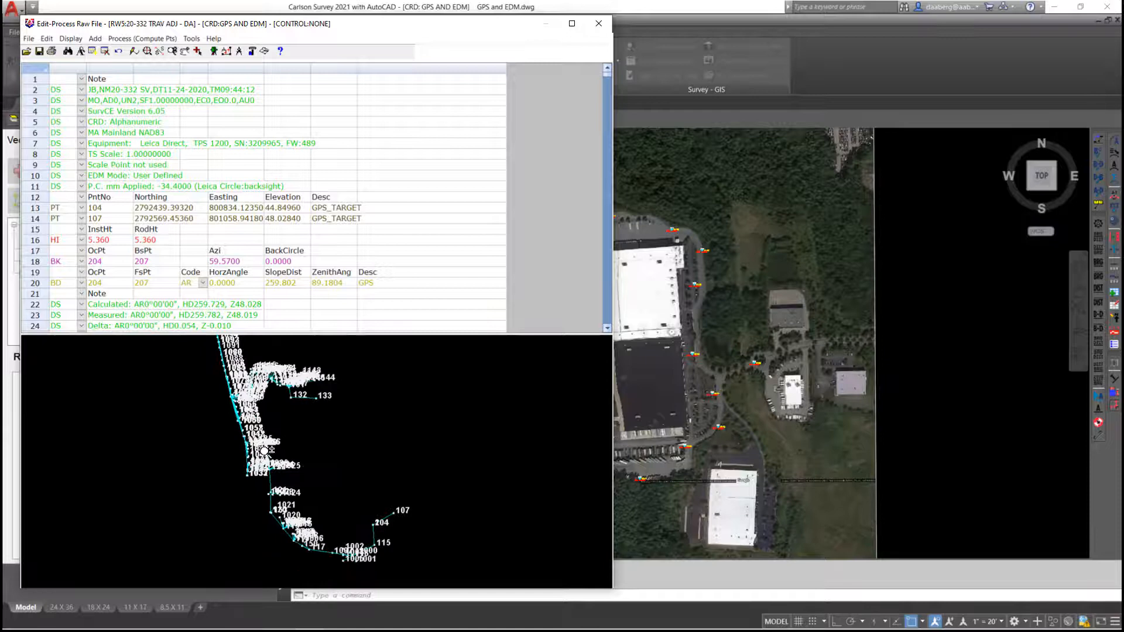
pyautogui.click(71, 38)
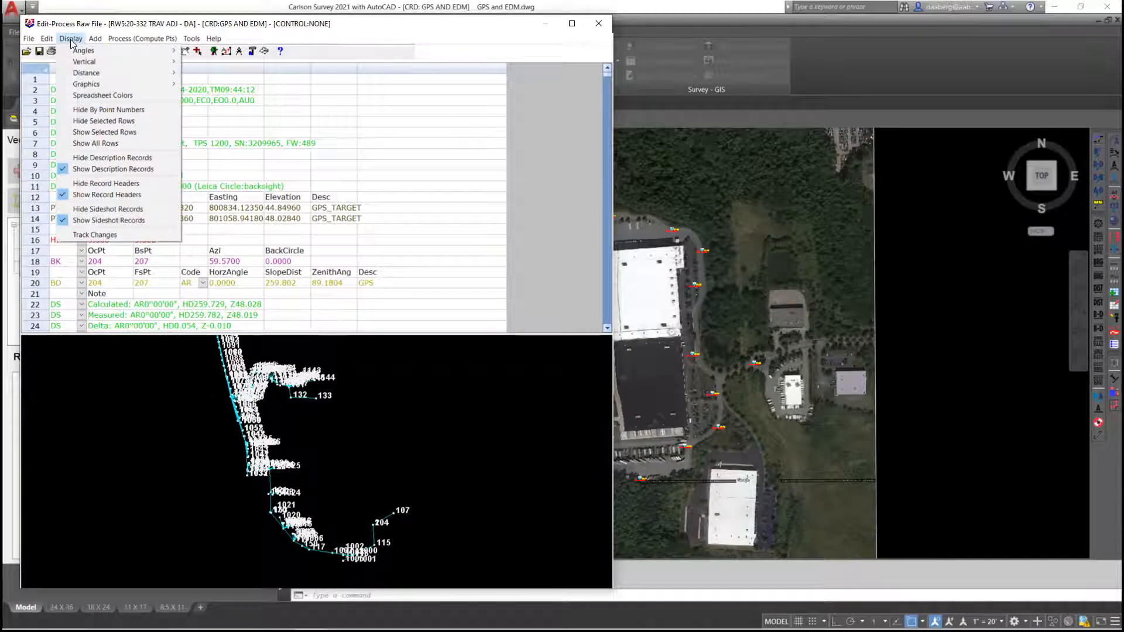
pyautogui.click(87, 84)
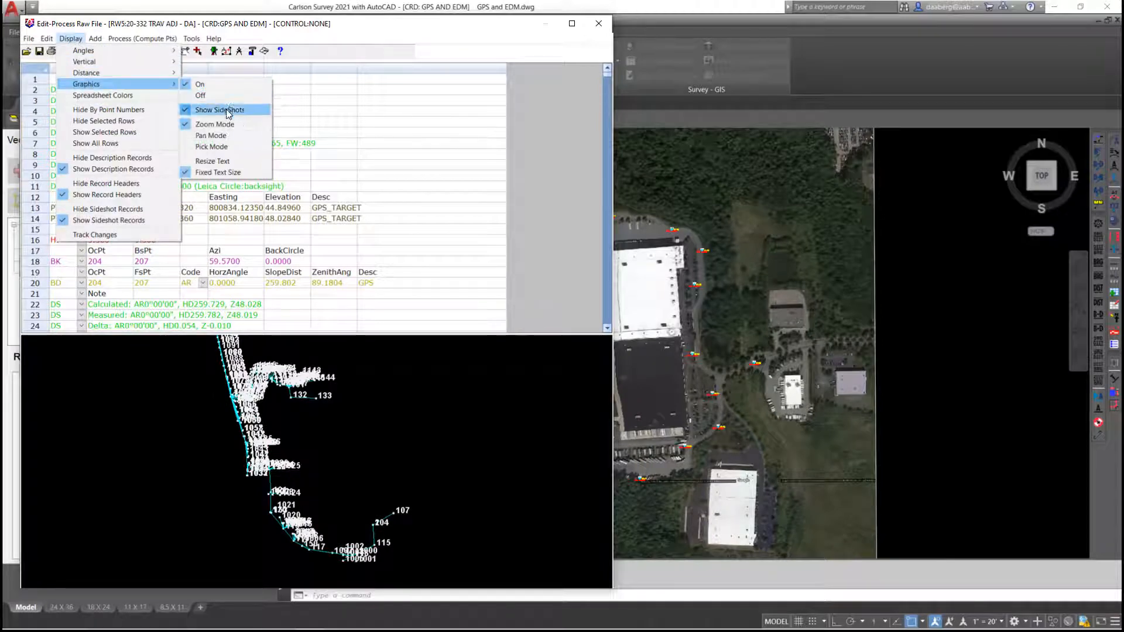
pyautogui.click(219, 109)
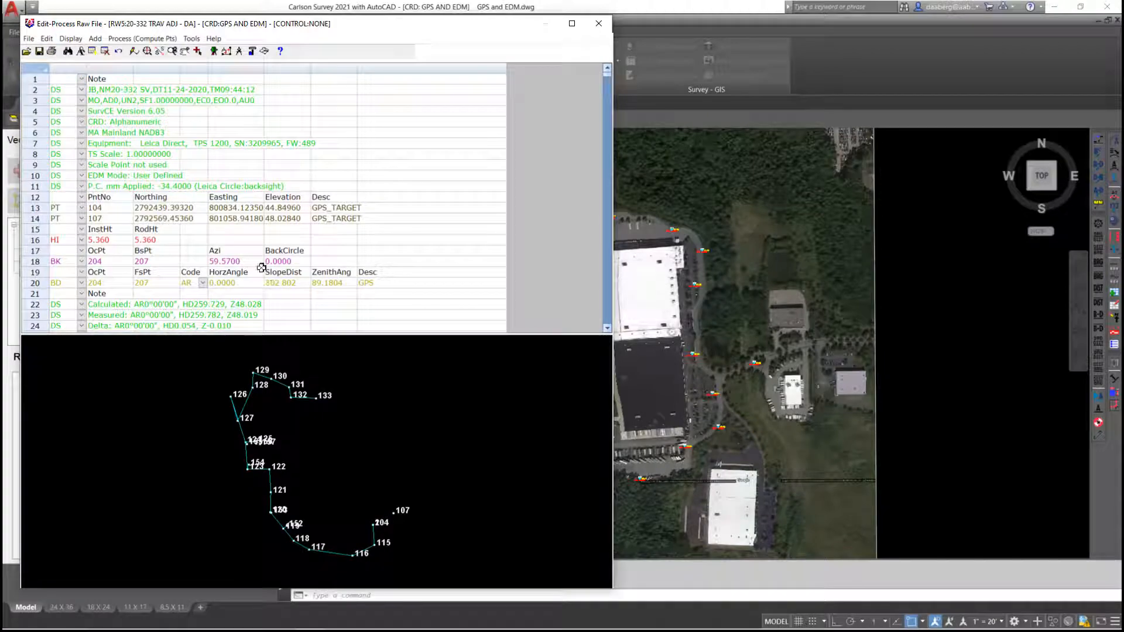
pyautogui.scroll(-3)
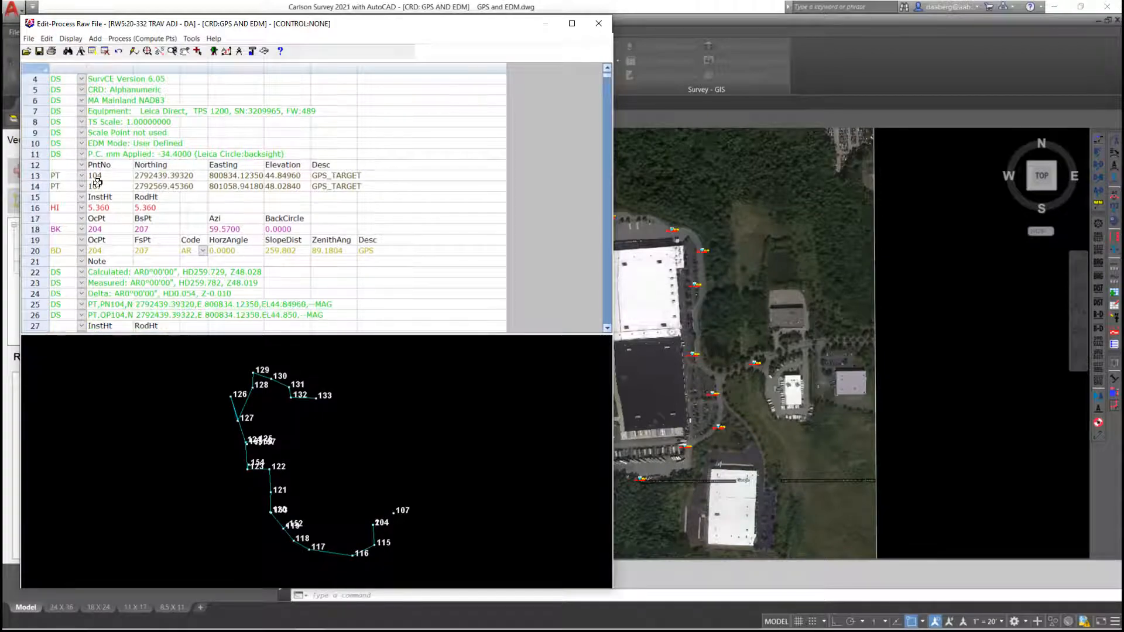
pyautogui.scroll(-3)
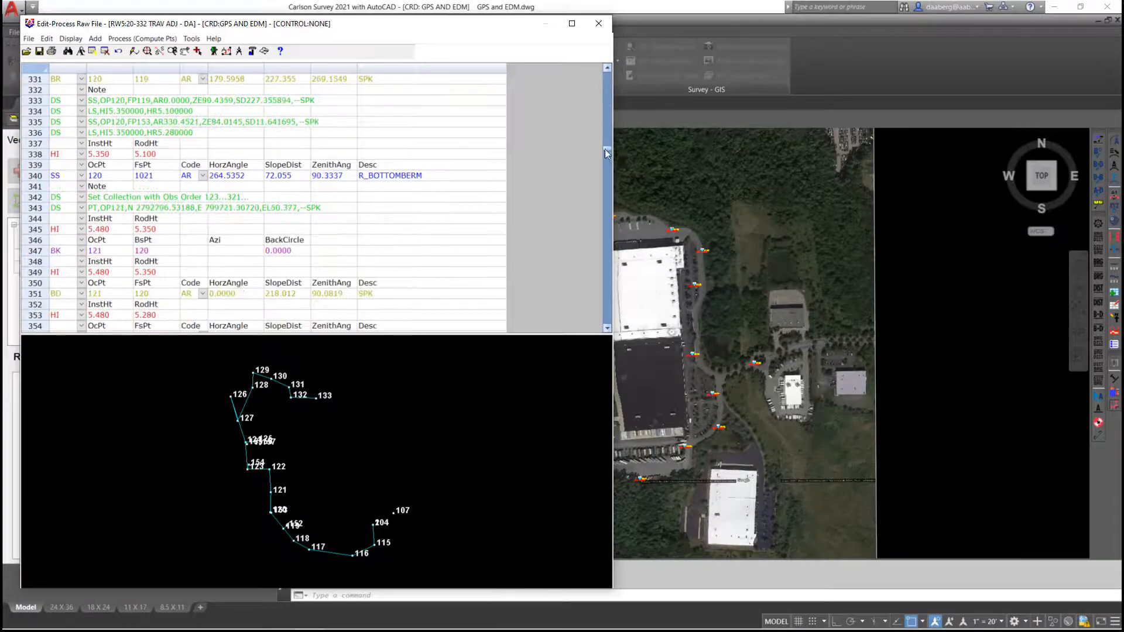
pyautogui.scroll(-3)
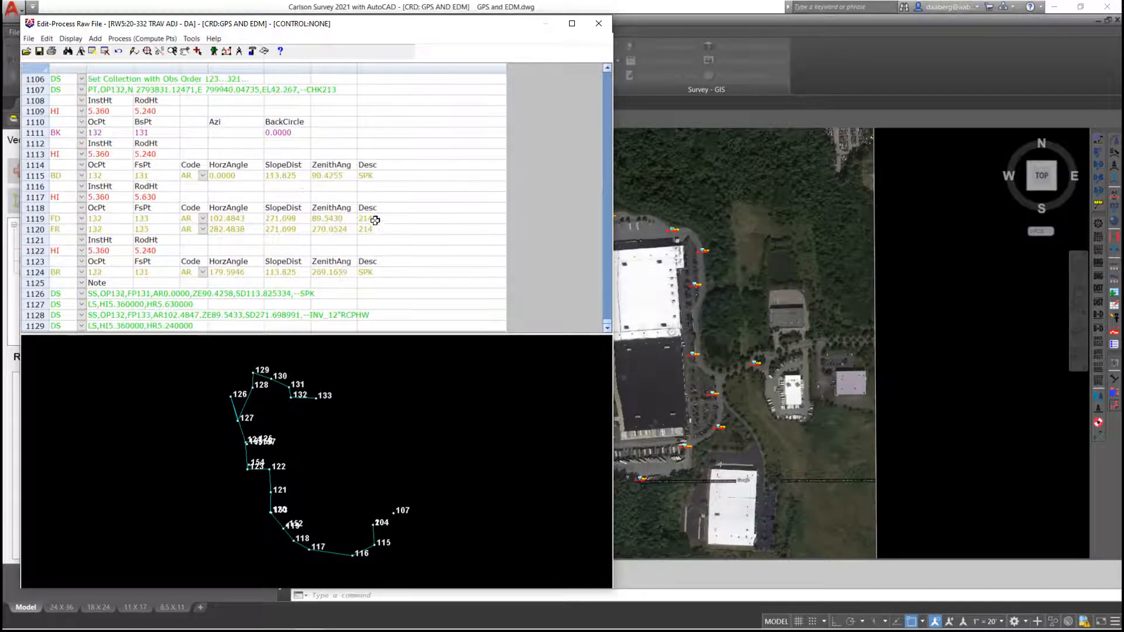
pyautogui.scroll(3)
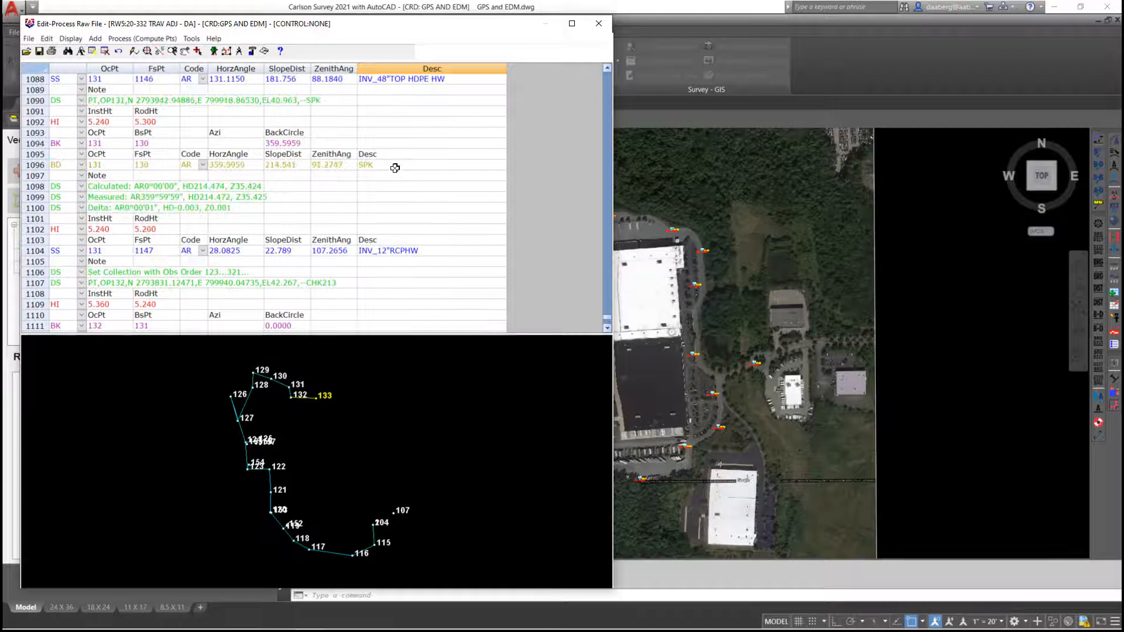
pyautogui.scroll(-3)
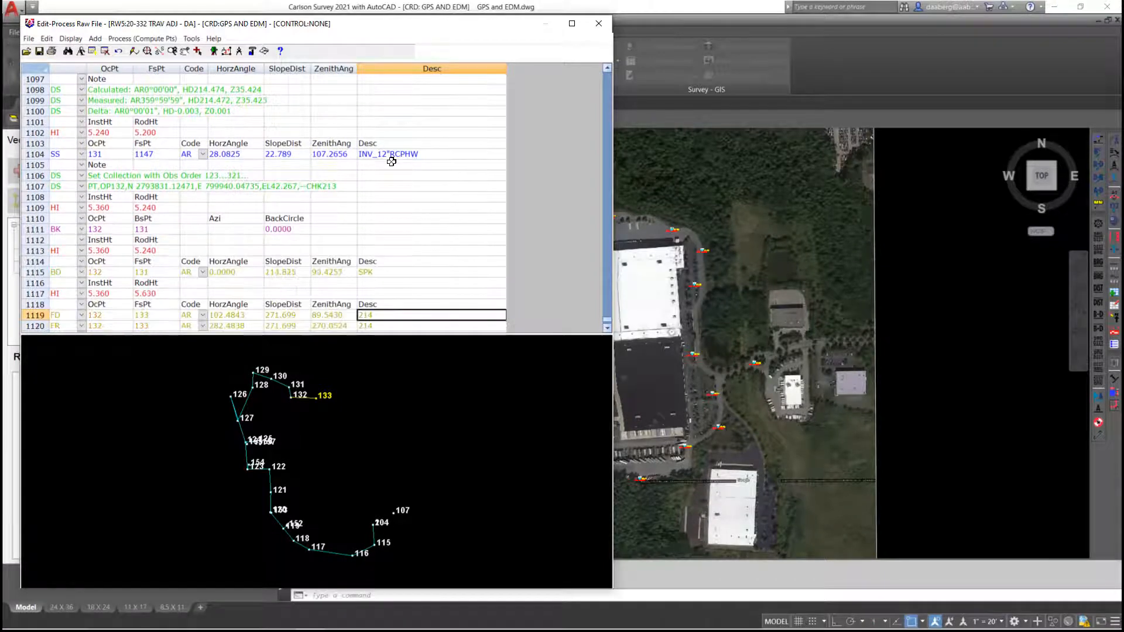
pyautogui.scroll(-3)
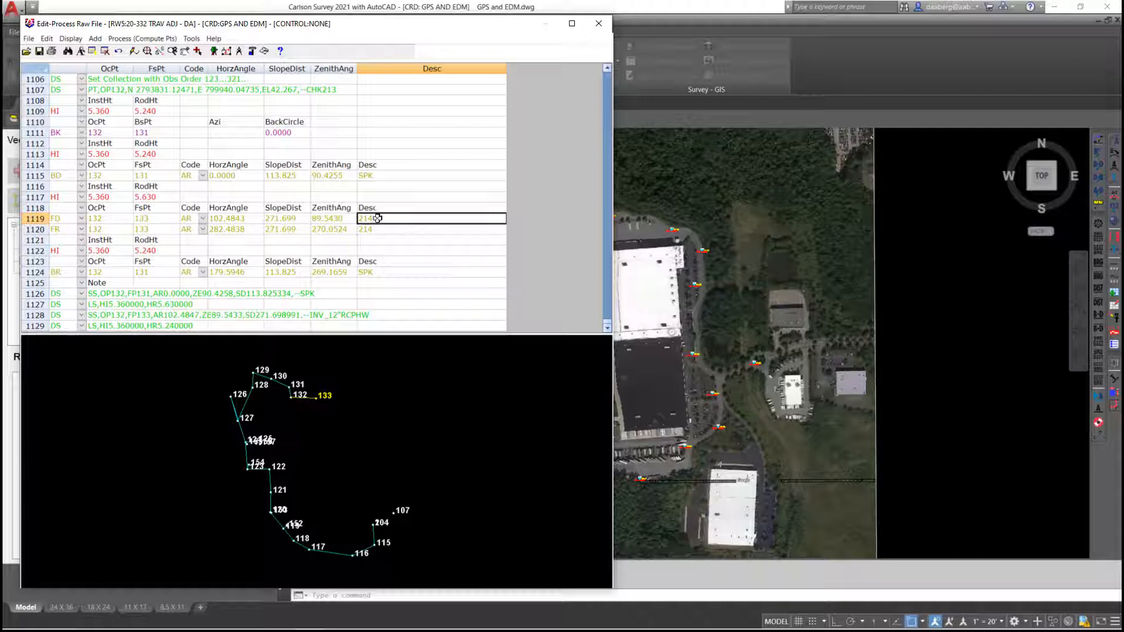
pyautogui.moveTo(214, 51)
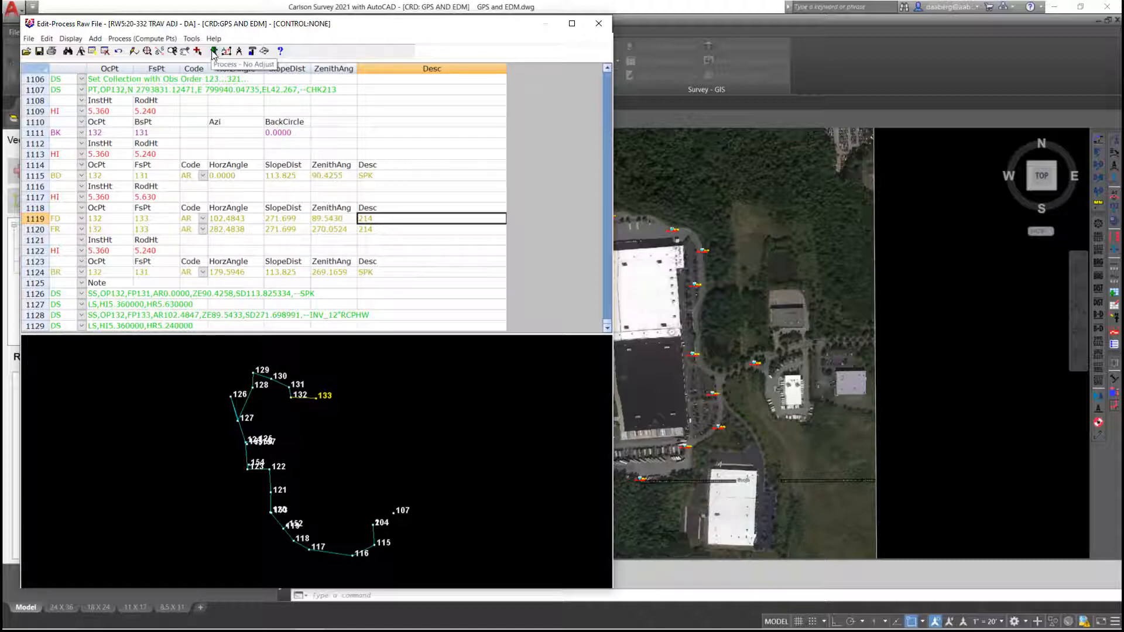
# Run Process - No Adjust with 214 as the reference closing point.
pyautogui.click(213, 51)
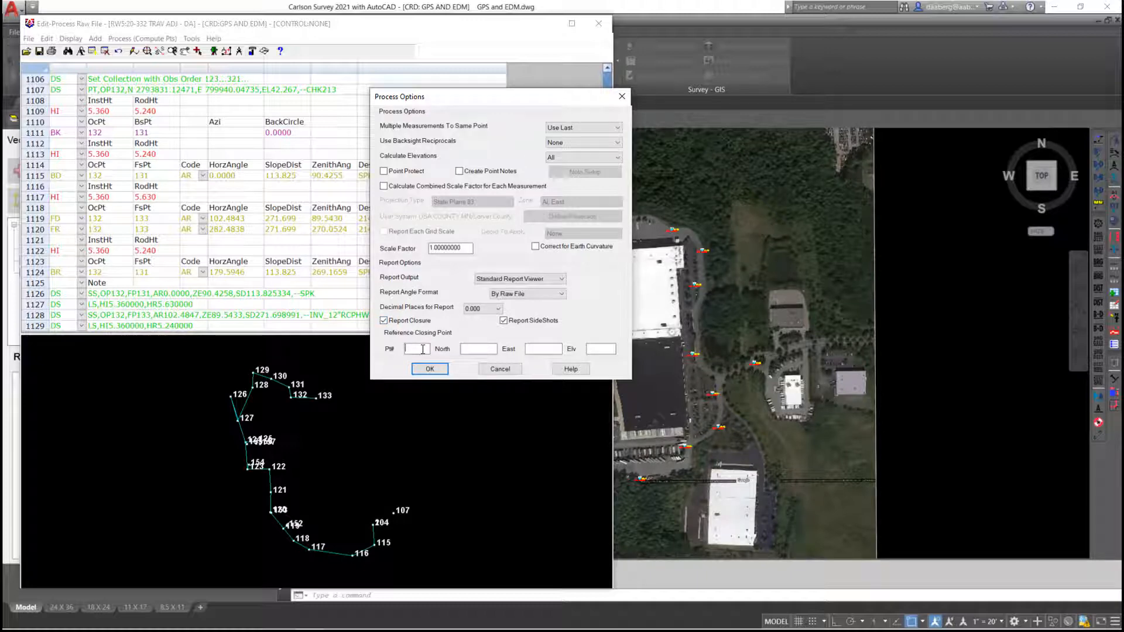
pyautogui.write('214')
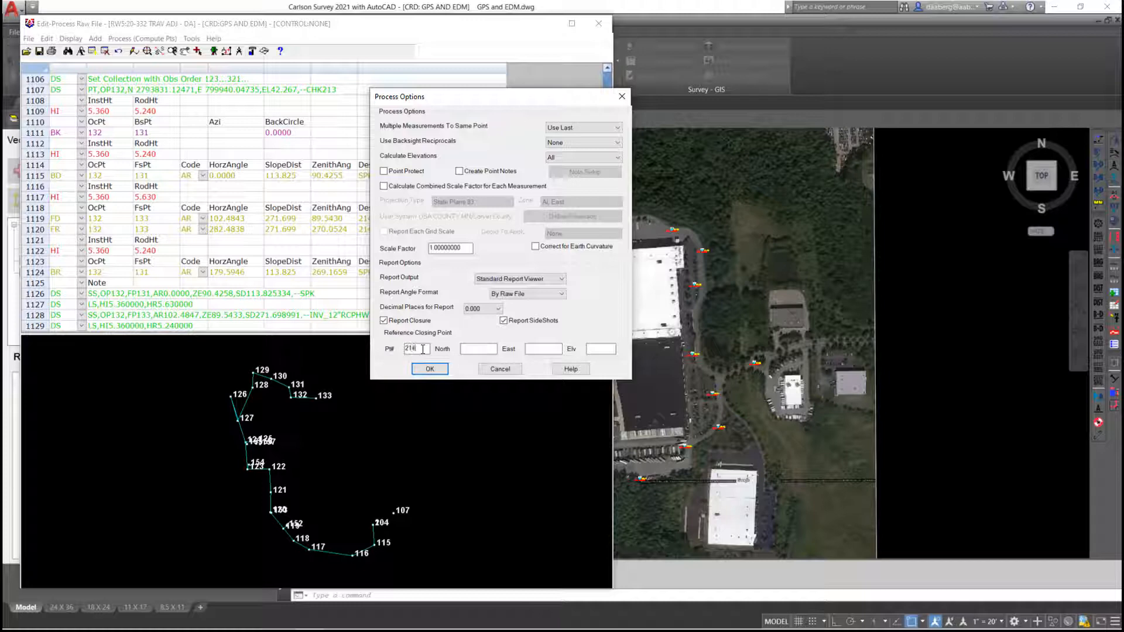
pyautogui.click(429, 368)
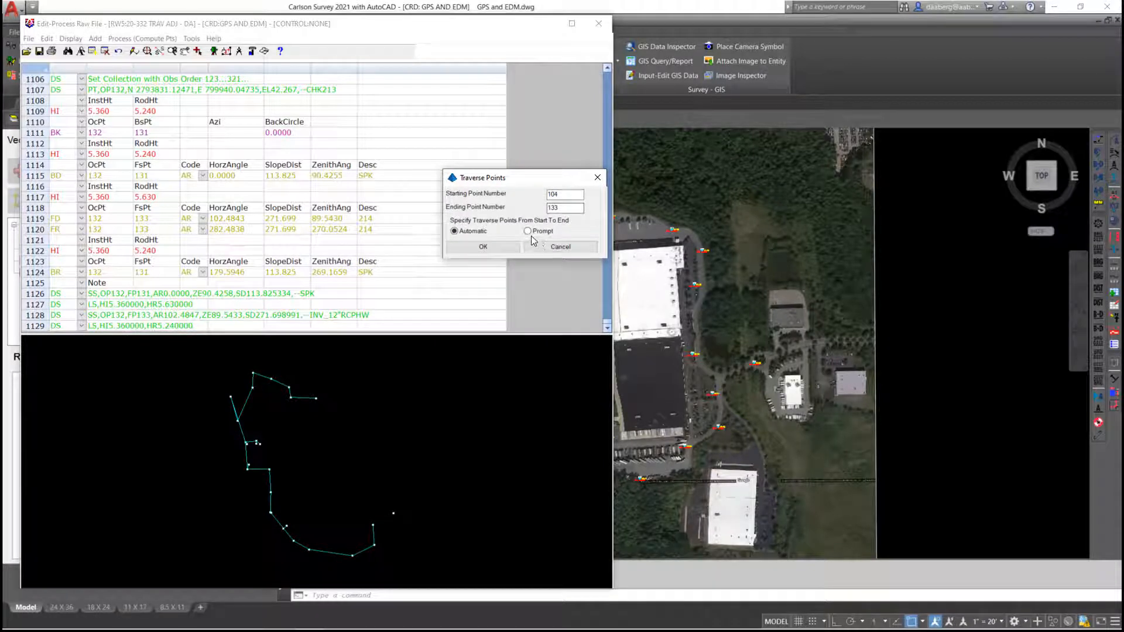
# Set traverse points from 104 to 133 and accept the listed point order.
pyautogui.click(528, 230)
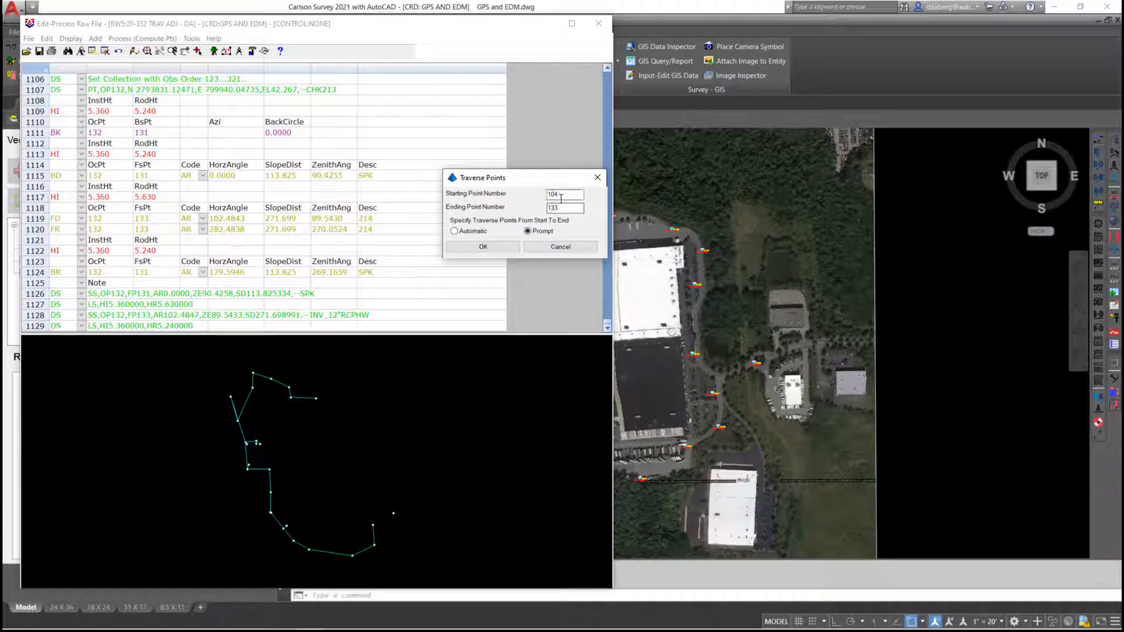
pyautogui.moveTo(566, 207)
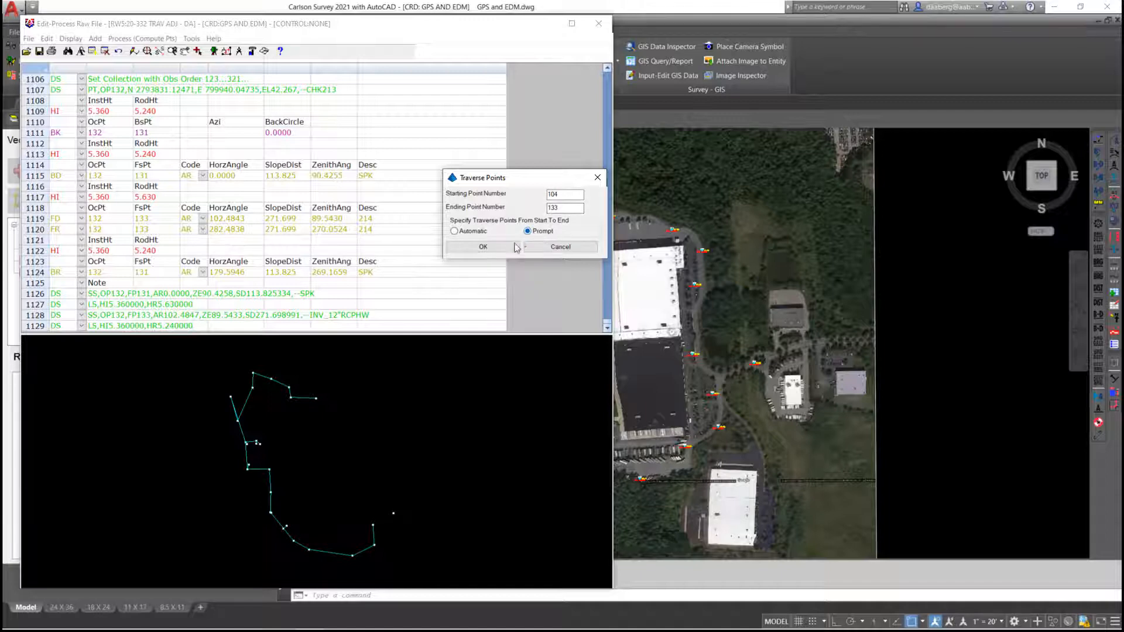
pyautogui.click(482, 246)
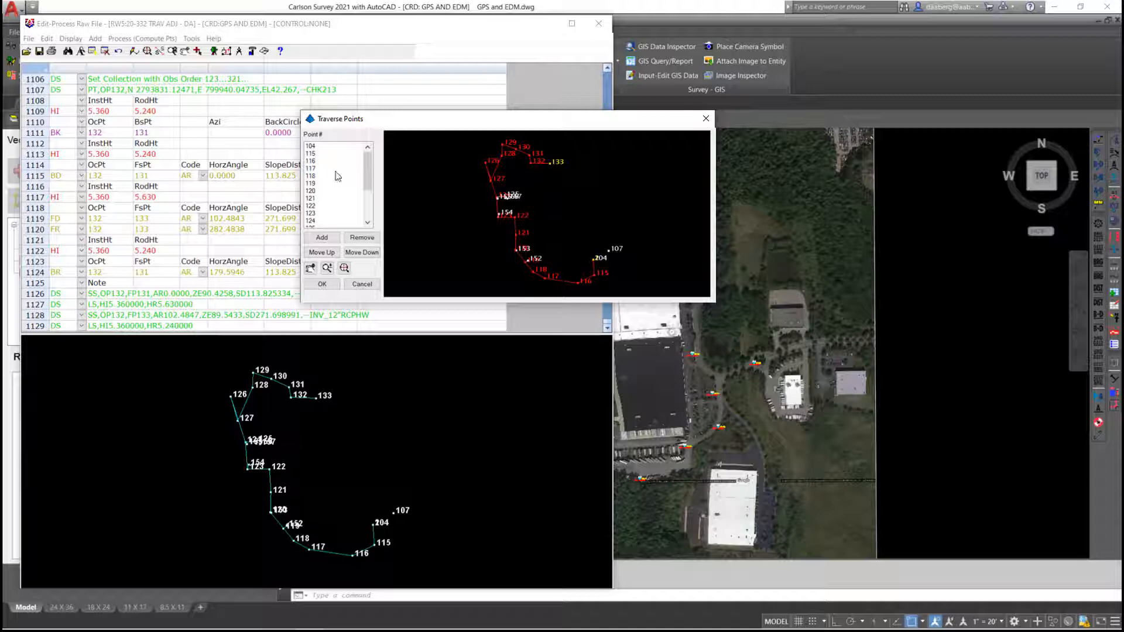
pyautogui.scroll(-3)
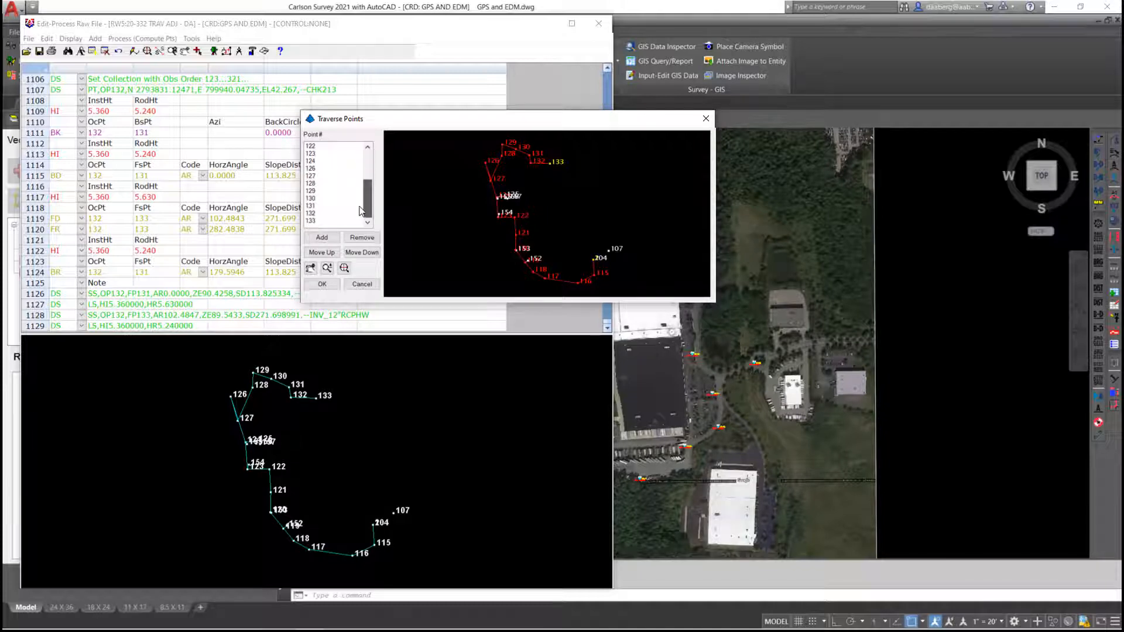
pyautogui.scroll(3)
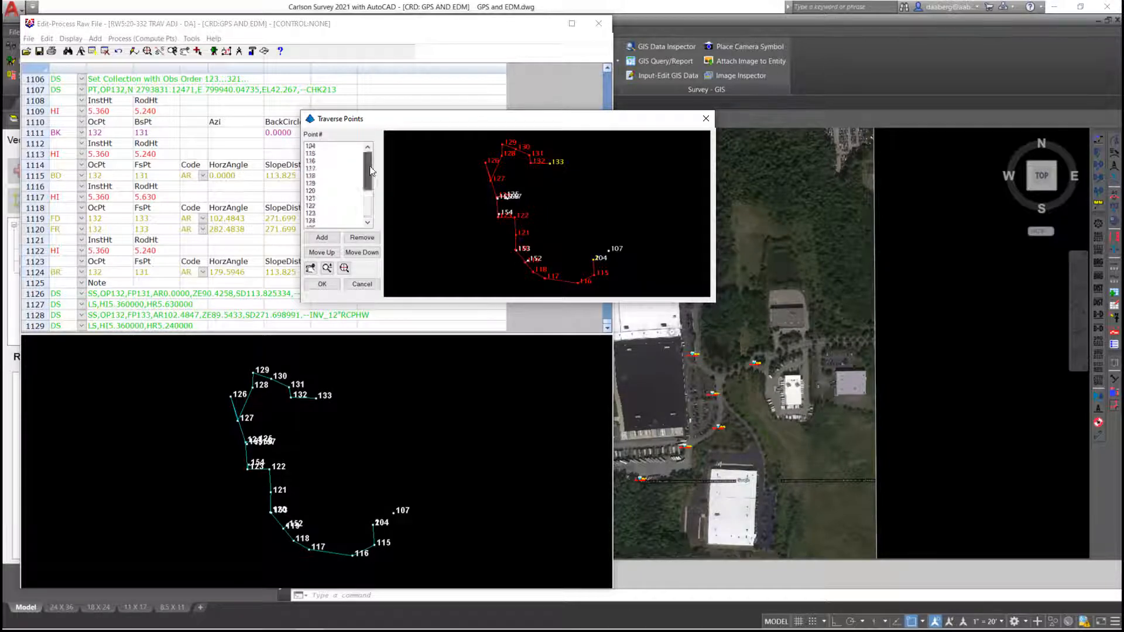
pyautogui.scroll(-3)
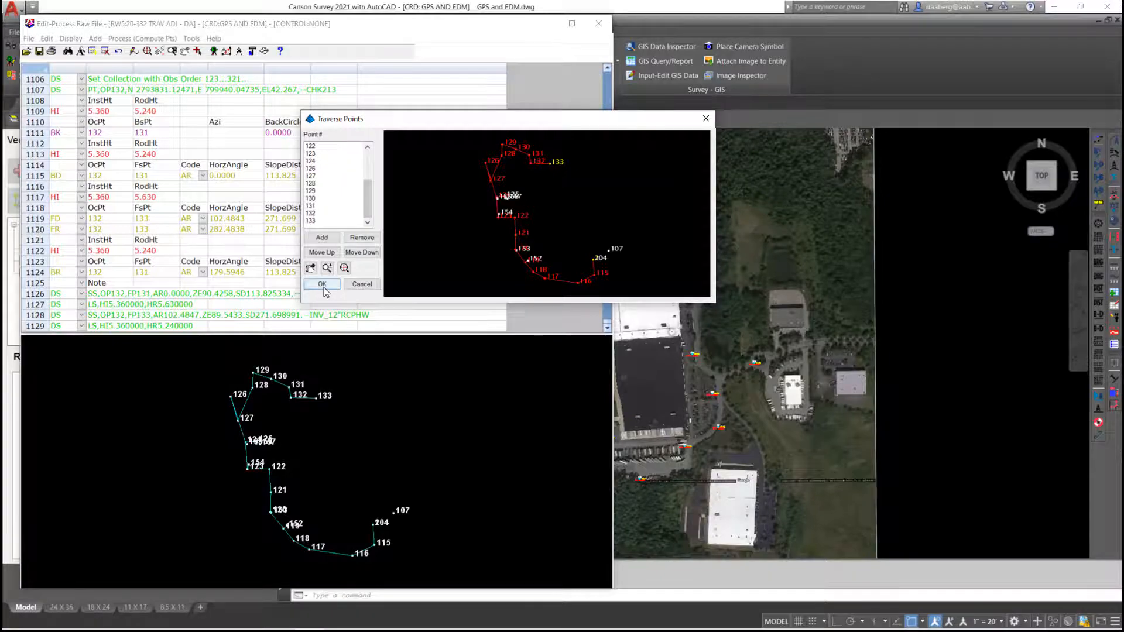
pyautogui.click(322, 284)
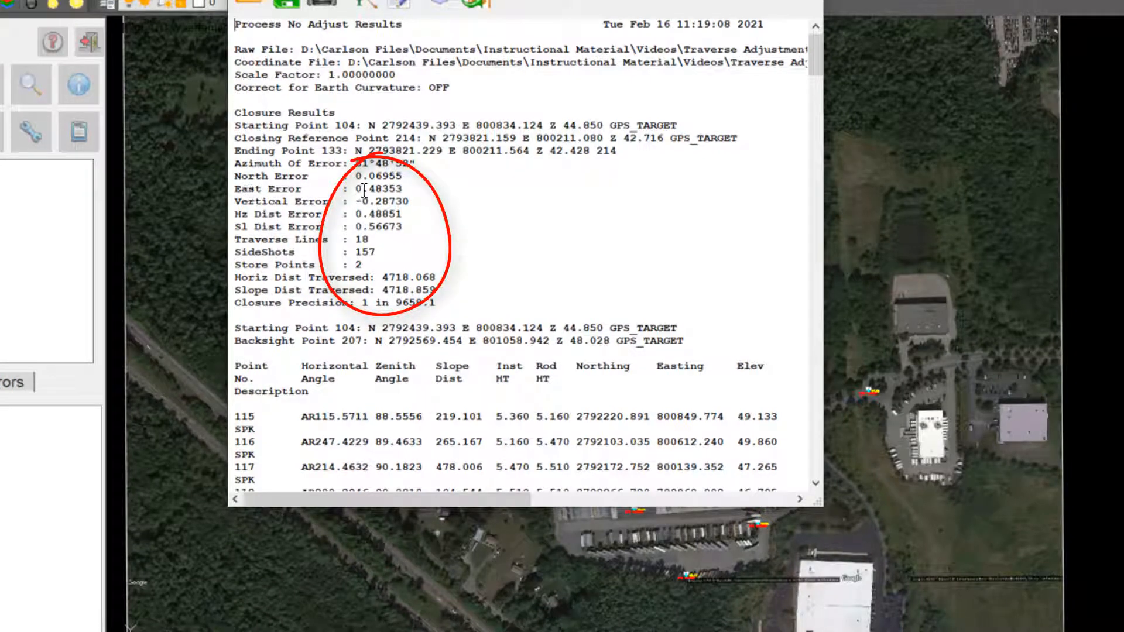
# Check the no-adjust report: 0.48851 horizontal error, precision 1 in 9658.1.
pyautogui.doubleClick(370, 189)
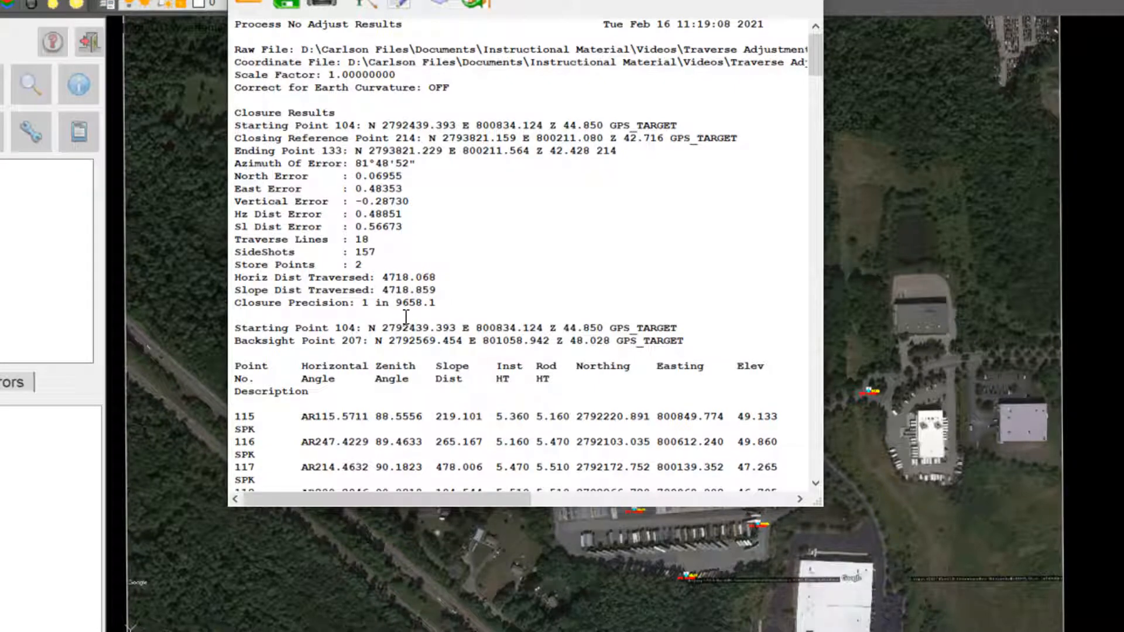
pyautogui.moveTo(429, 373)
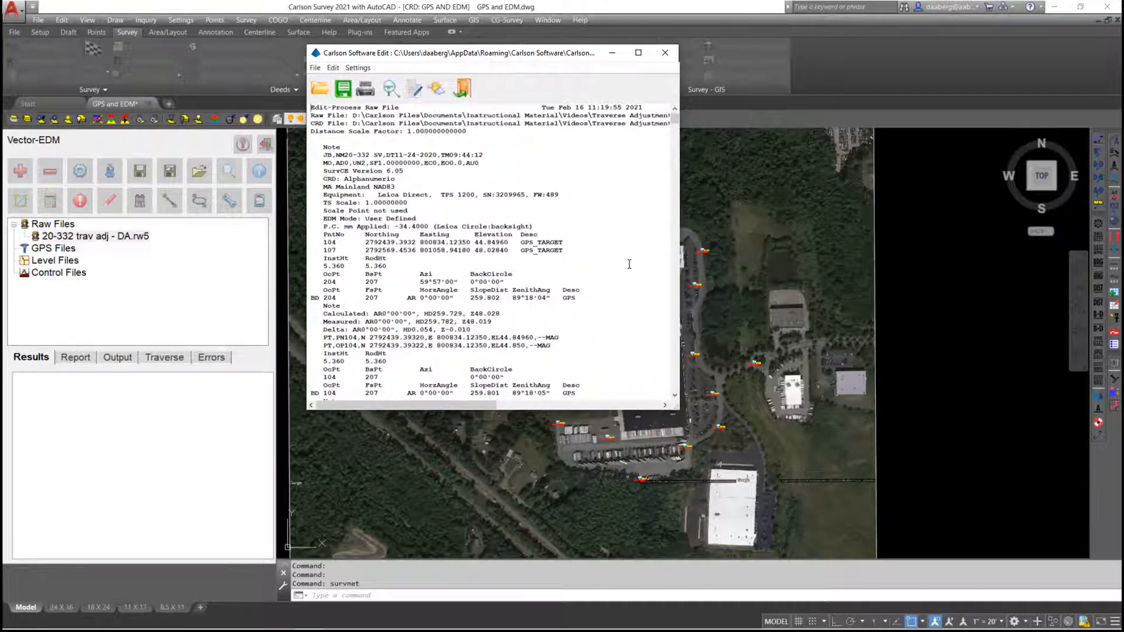
# Open the raw file records as a text printout in Carlson Software Edit.
pyautogui.click(638, 52)
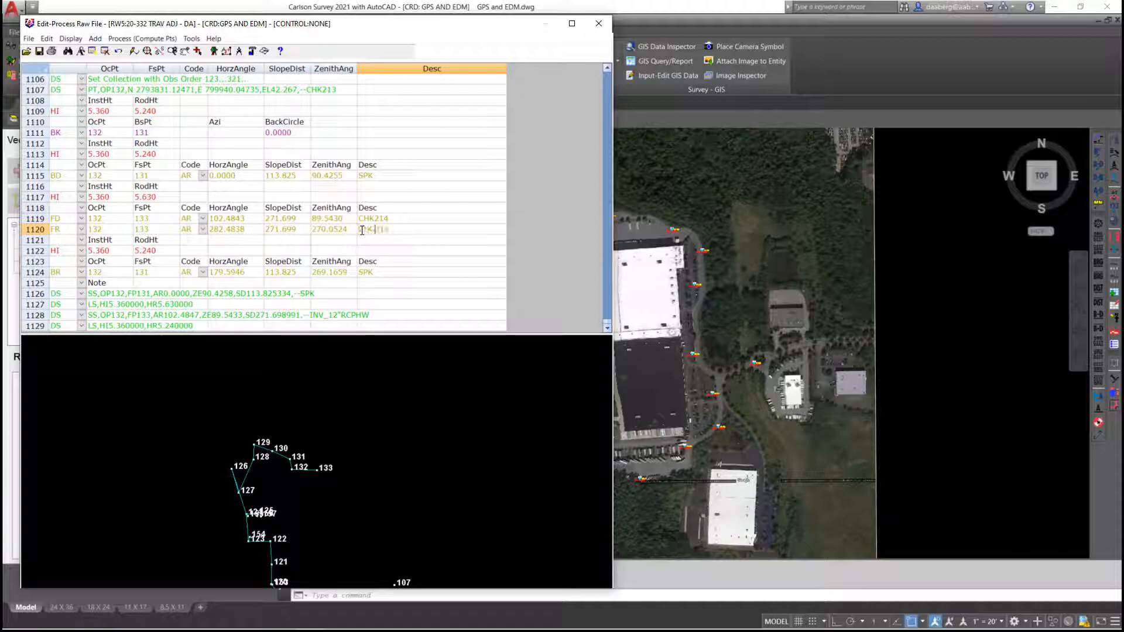
# Review the raw records, edit the point 132 shot description, and close the editor.
pyautogui.scroll(3)
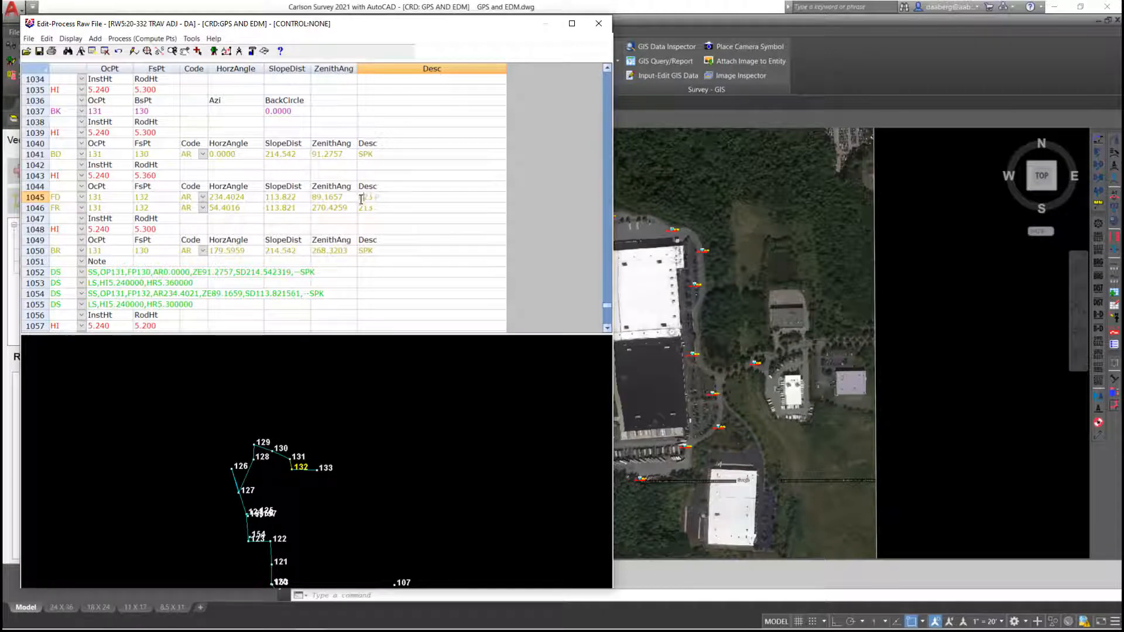
pyautogui.doubleClick(365, 208)
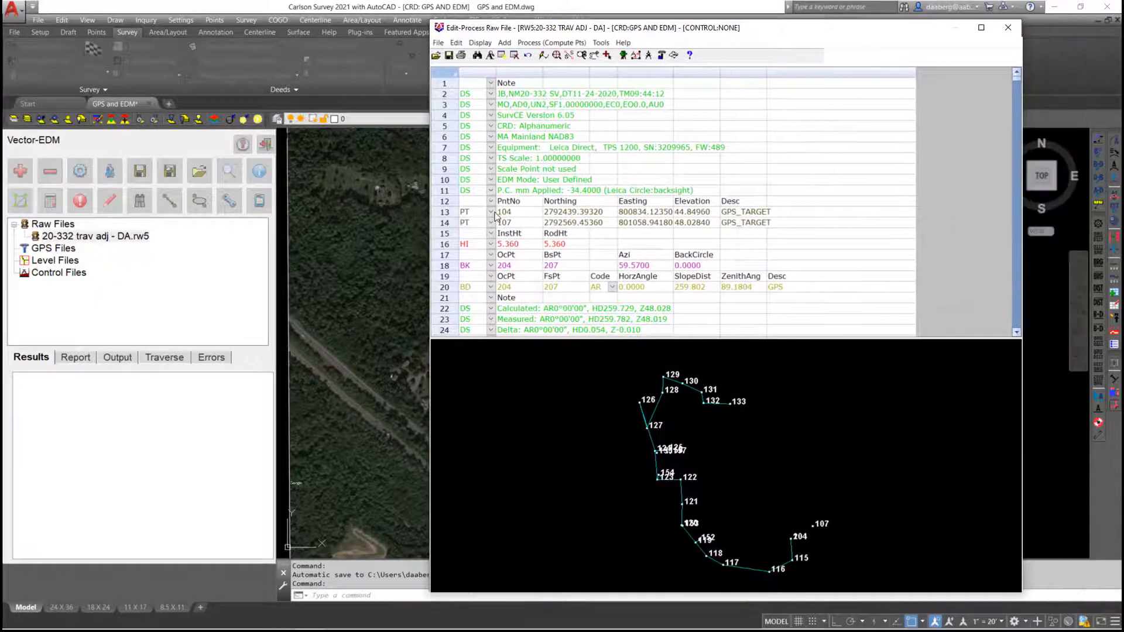
pyautogui.click(491, 211)
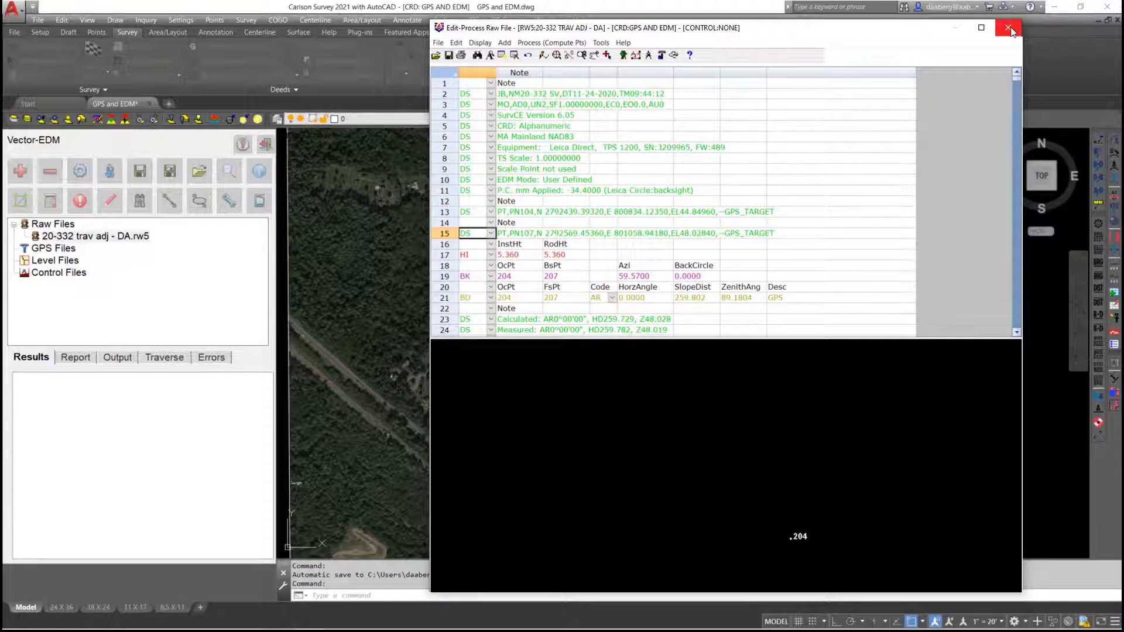
pyautogui.click(1010, 28)
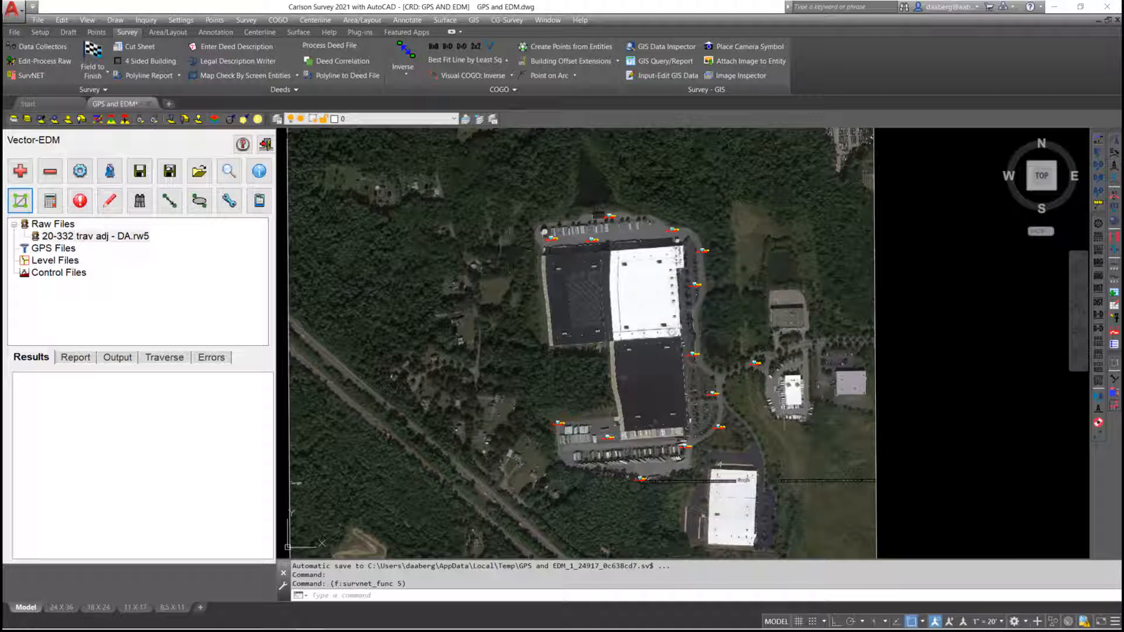
pyautogui.moveTo(348, 285)
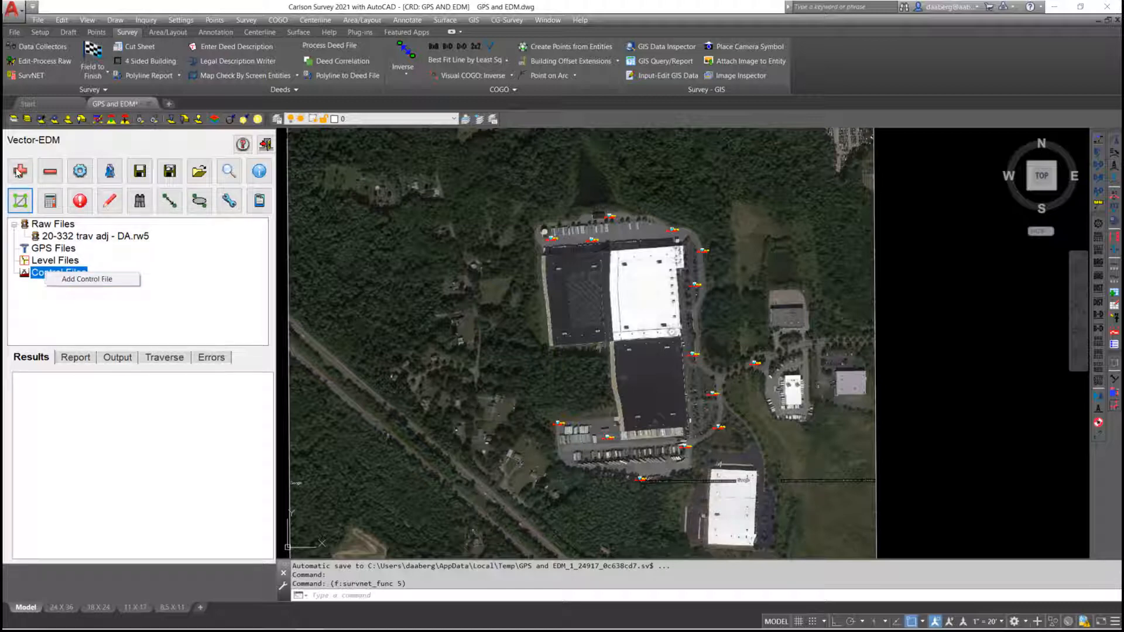
# Add GPS and EDM.crd as a control file and view its point coordinates.
pyautogui.click(87, 279)
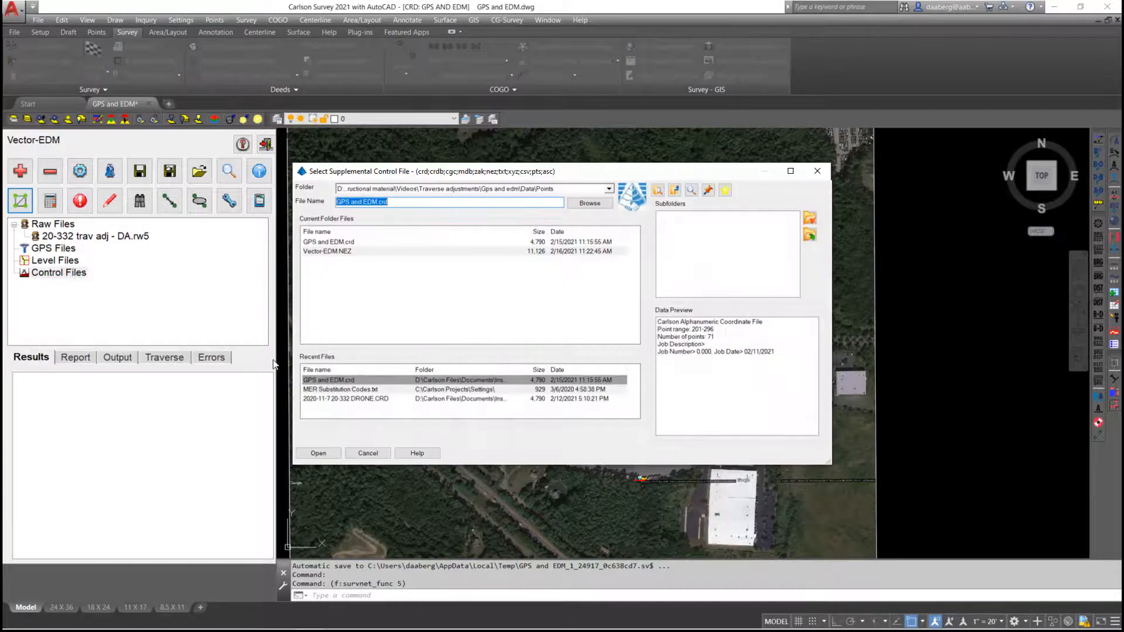
pyautogui.moveTo(330, 247)
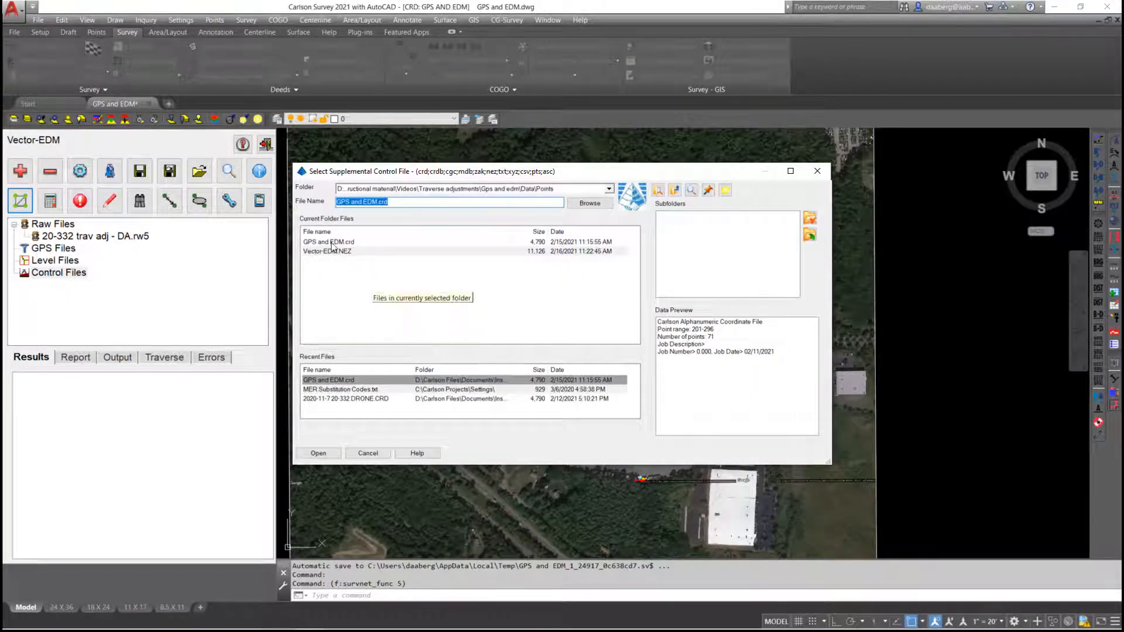
pyautogui.click(329, 242)
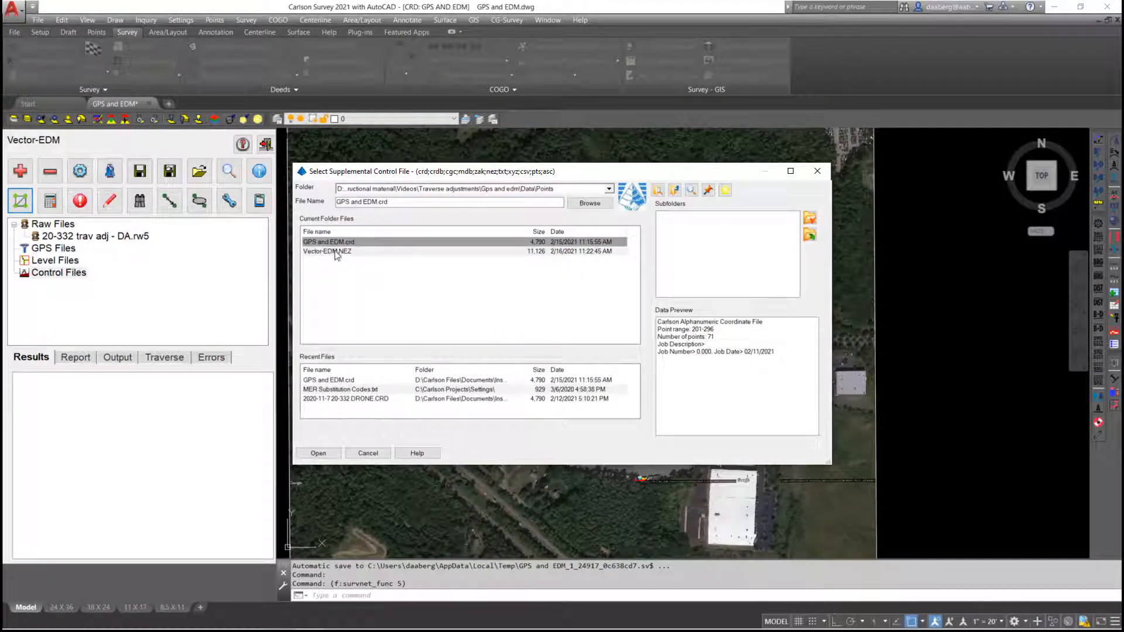
pyautogui.click(318, 452)
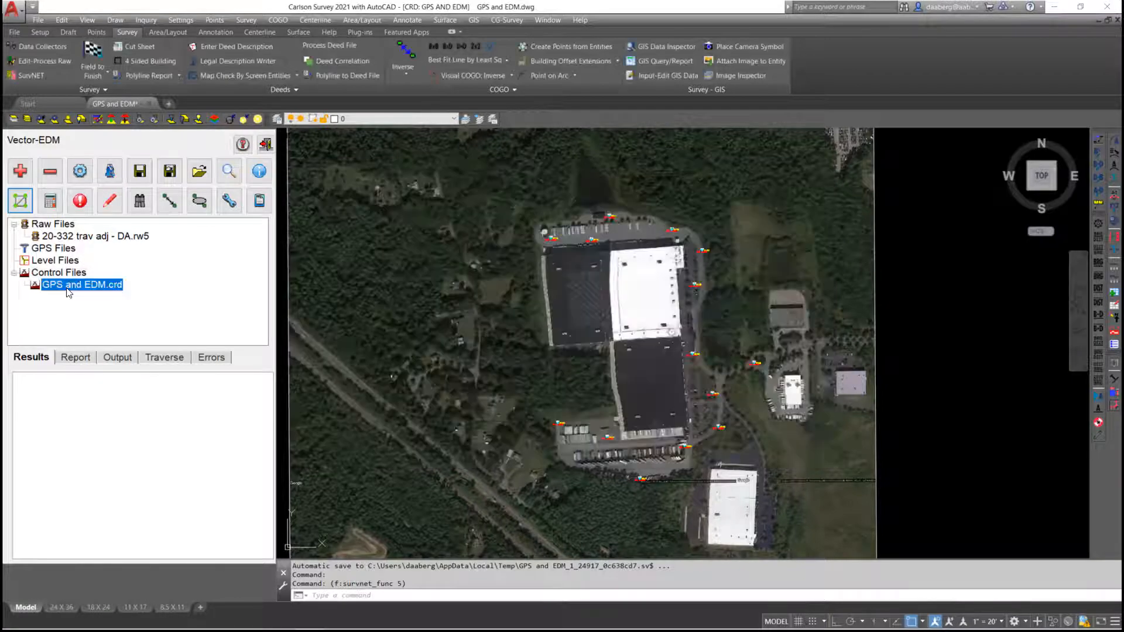
pyautogui.doubleClick(80, 284)
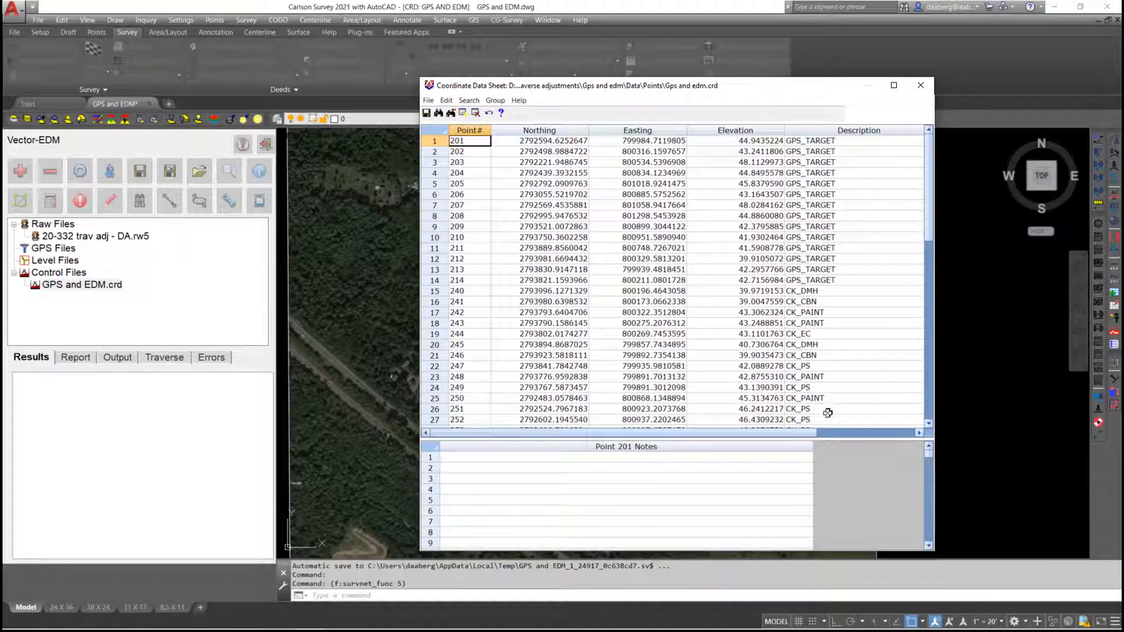
pyautogui.moveTo(843, 324)
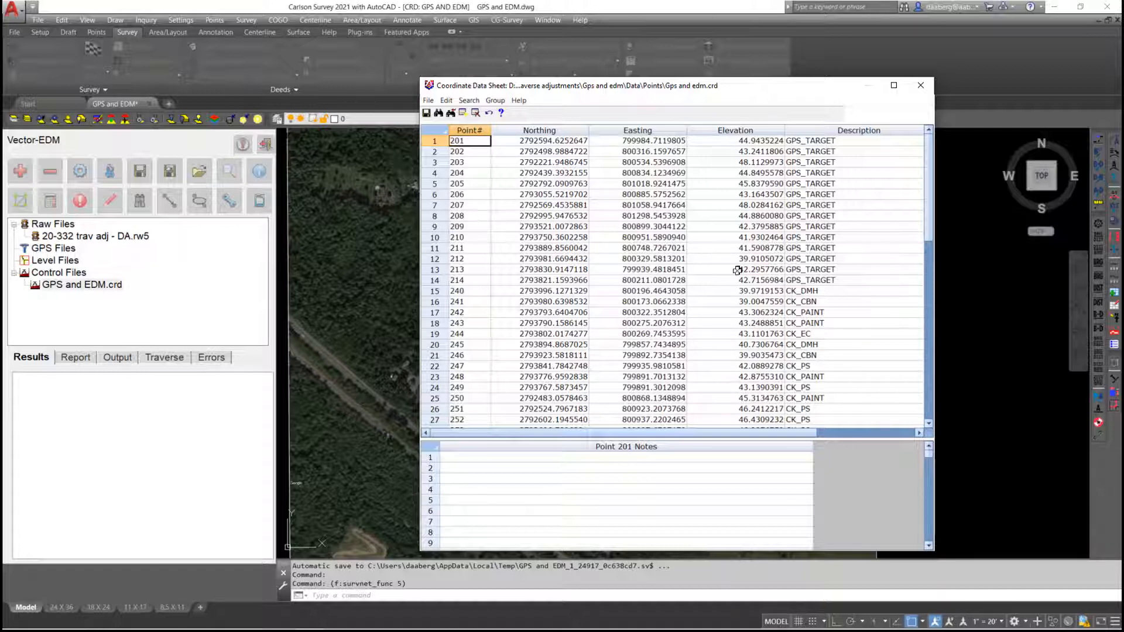
pyautogui.click(469, 280)
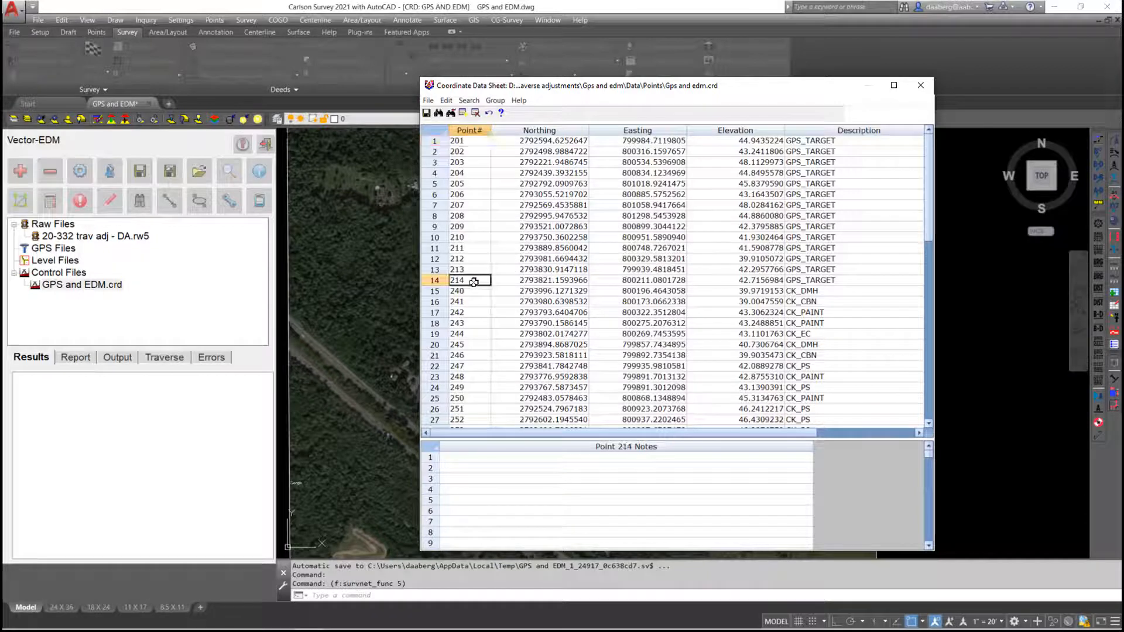
pyautogui.click(919, 86)
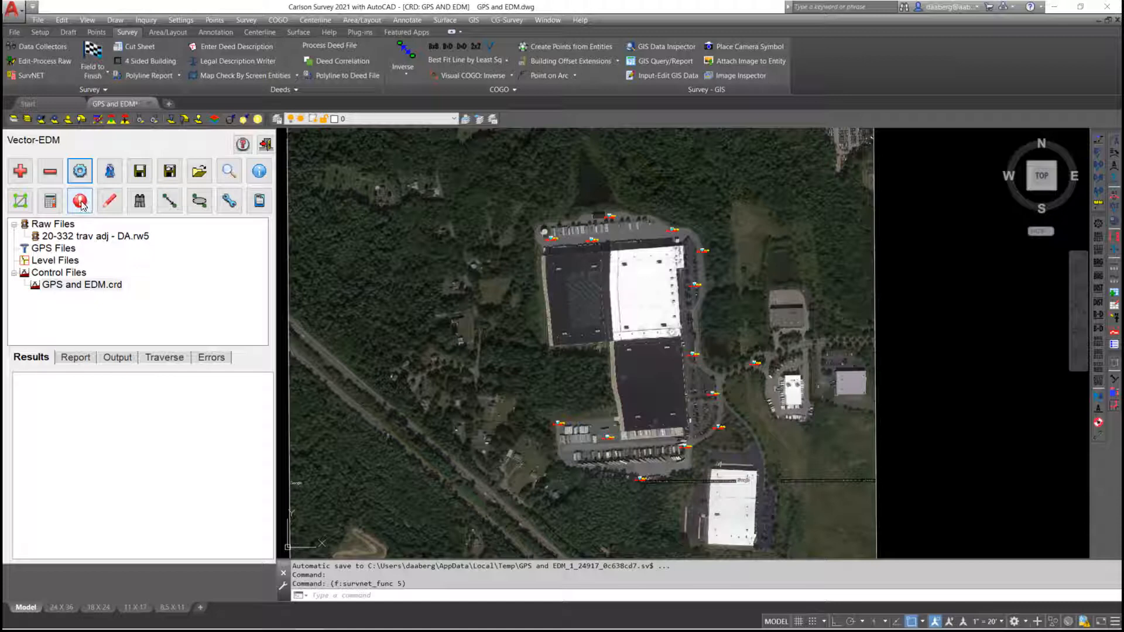
# Run blunder detection with raw-data preprocessing and scroll through the angle-spread tolerance report.
pyautogui.click(80, 201)
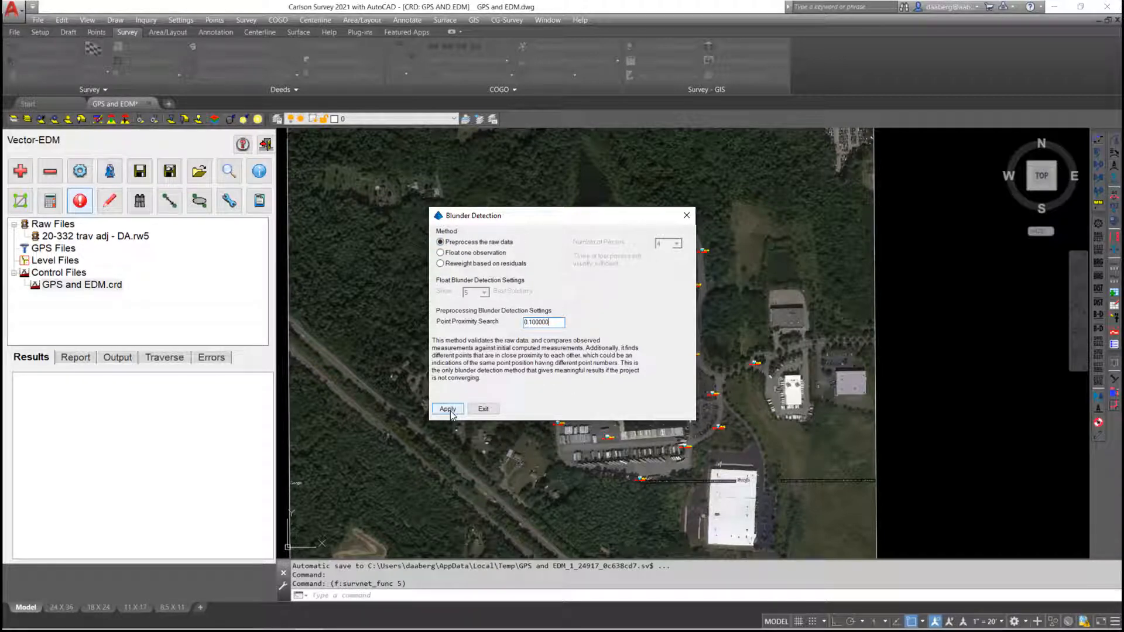
pyautogui.click(448, 409)
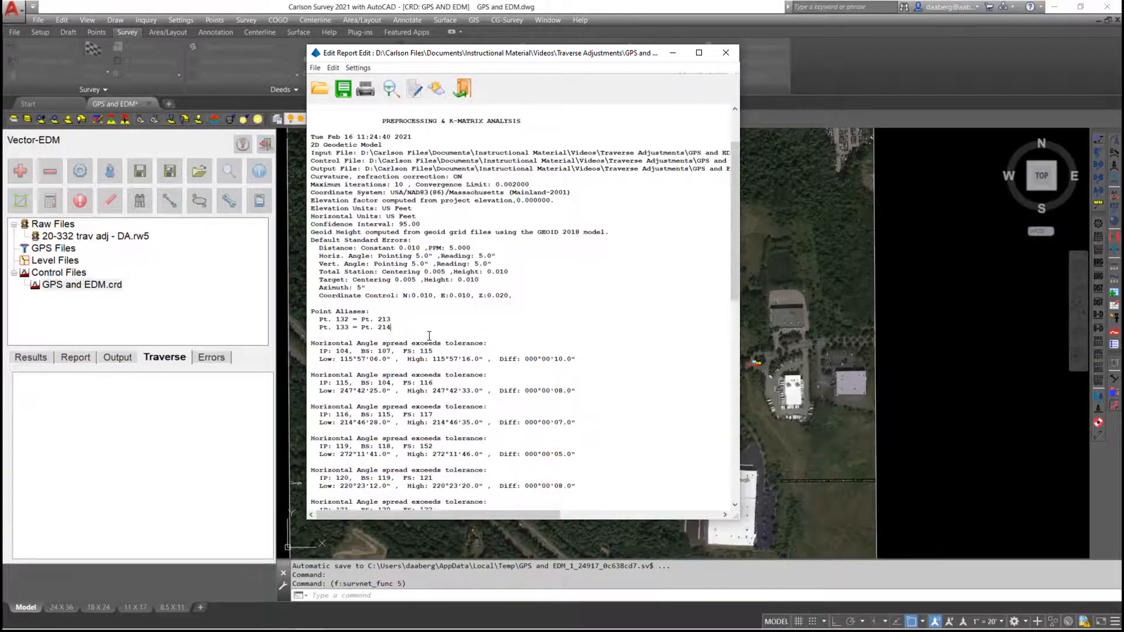
pyautogui.scroll(-3)
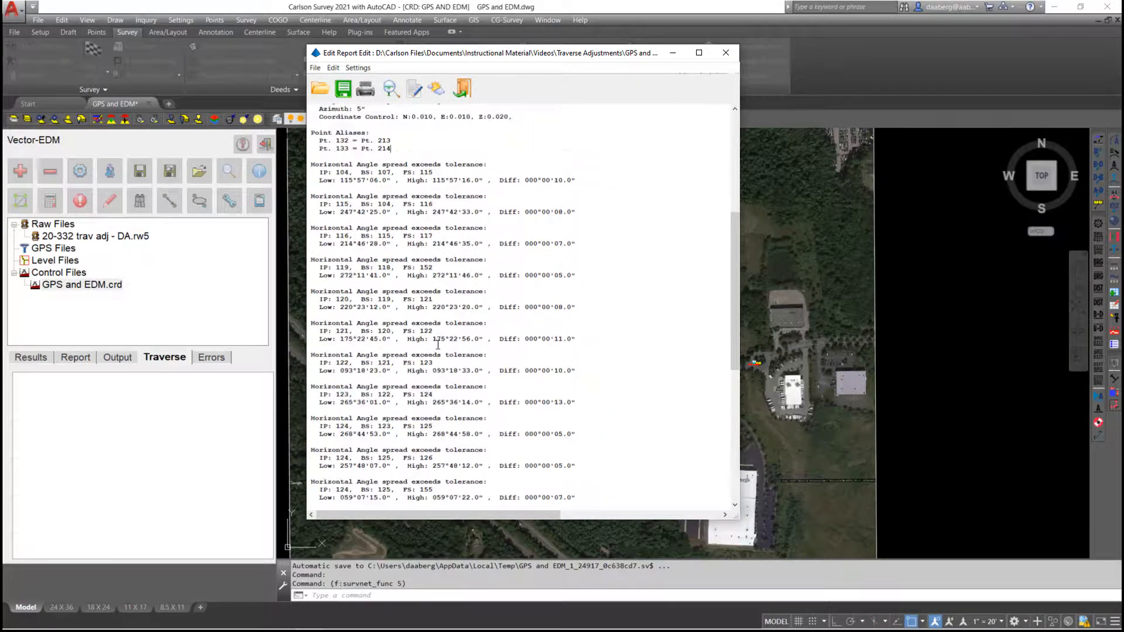
pyautogui.scroll(-3)
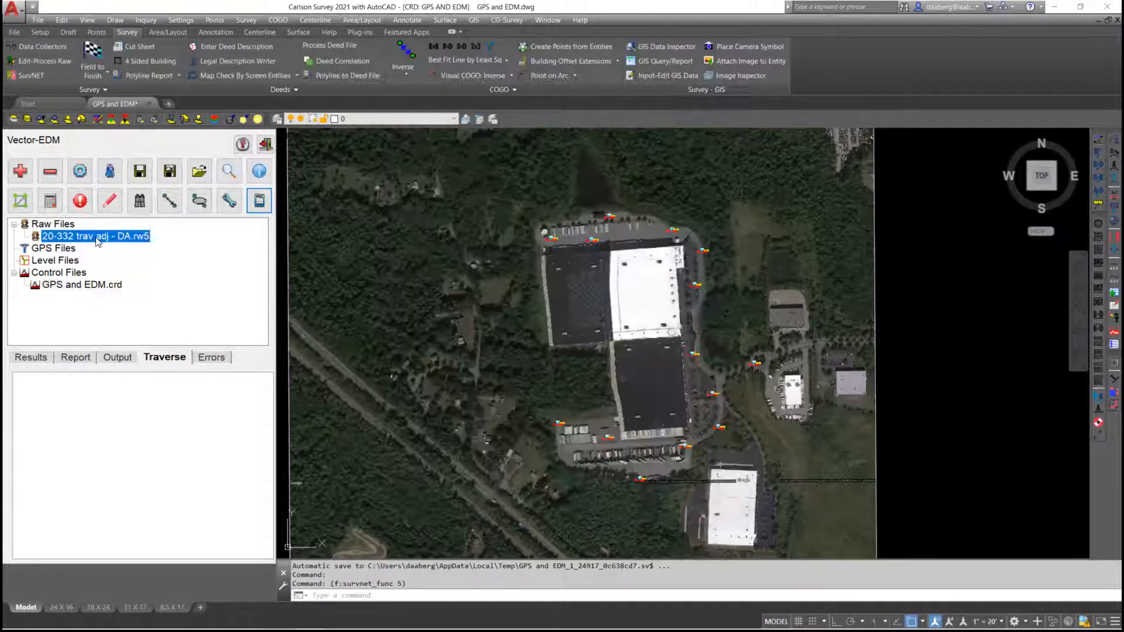
pyautogui.moveTo(162, 272)
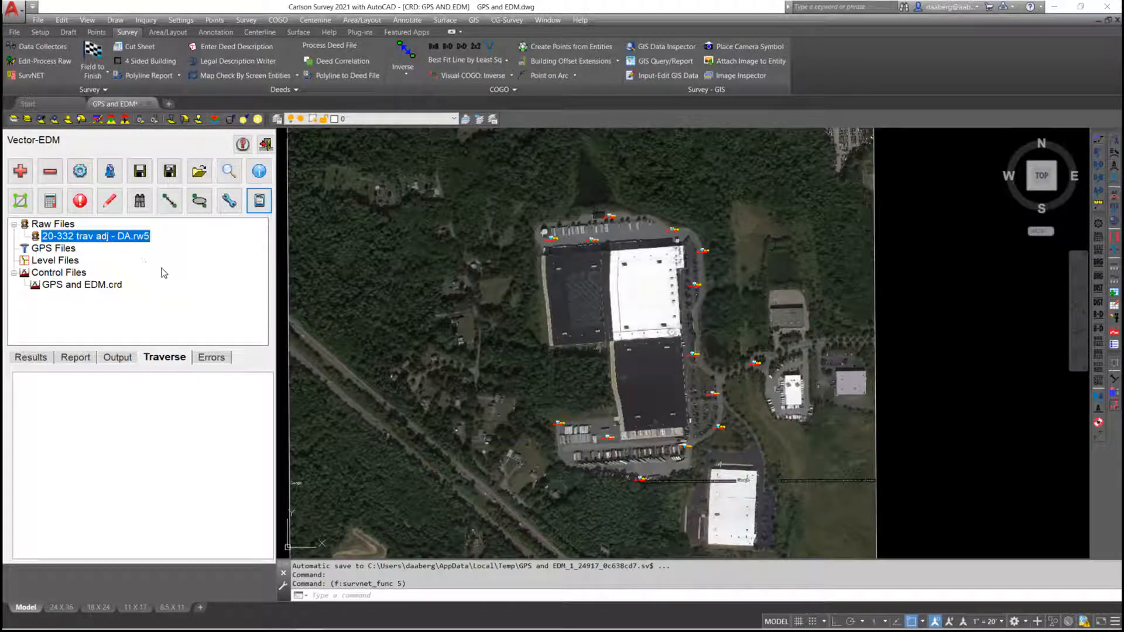
pyautogui.moveTo(19, 201)
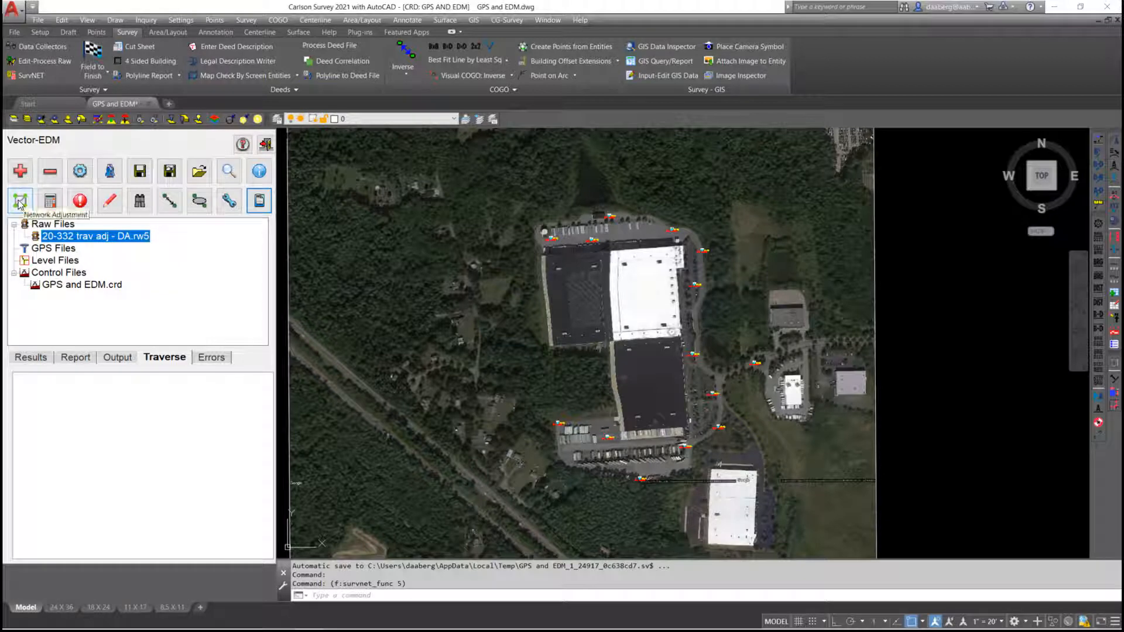
# Run the network adjustment and view its report: 2 iterations, Chi-Square test failed.
pyautogui.click(19, 201)
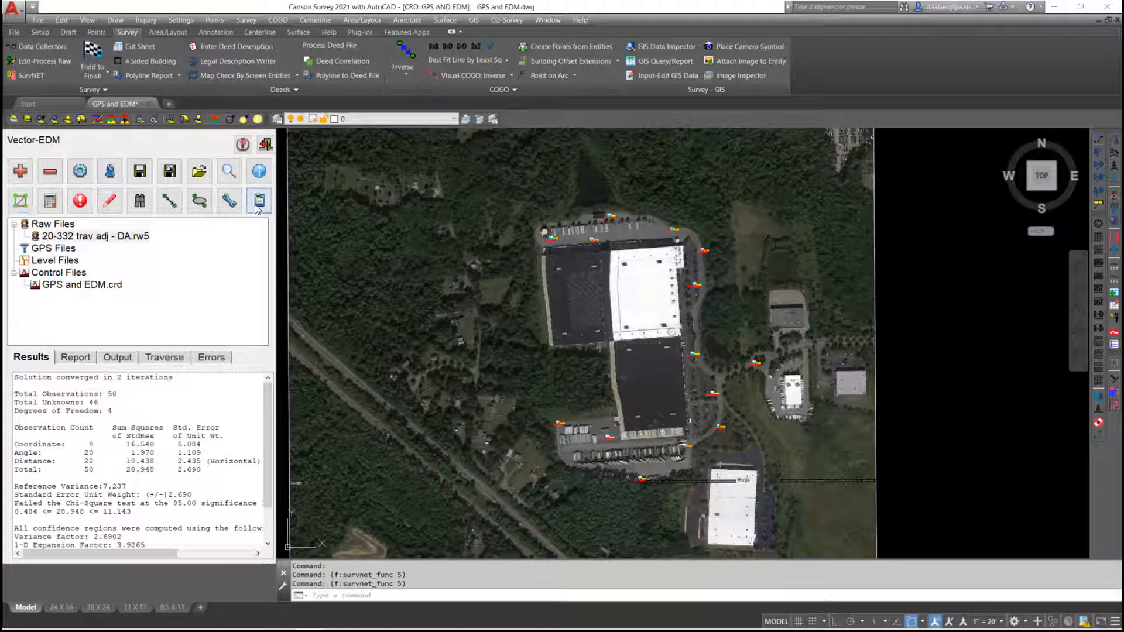
pyautogui.click(258, 201)
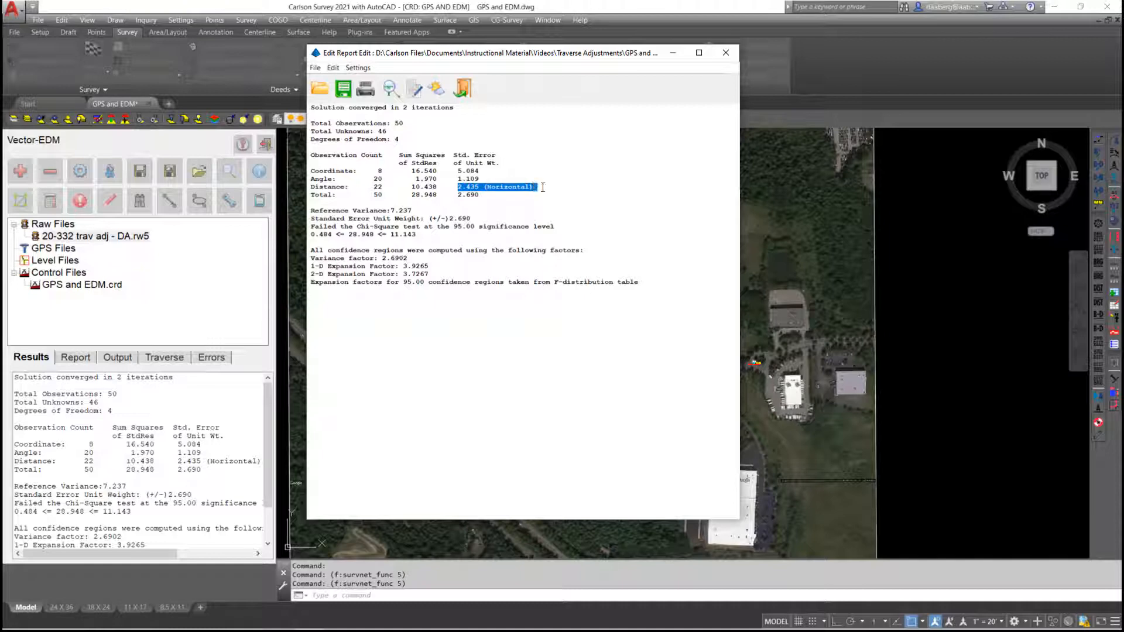
pyautogui.moveTo(549, 285)
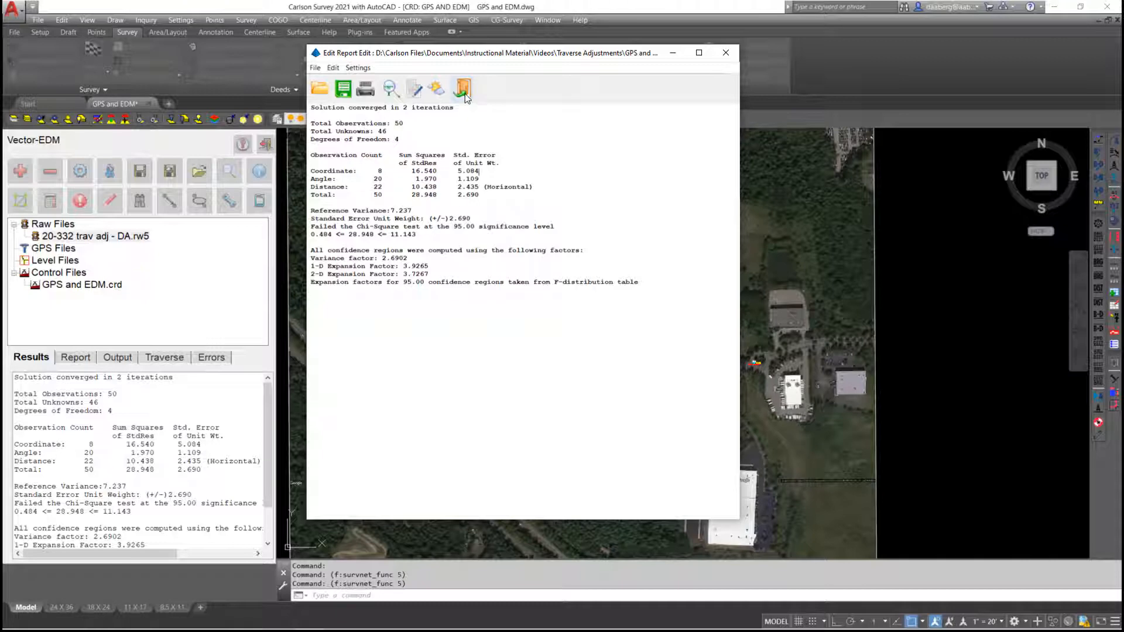
pyautogui.click(725, 52)
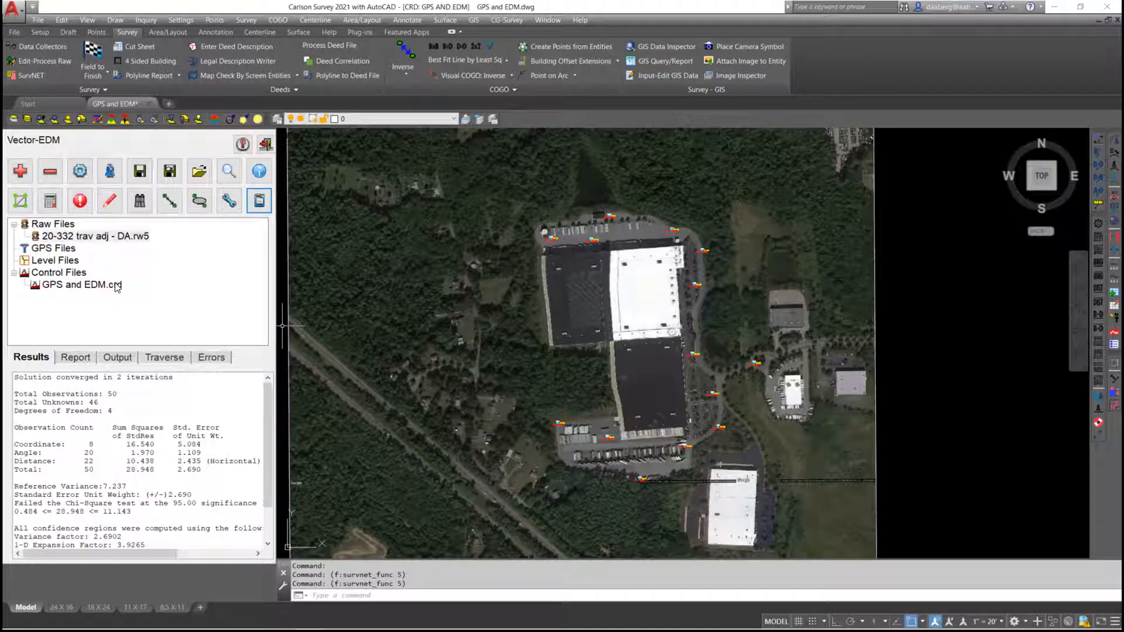
pyautogui.moveTo(121, 313)
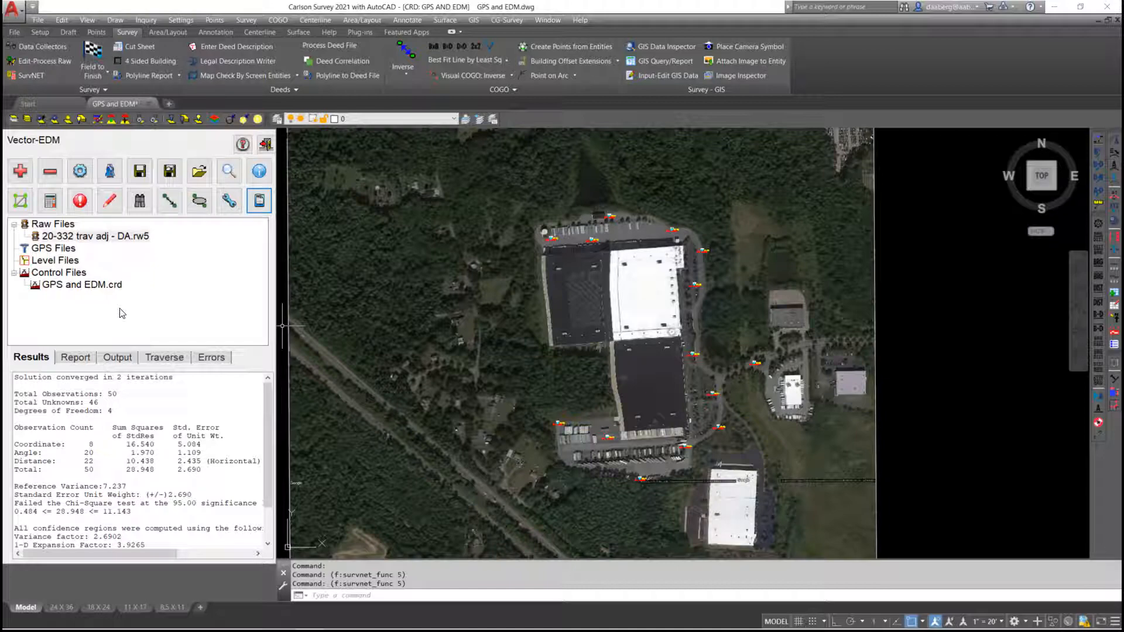
pyautogui.moveTo(79, 171)
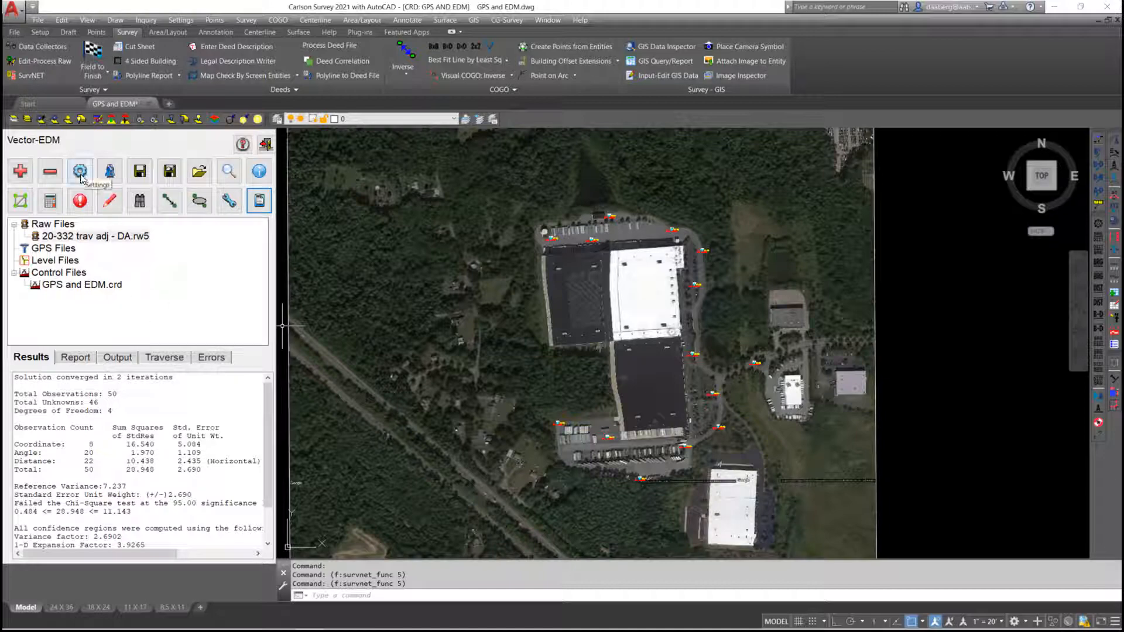
# Set control standard errors to North 0.03, East 0.03 and Elevation 0.05 ft.
pyautogui.click(79, 170)
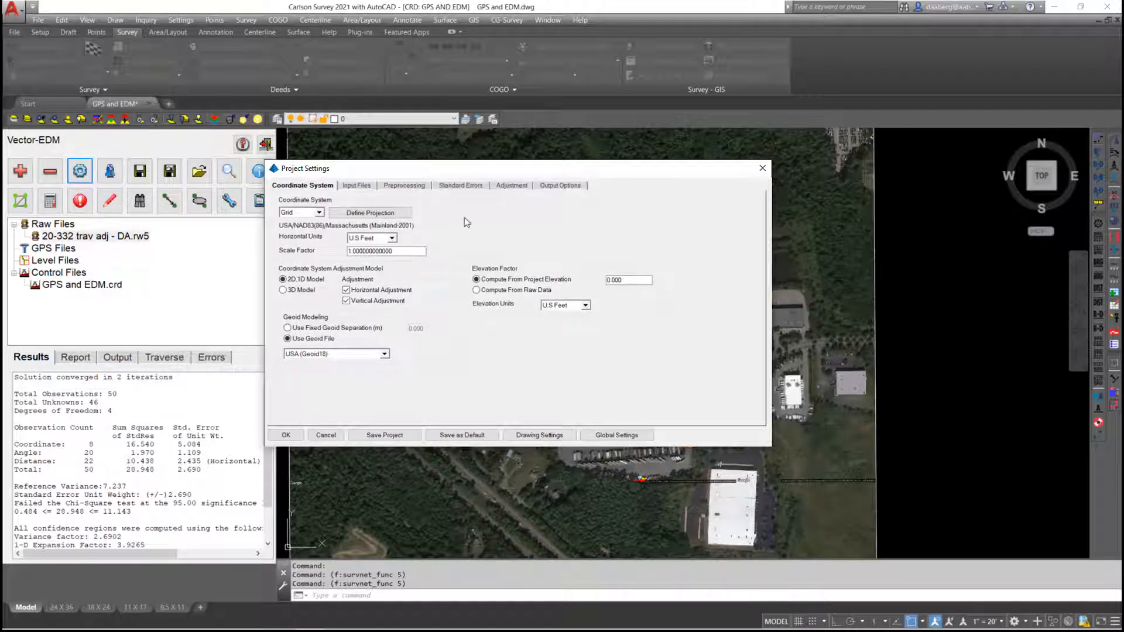
pyautogui.click(460, 185)
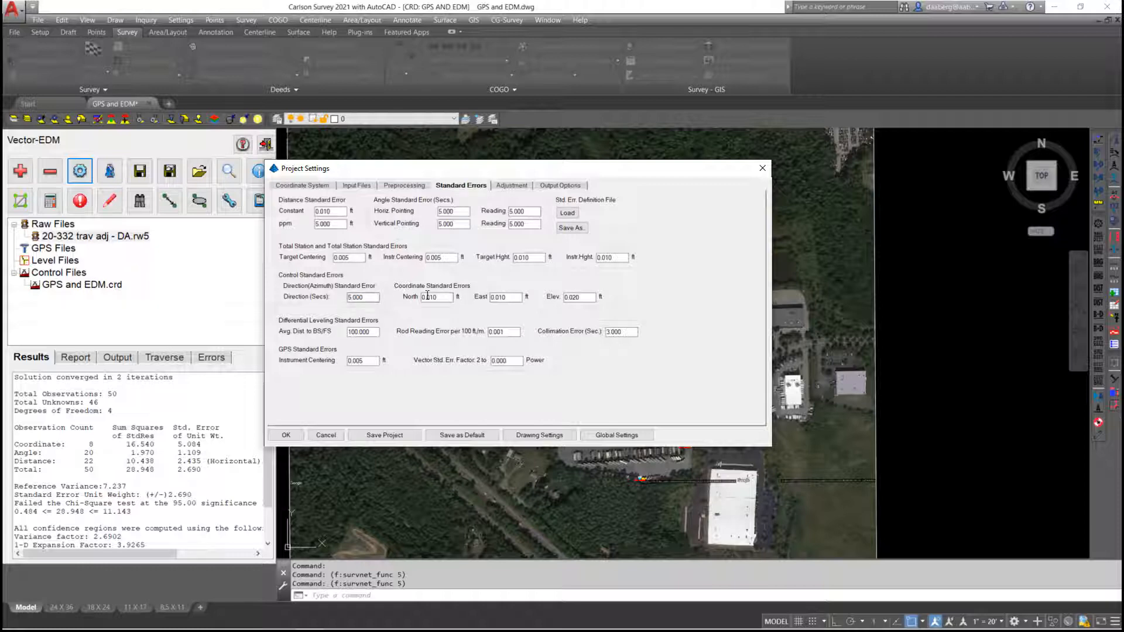
pyautogui.click(434, 297)
pyautogui.write('0.03')
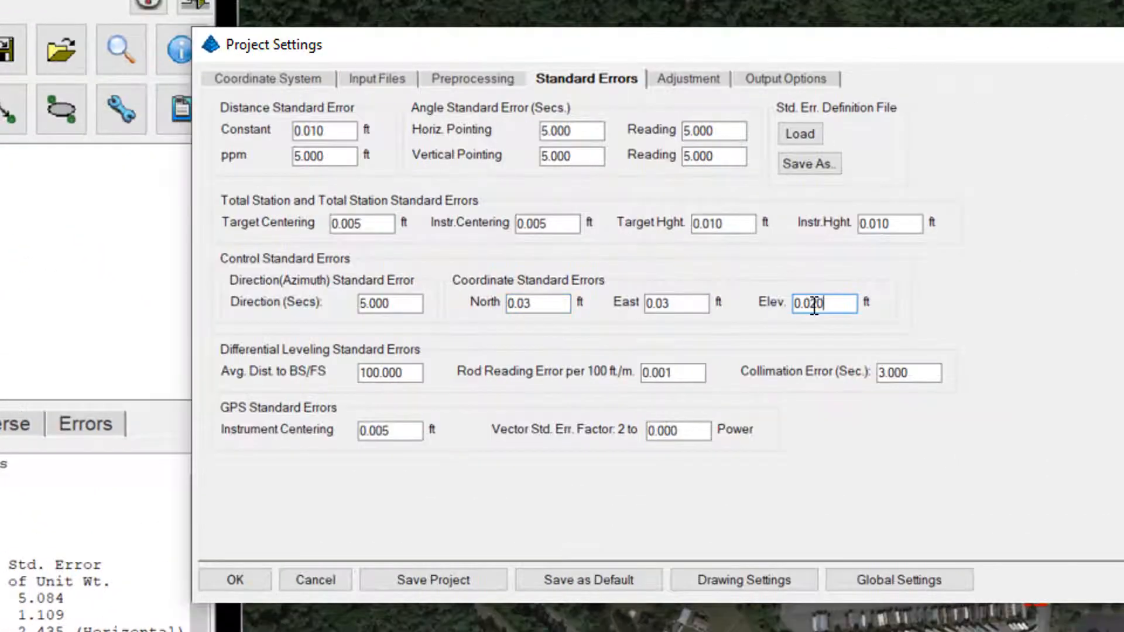
pyautogui.write('0.05')
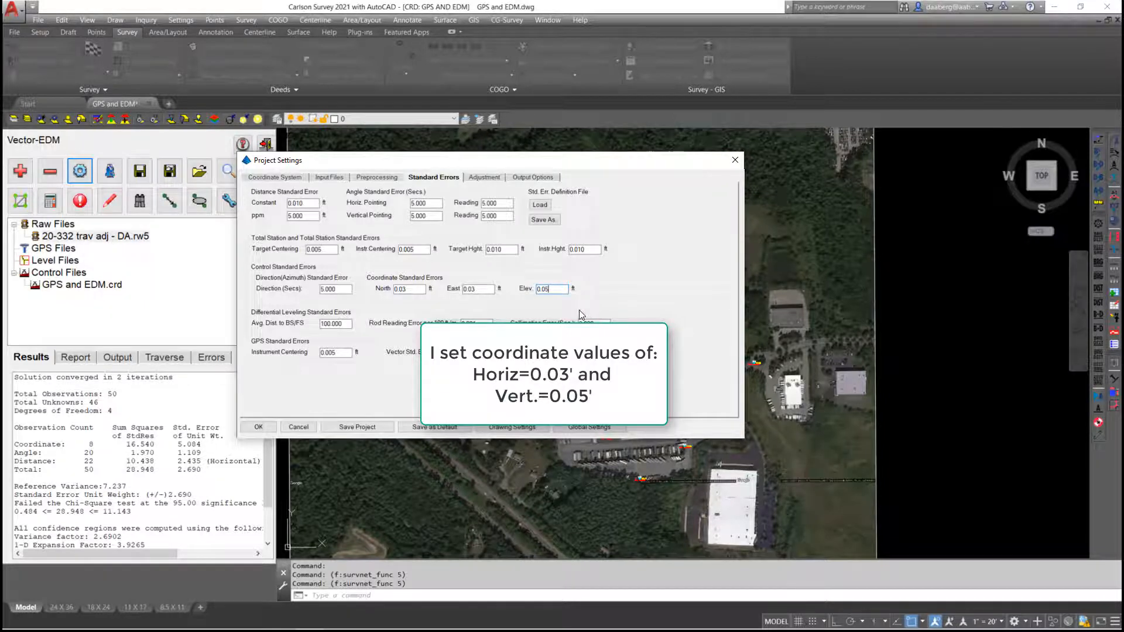
# Apply settings, turn off sideshot drawing, and redraw the adjusted network over the aerial image.
pyautogui.click(258, 427)
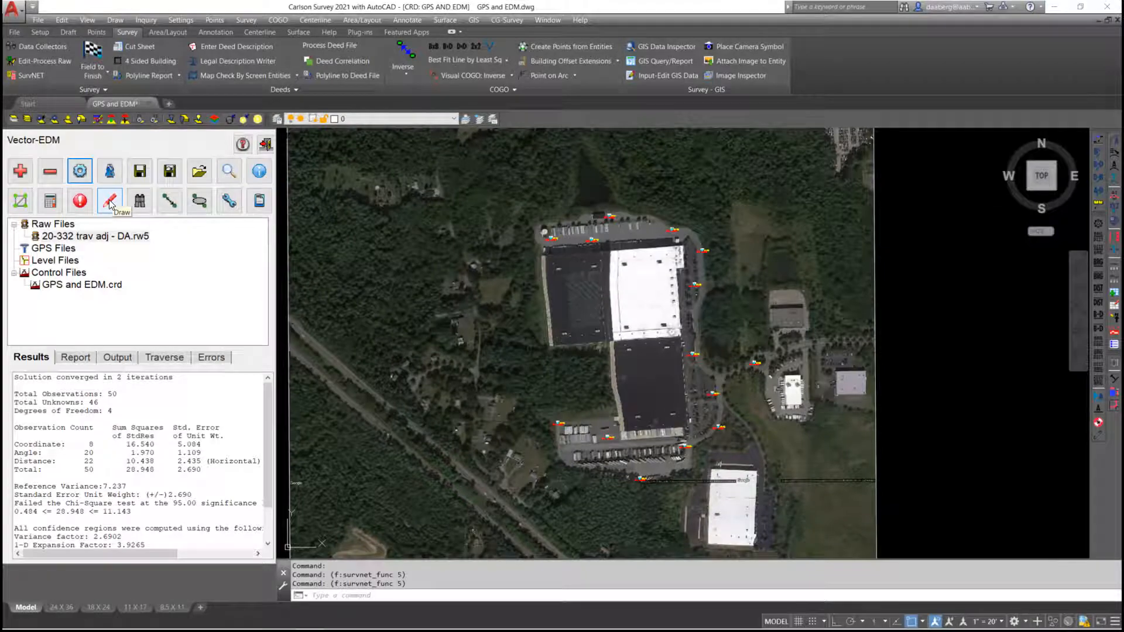
pyautogui.click(109, 200)
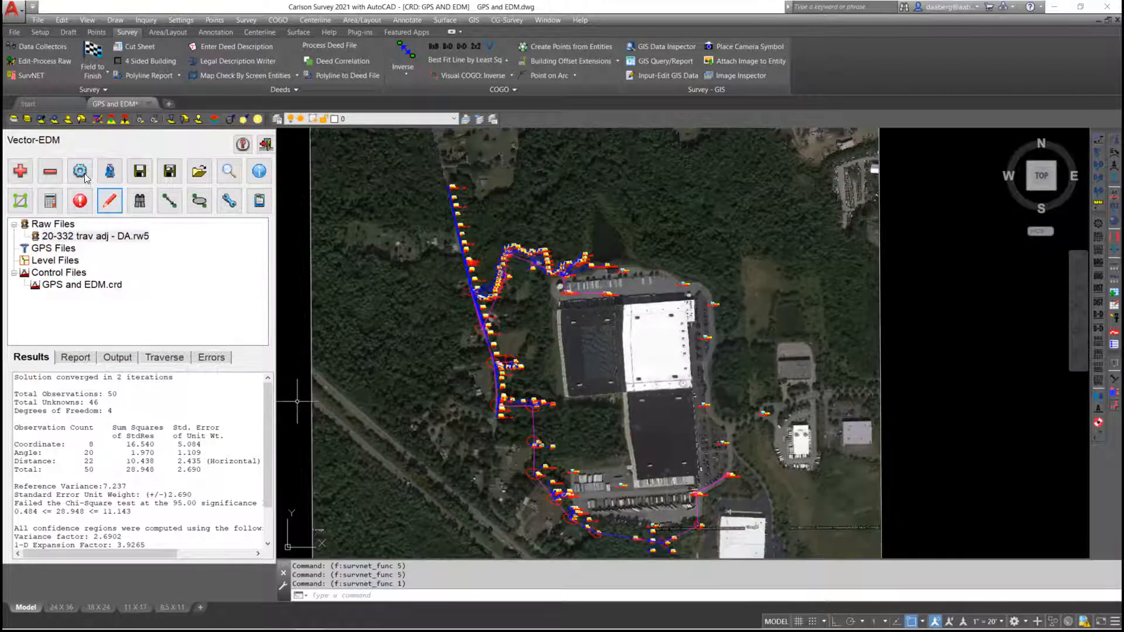
pyautogui.click(79, 171)
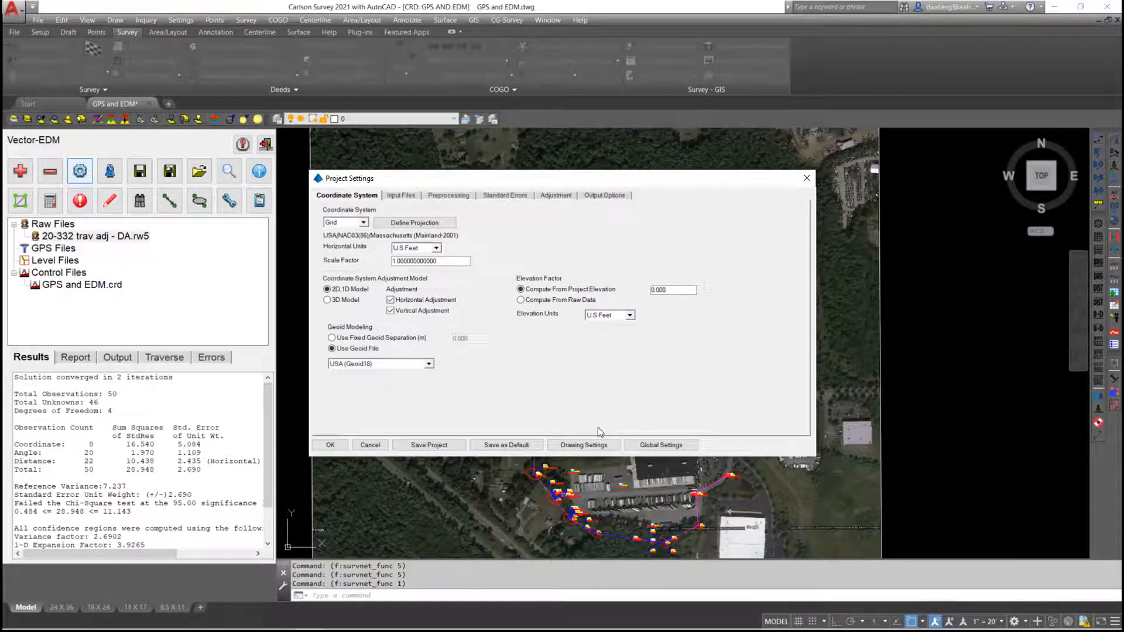
pyautogui.click(583, 444)
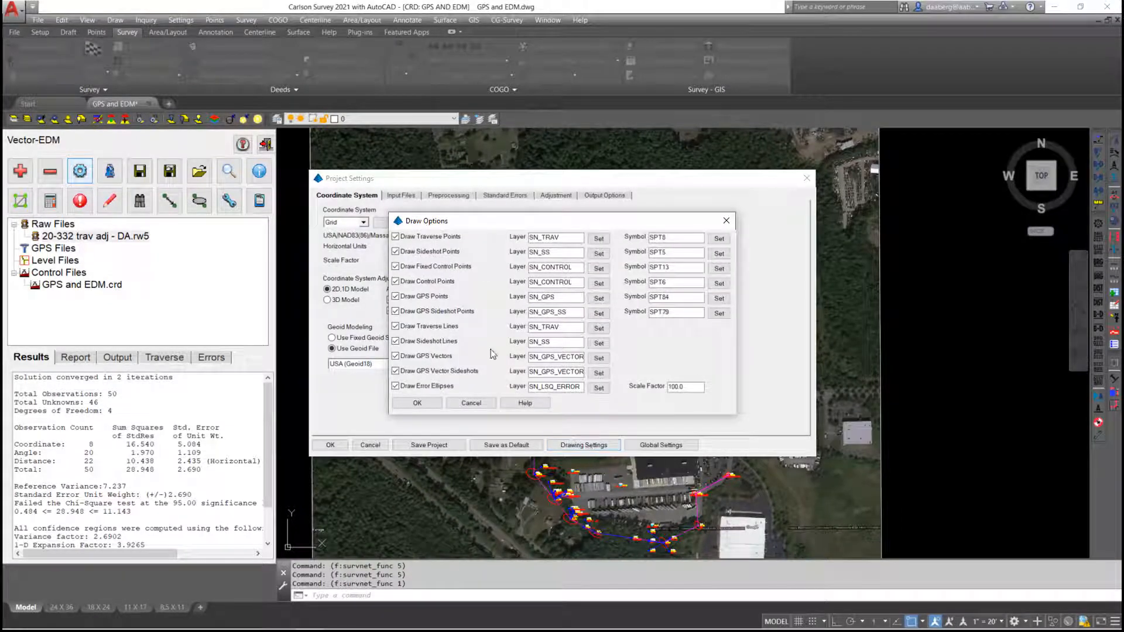
pyautogui.click(396, 251)
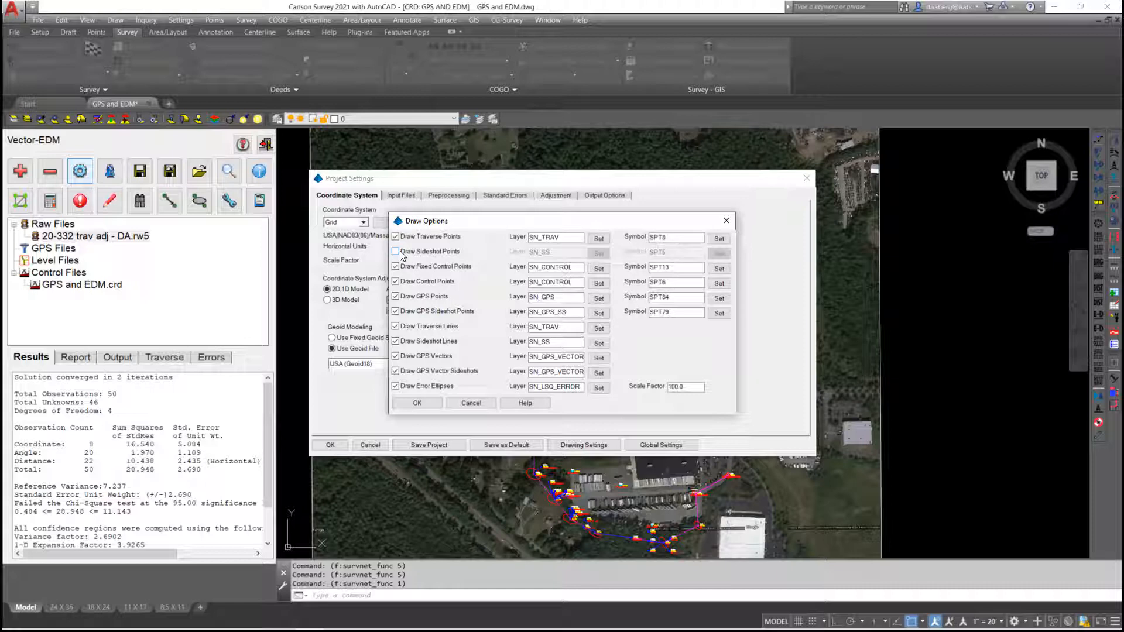
pyautogui.click(395, 251)
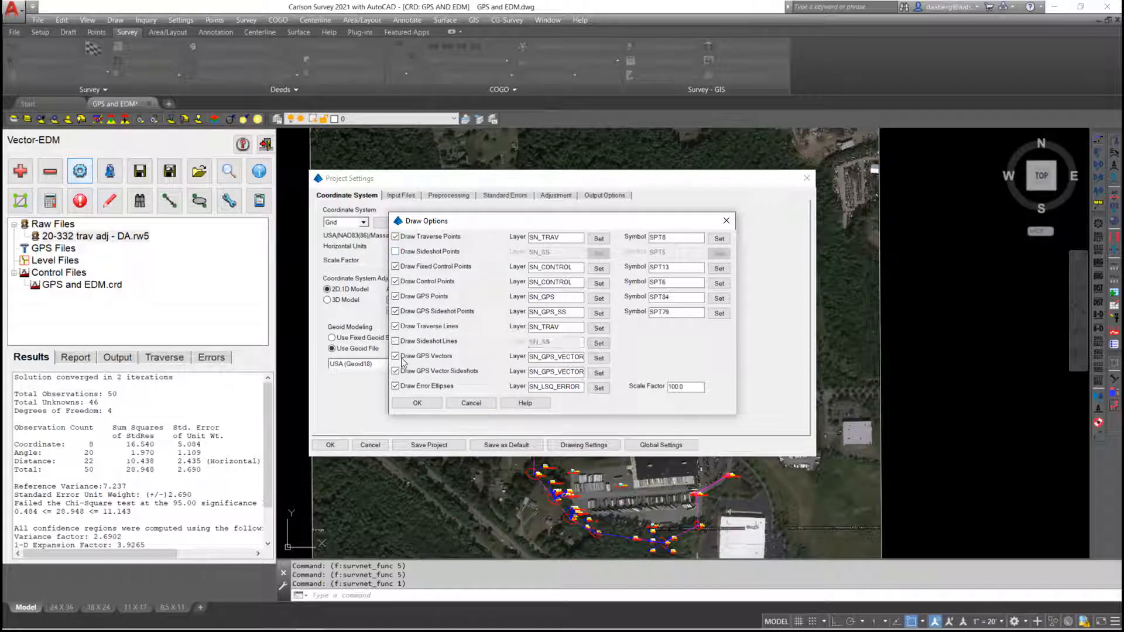
pyautogui.click(416, 402)
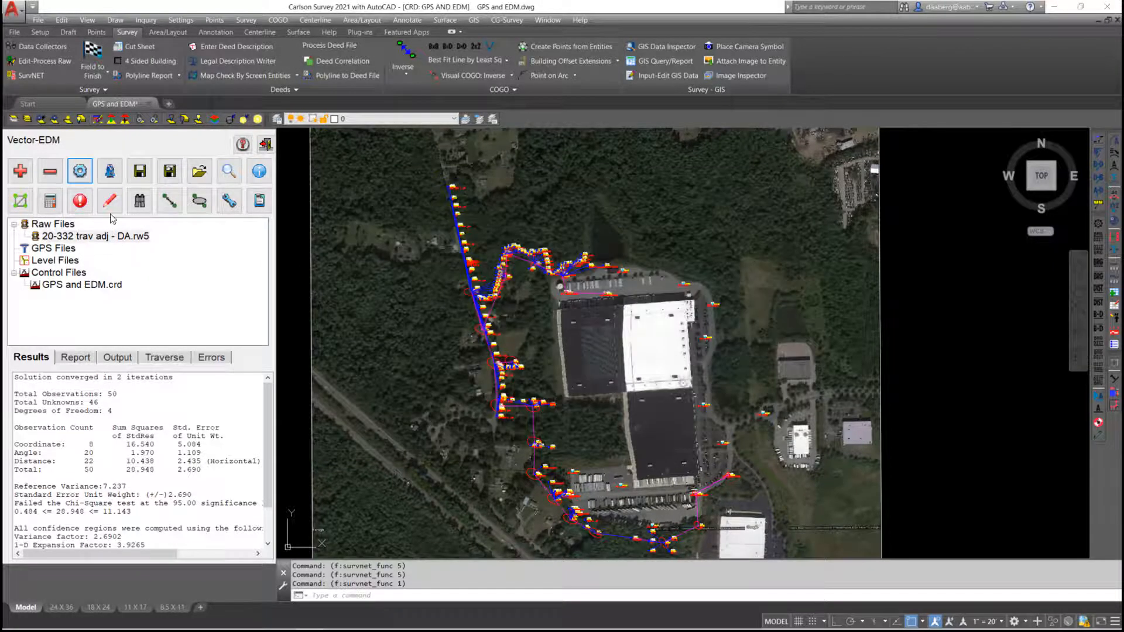
pyautogui.click(110, 201)
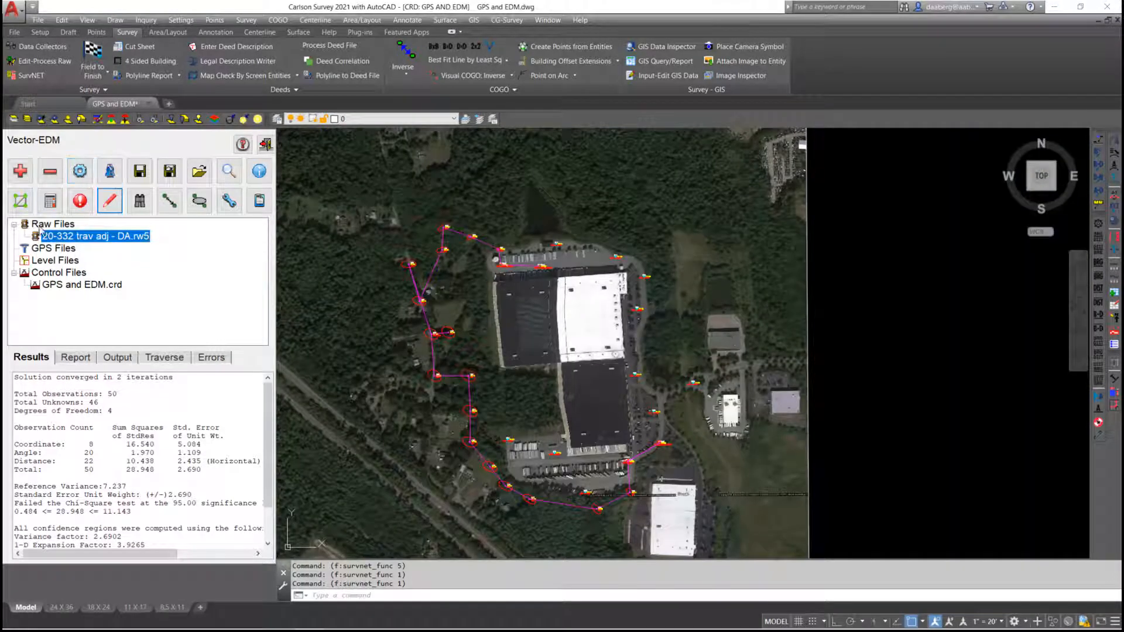
pyautogui.moveTo(20, 200)
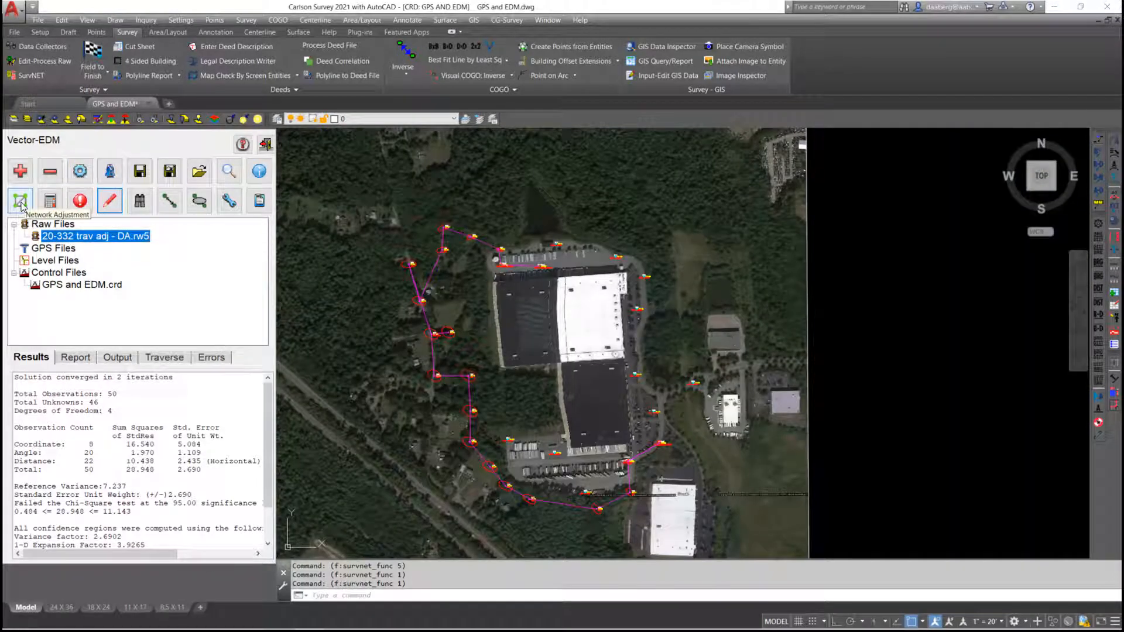
# Rerun the adjustment: Chi-Square passes with 66 observations and reference variance 1.610.
pyautogui.click(19, 201)
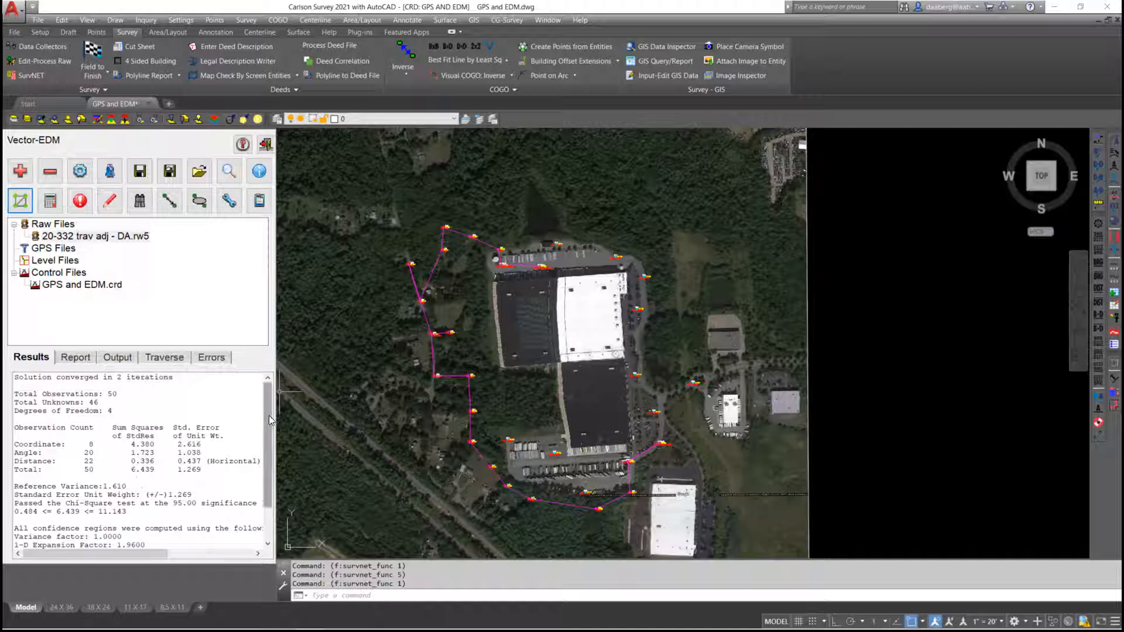
pyautogui.click(258, 200)
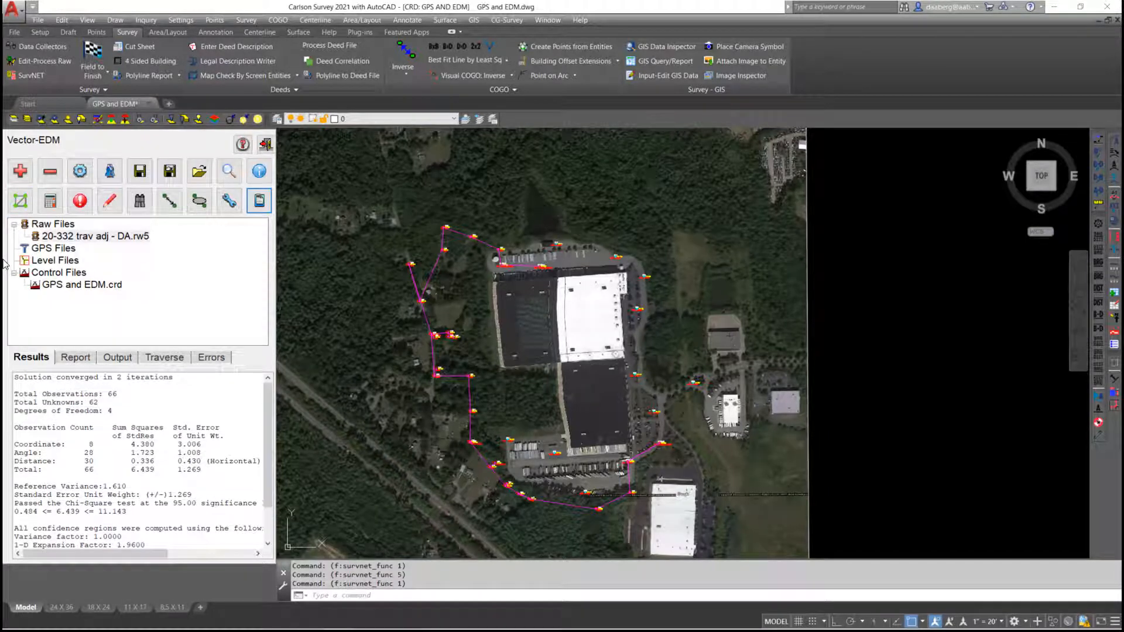
pyautogui.moveTo(141, 256)
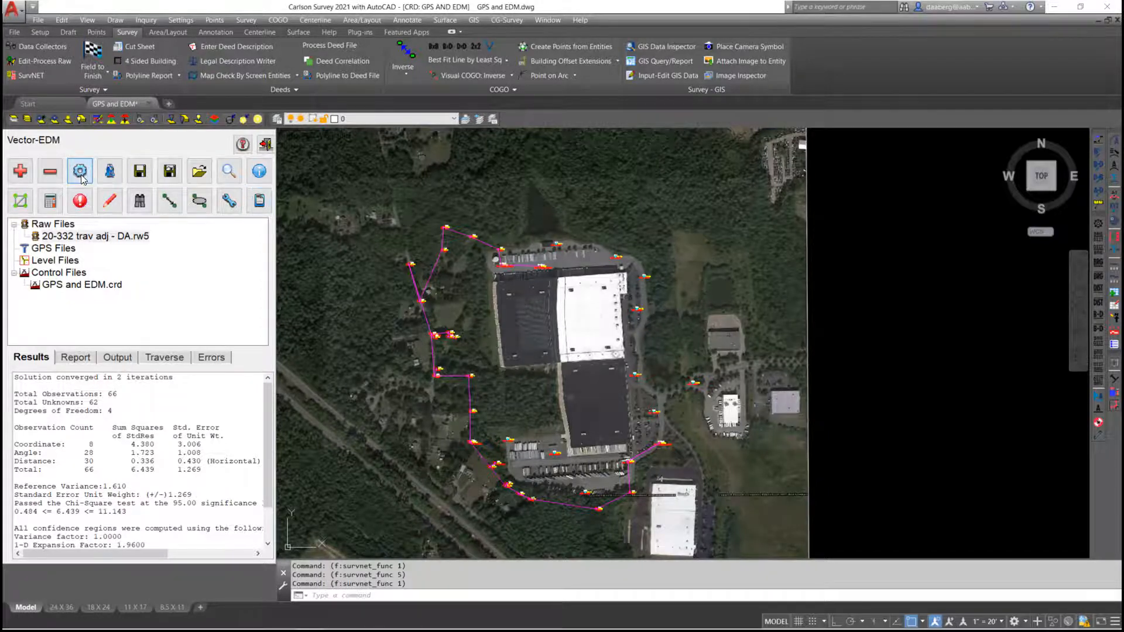
# Enable the relative error points file in project settings and name it 'RTK Control'.
pyautogui.click(79, 171)
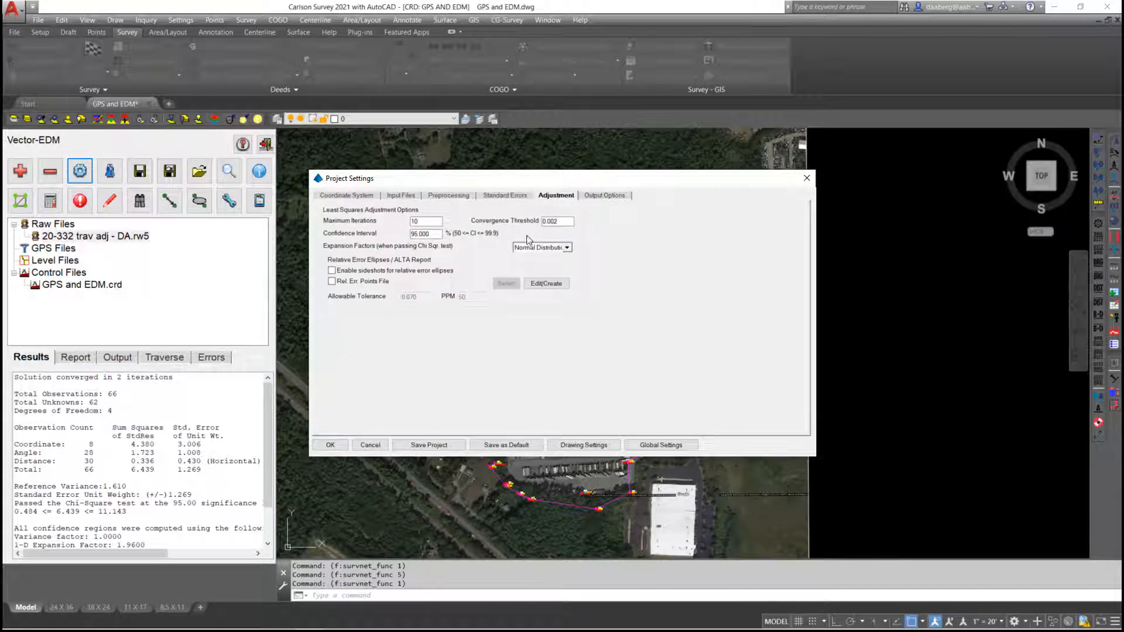
pyautogui.click(332, 281)
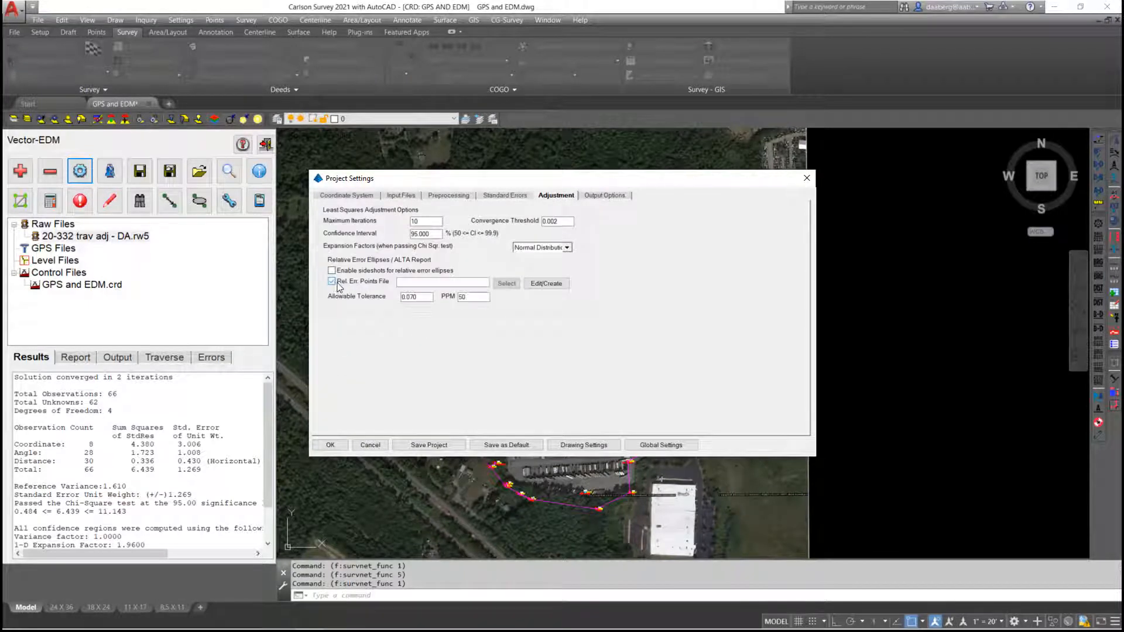
pyautogui.click(331, 281)
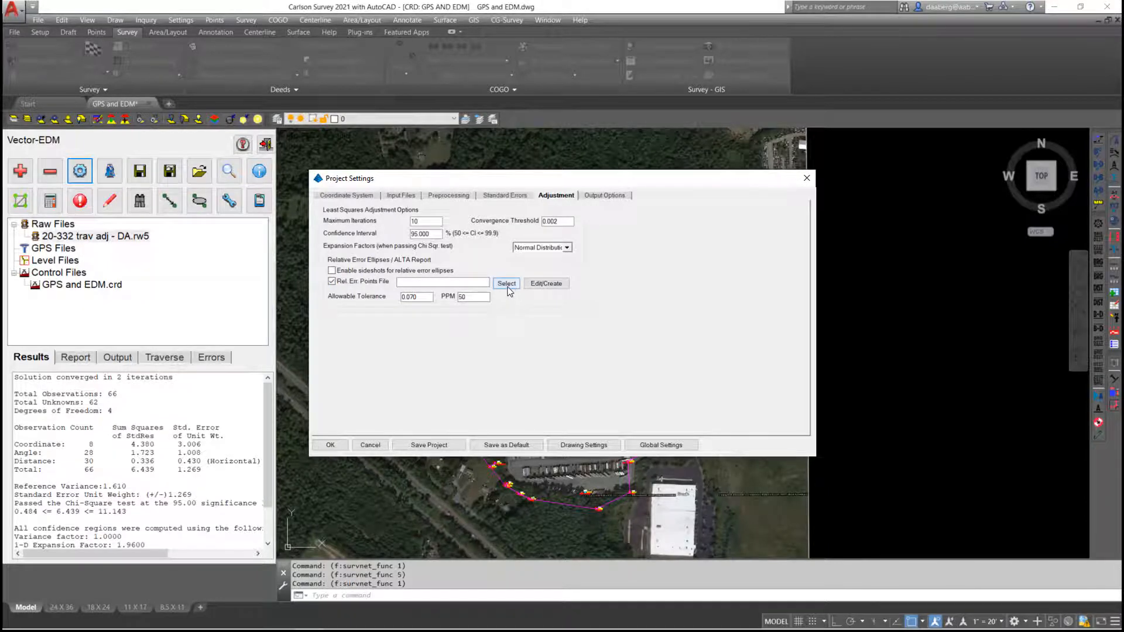
pyautogui.click(506, 283)
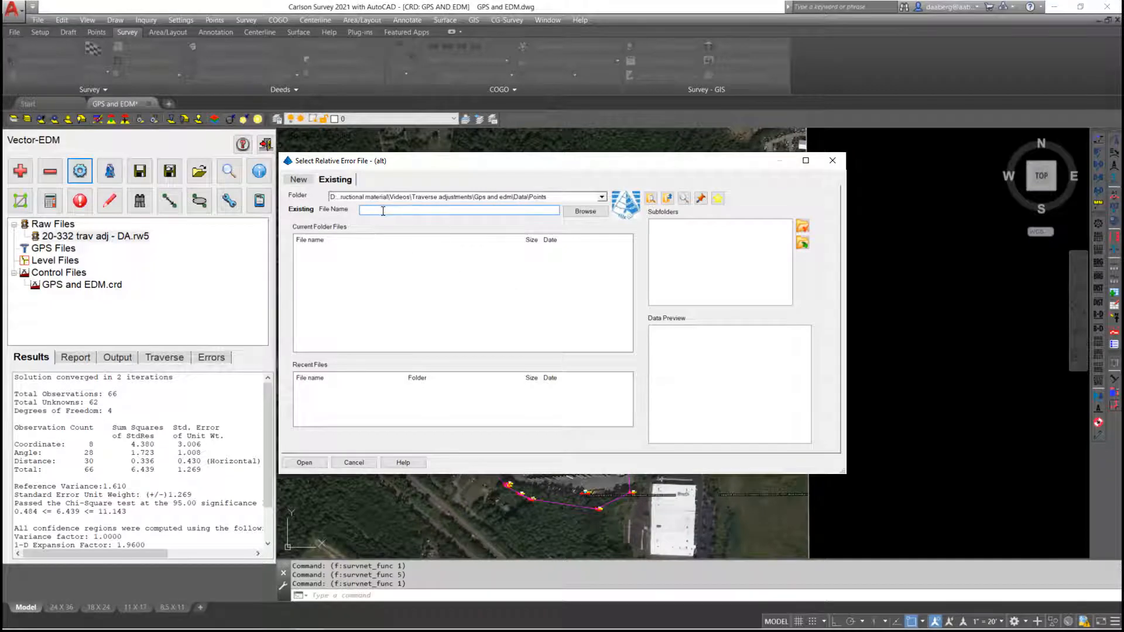
pyautogui.write('RTK')
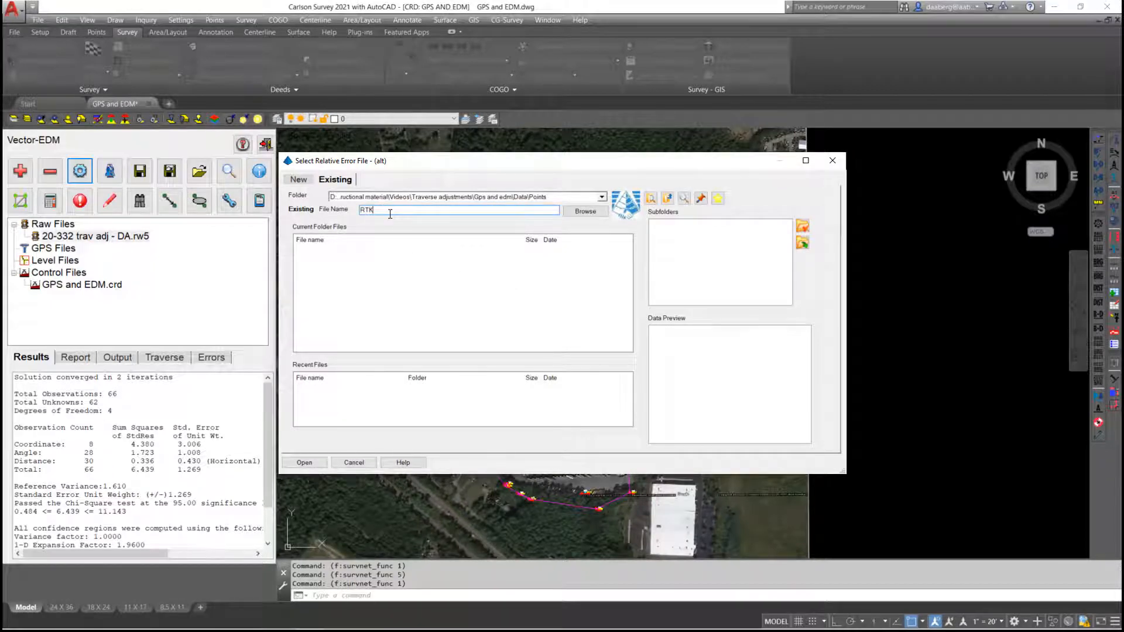
pyautogui.write('Control')
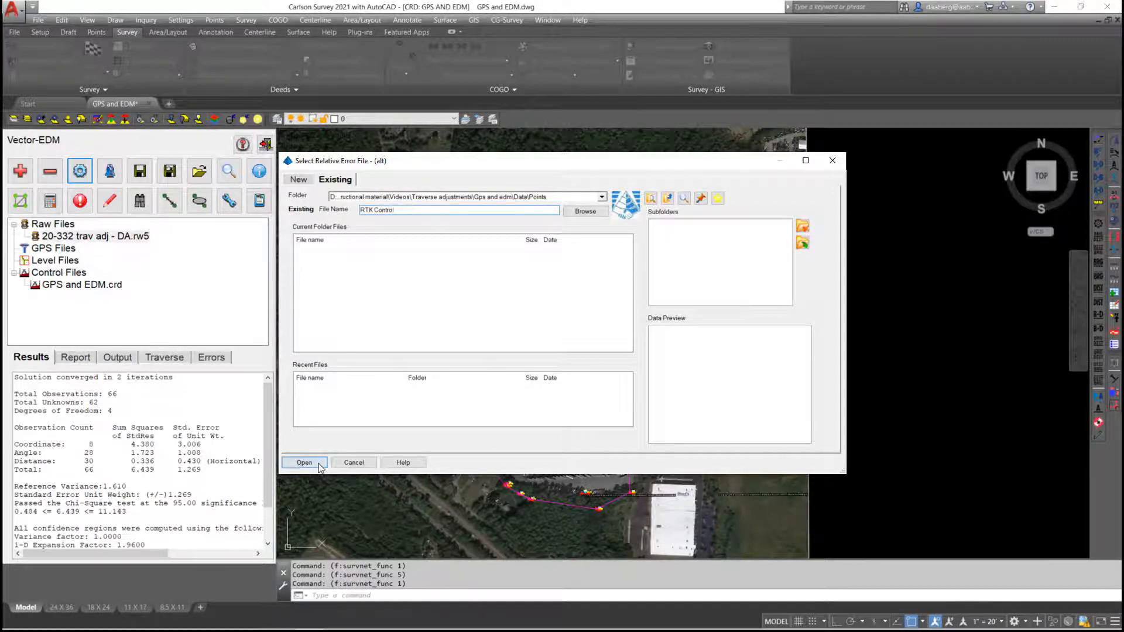
pyautogui.click(304, 462)
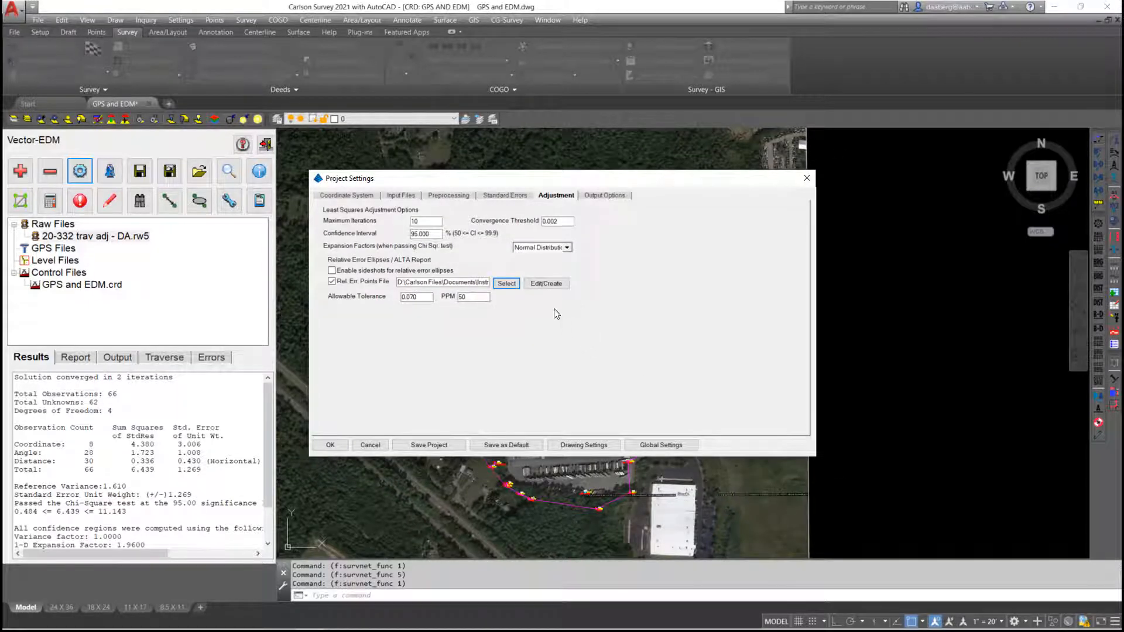
# Add points 100-299 to the ALTA relative-error point list and save it.
pyautogui.click(506, 283)
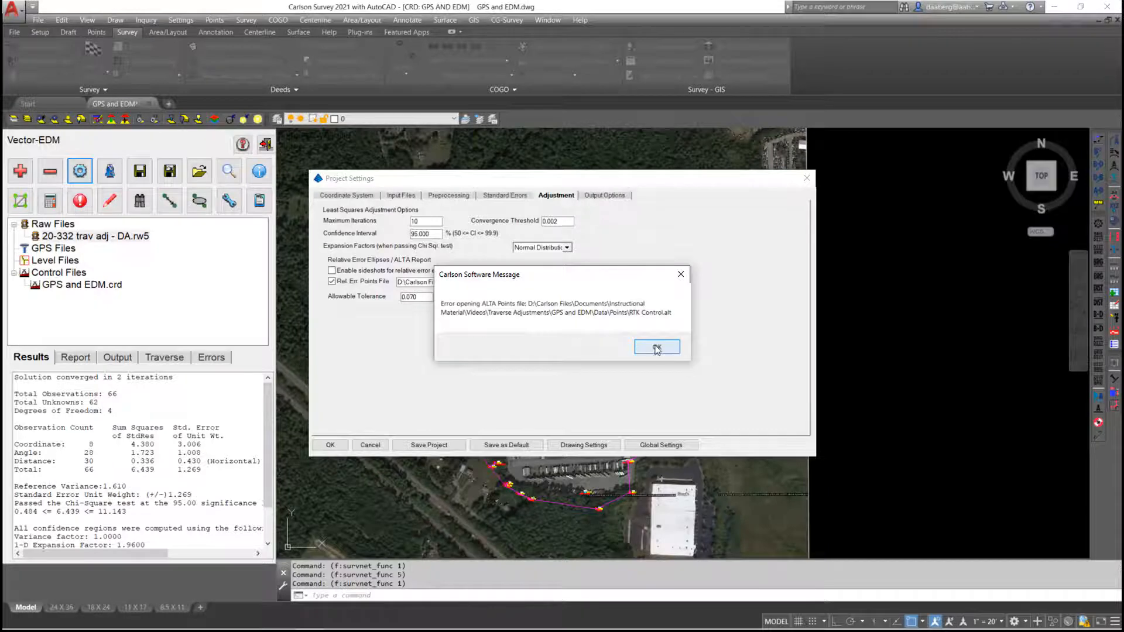
pyautogui.click(656, 349)
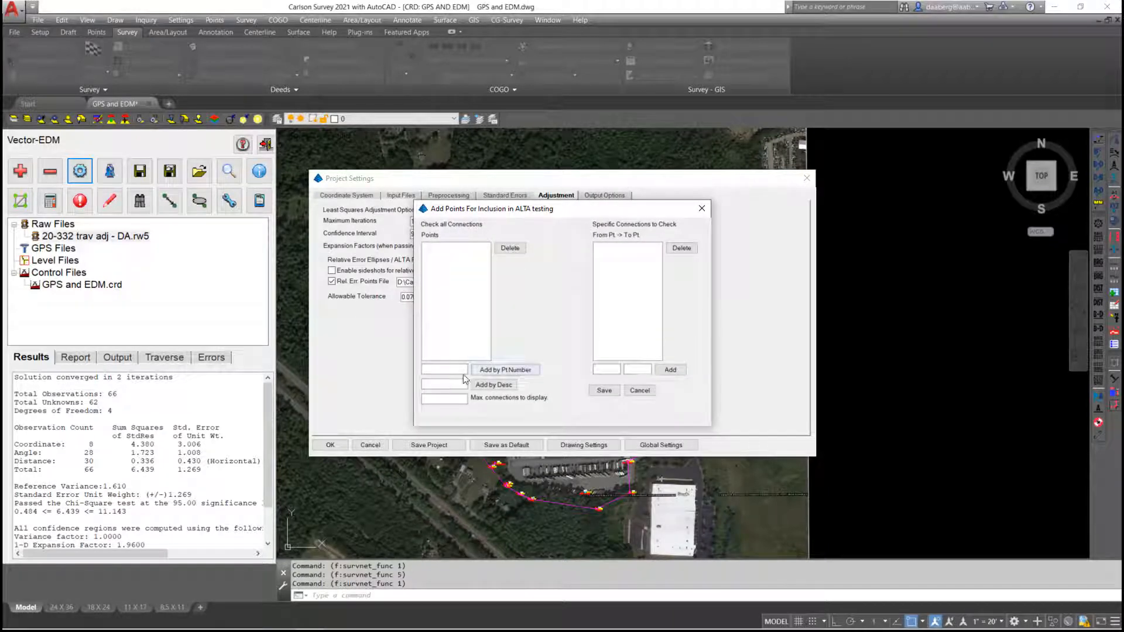
pyautogui.click(444, 369)
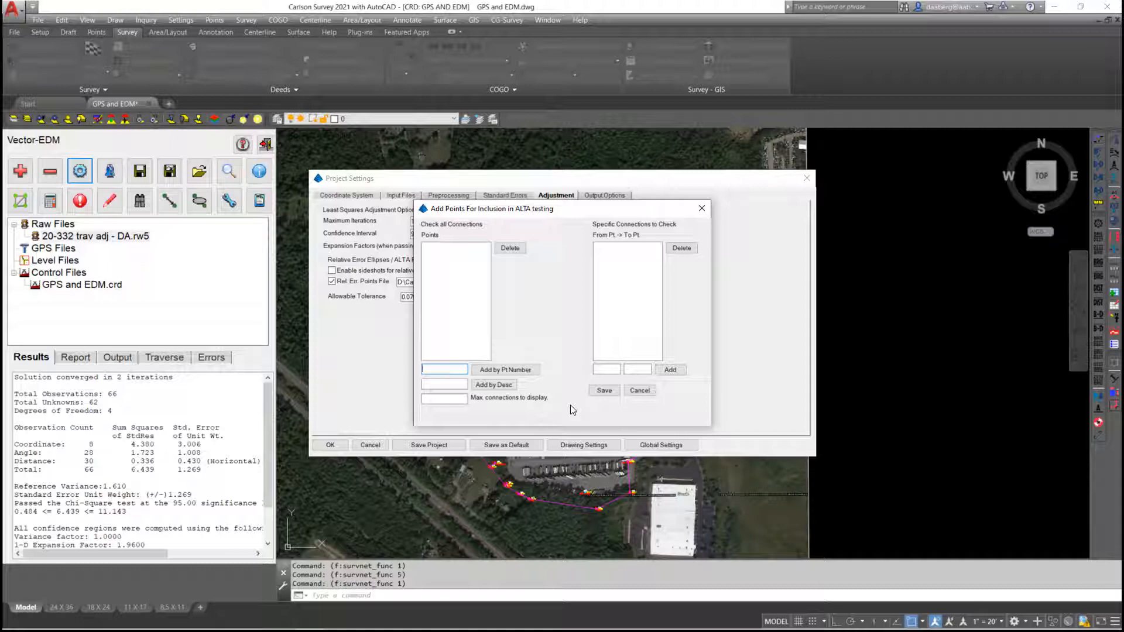
pyautogui.write('100-299')
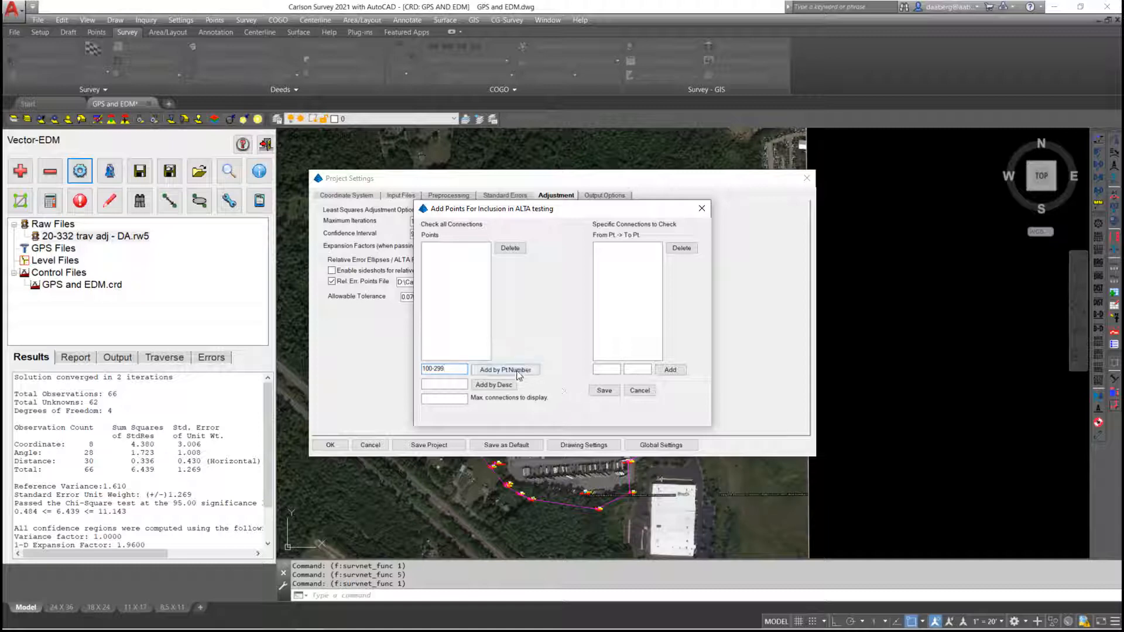
pyautogui.click(504, 369)
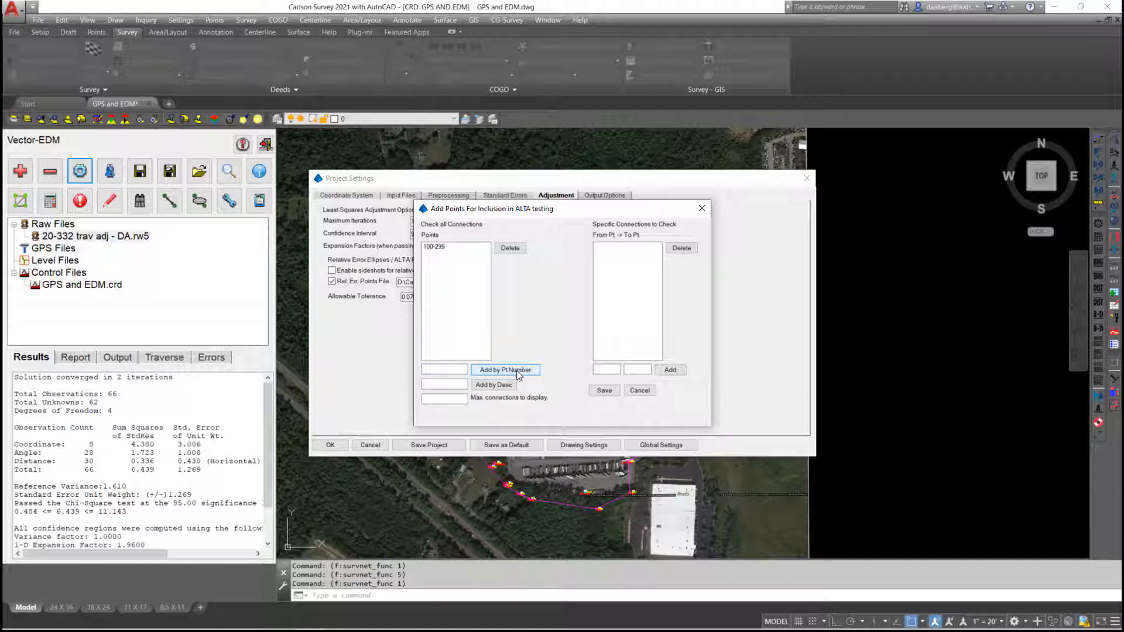
pyautogui.moveTo(648, 302)
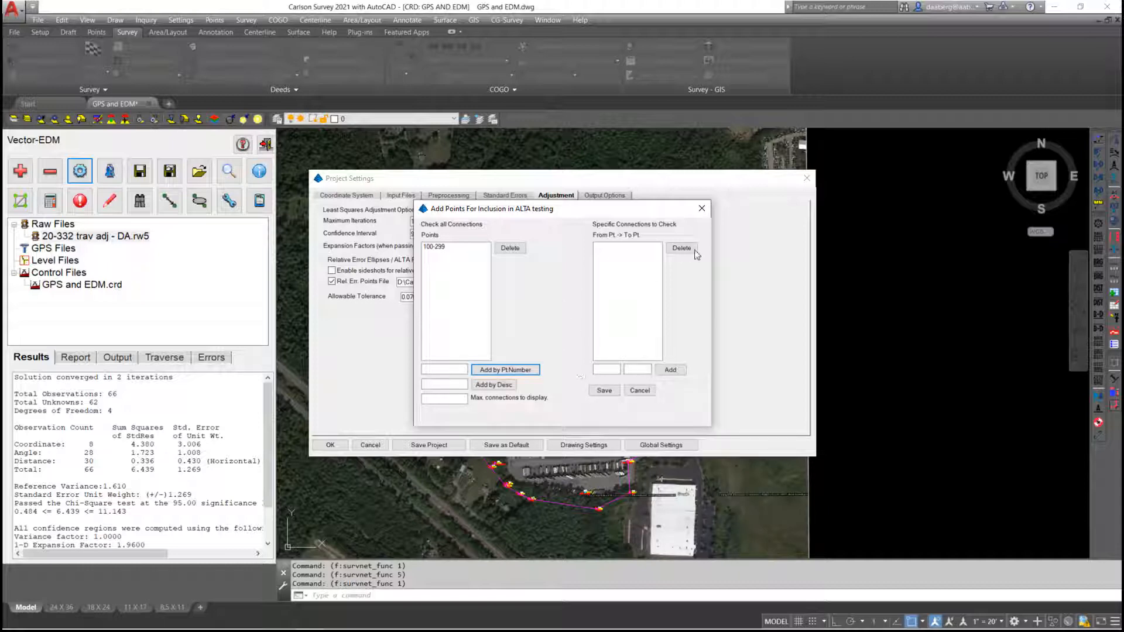
pyautogui.moveTo(573, 411)
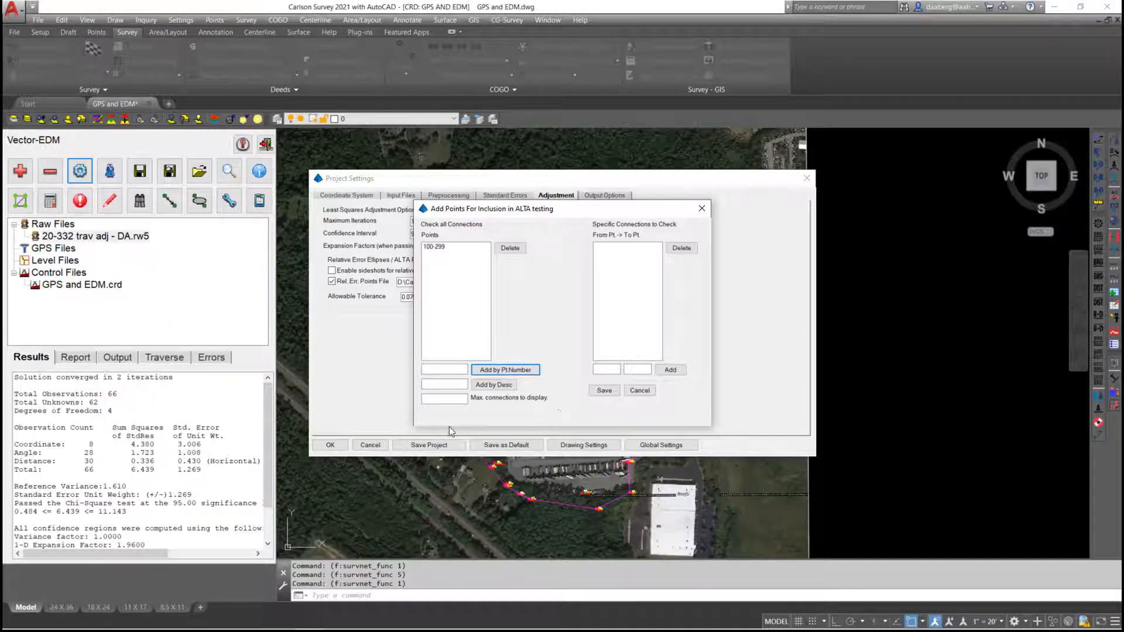
pyautogui.click(603, 390)
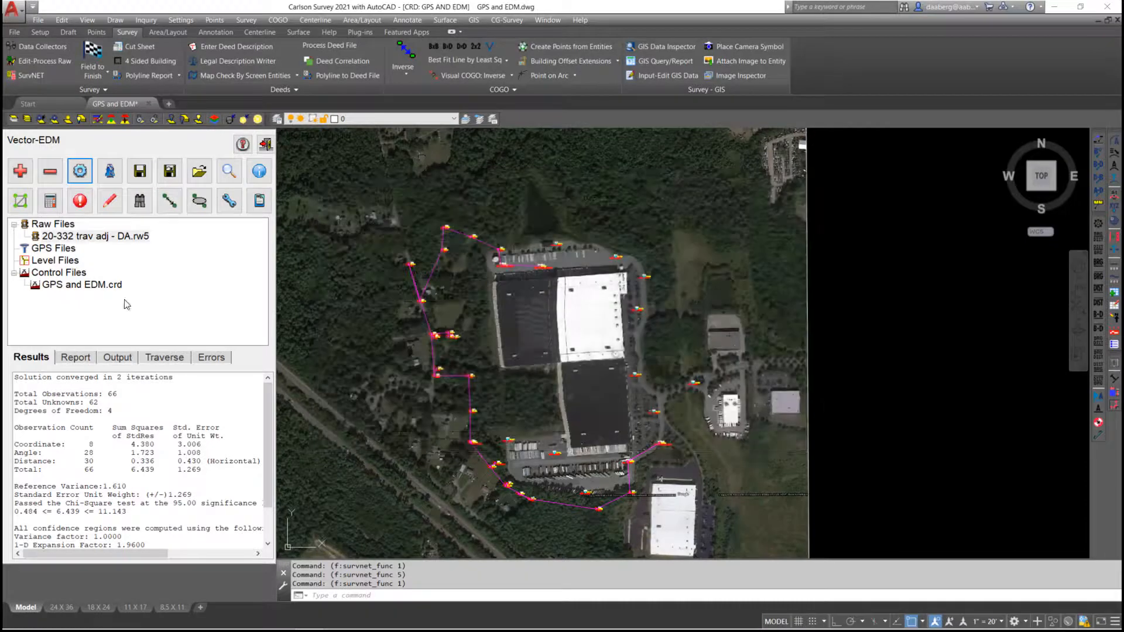
# Rerun the adjustment and read the Main Report's ALTA section: 465 connections at 0.070 + 50 PPM.
pyautogui.click(20, 201)
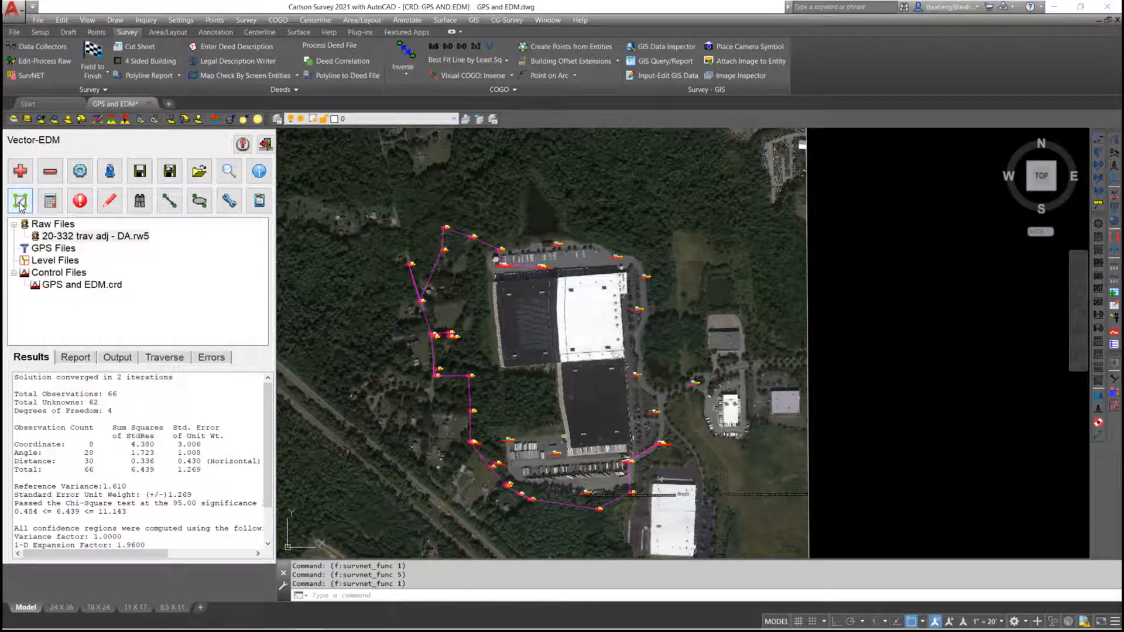
pyautogui.click(259, 201)
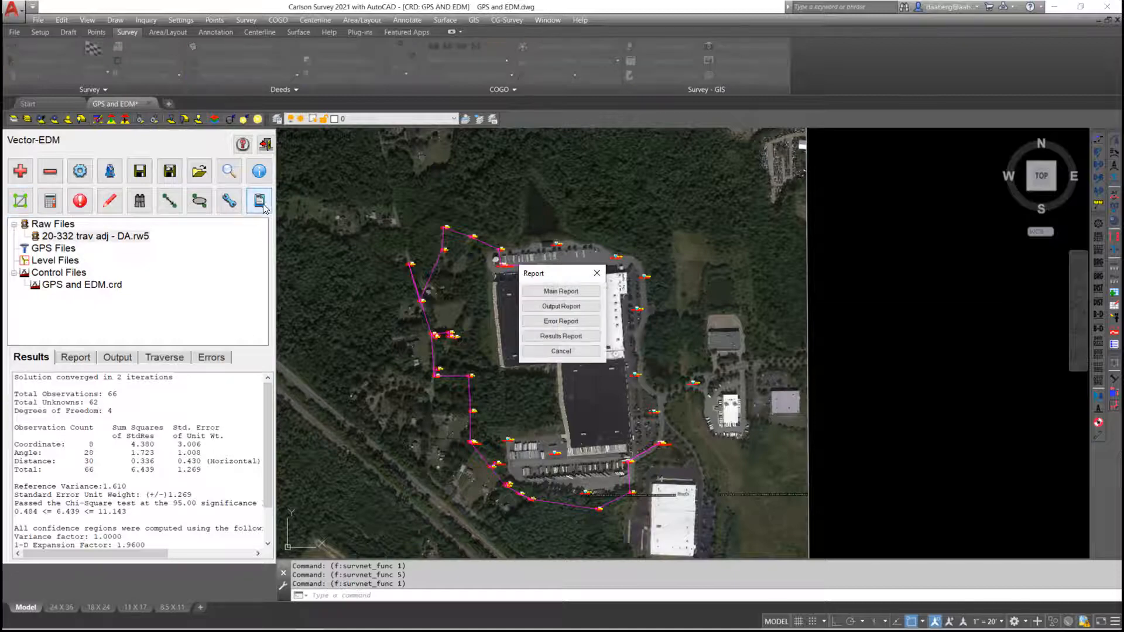
pyautogui.click(561, 320)
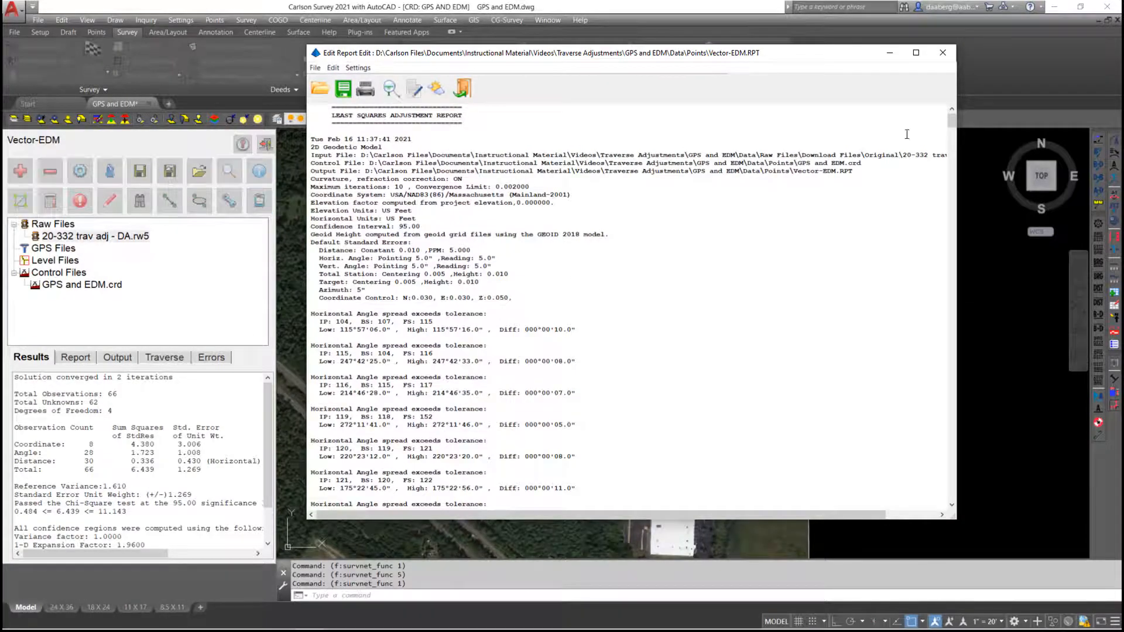
pyautogui.scroll(-3)
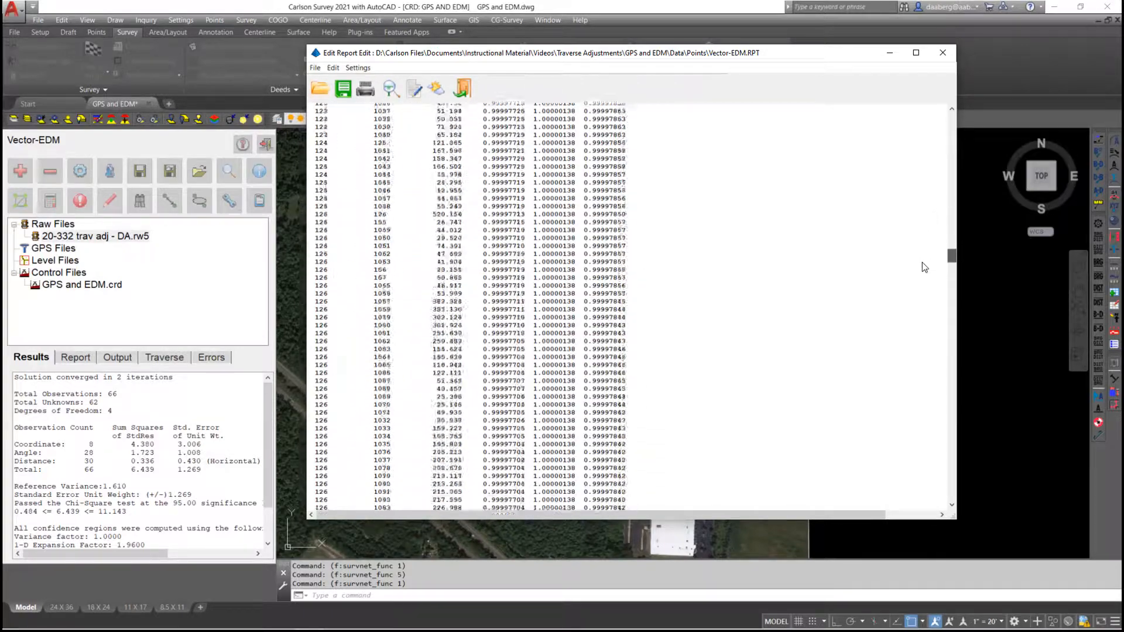
pyautogui.scroll(-3)
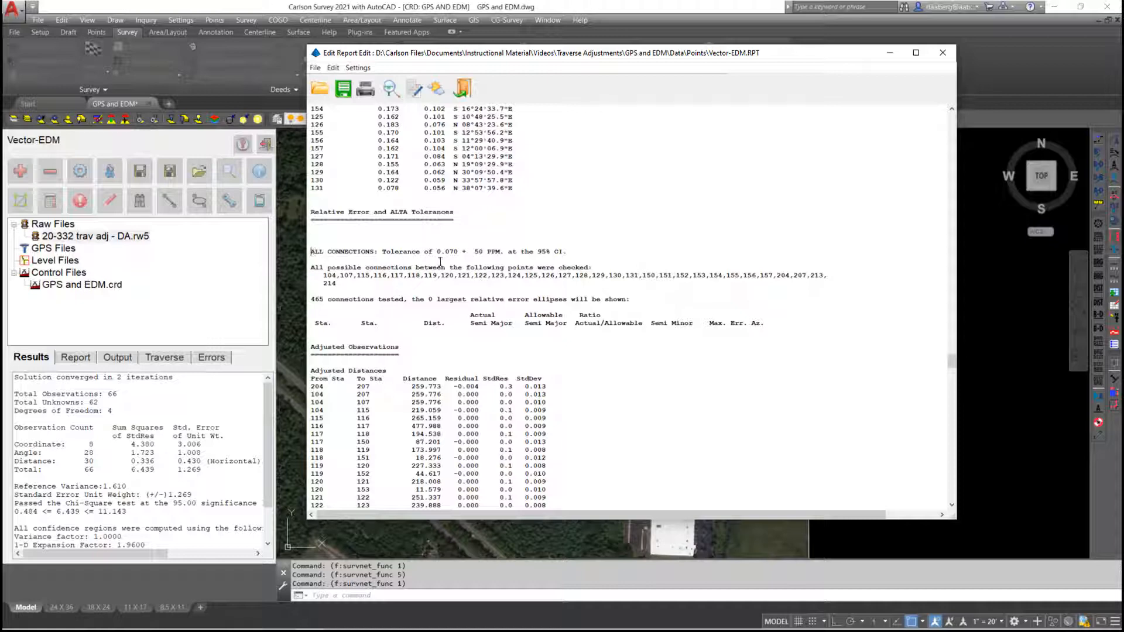
pyautogui.moveTo(491, 251)
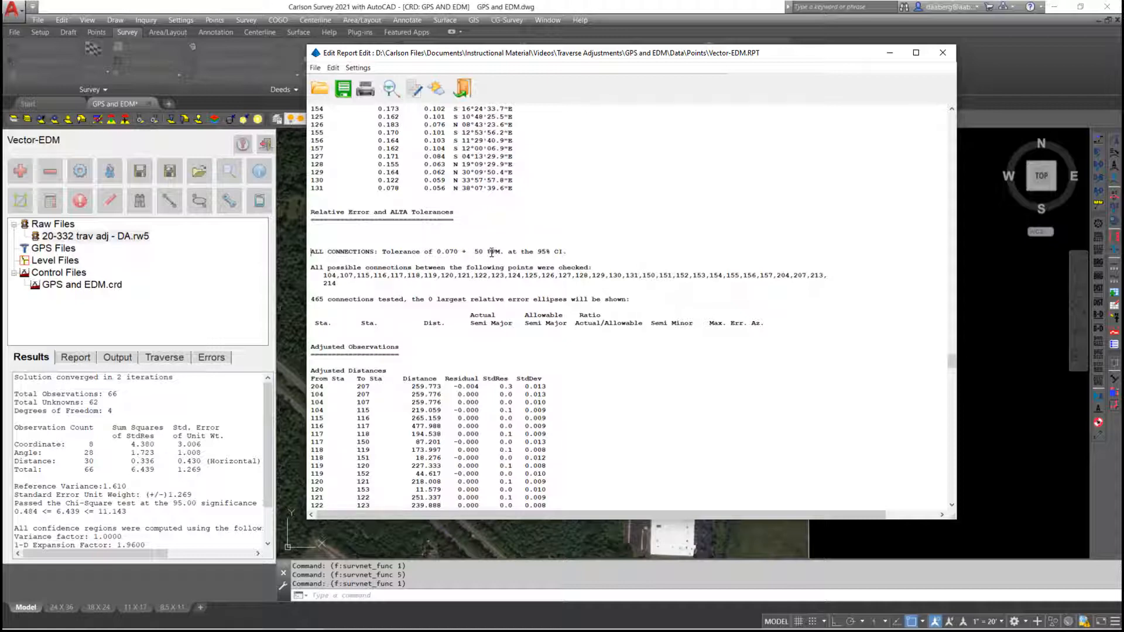
pyautogui.moveTo(567, 269)
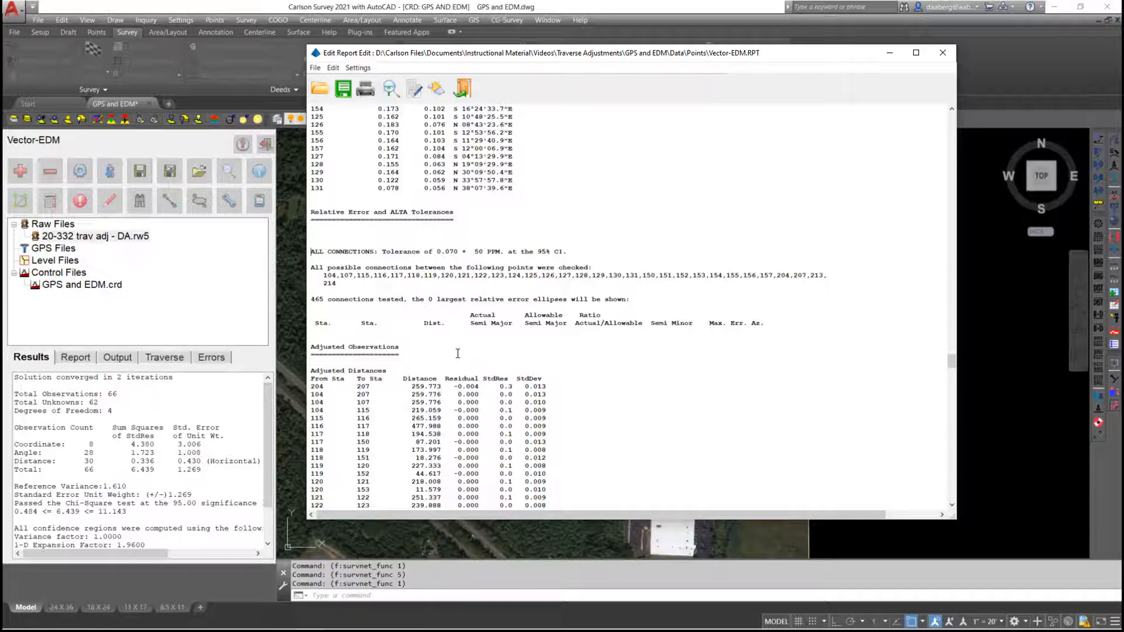
pyautogui.moveTo(658, 351)
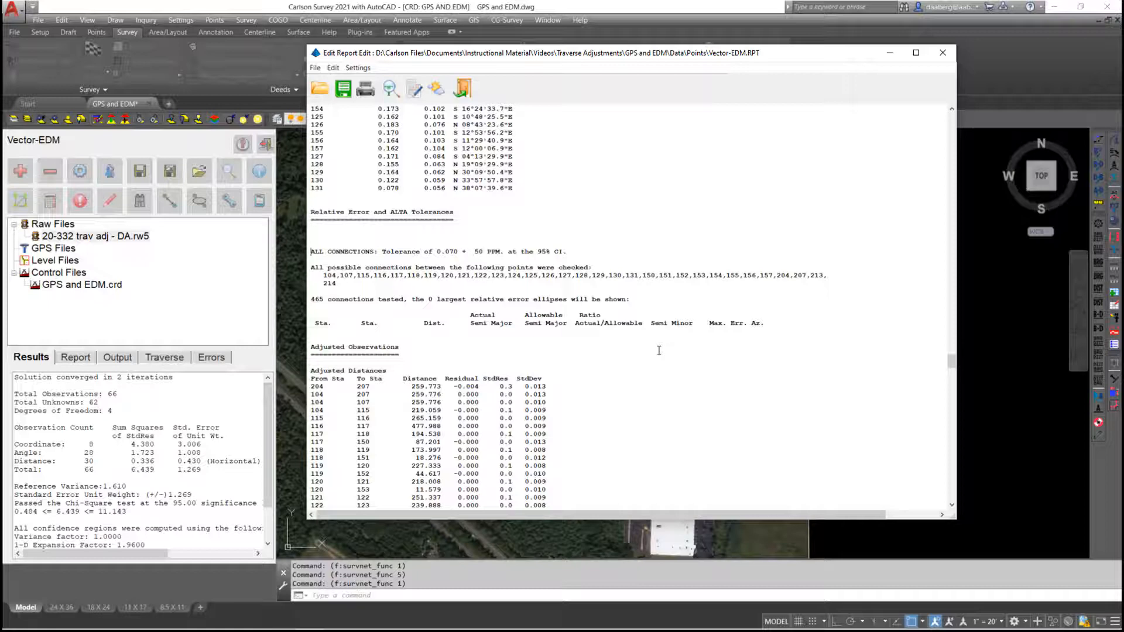